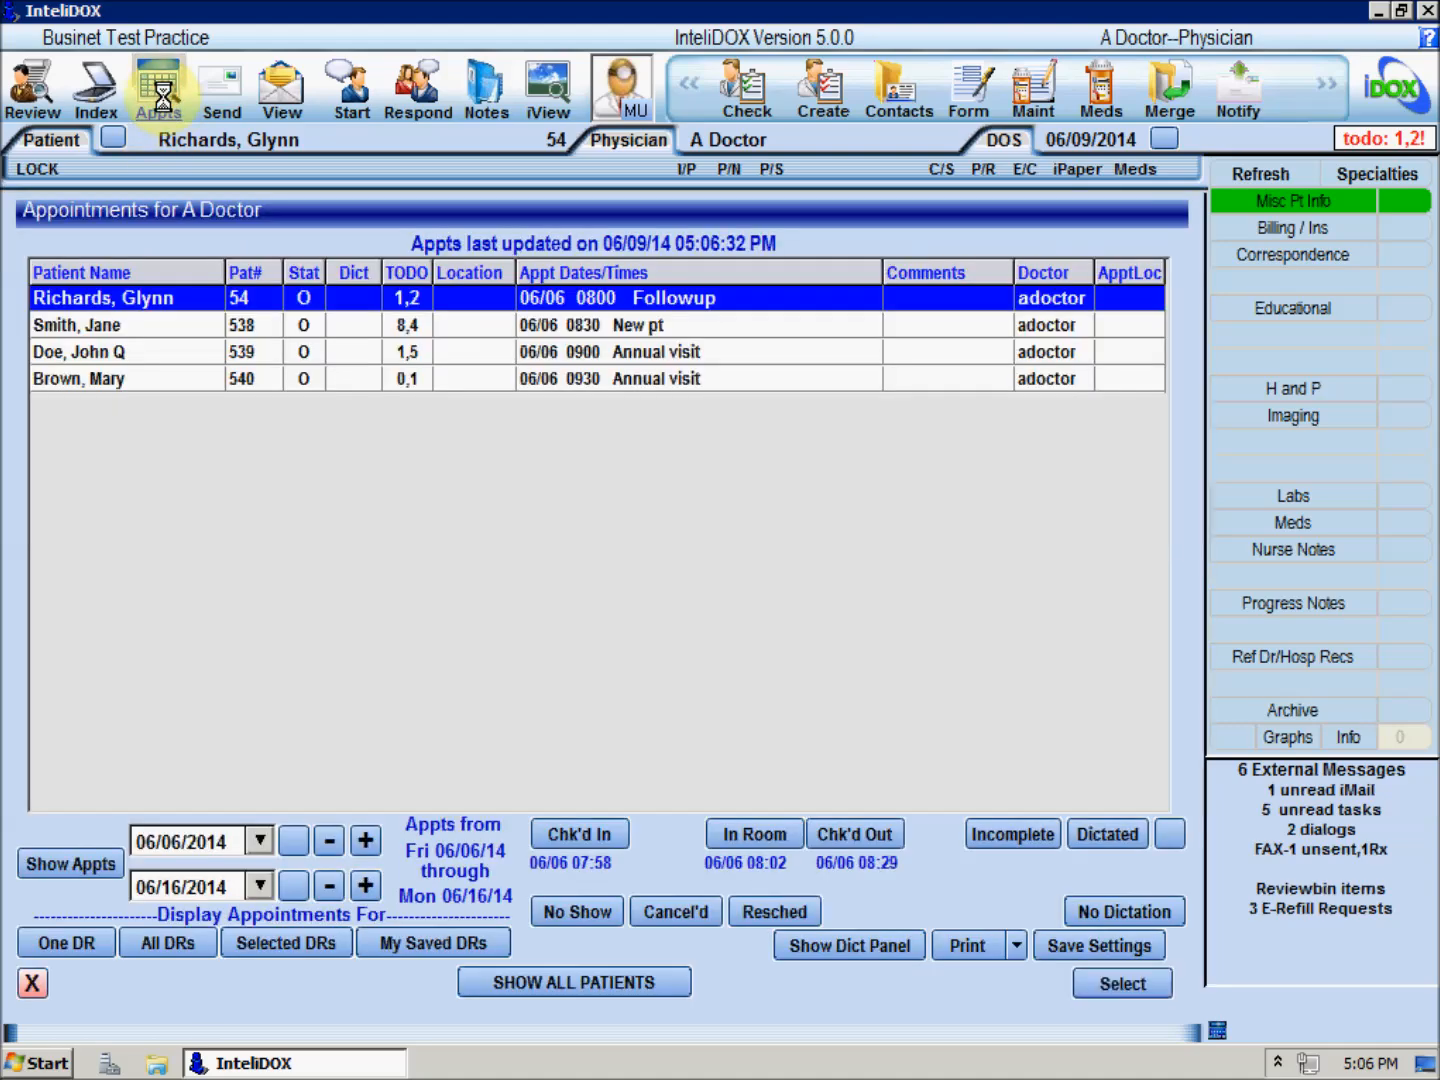
mouse_move(400, 415)
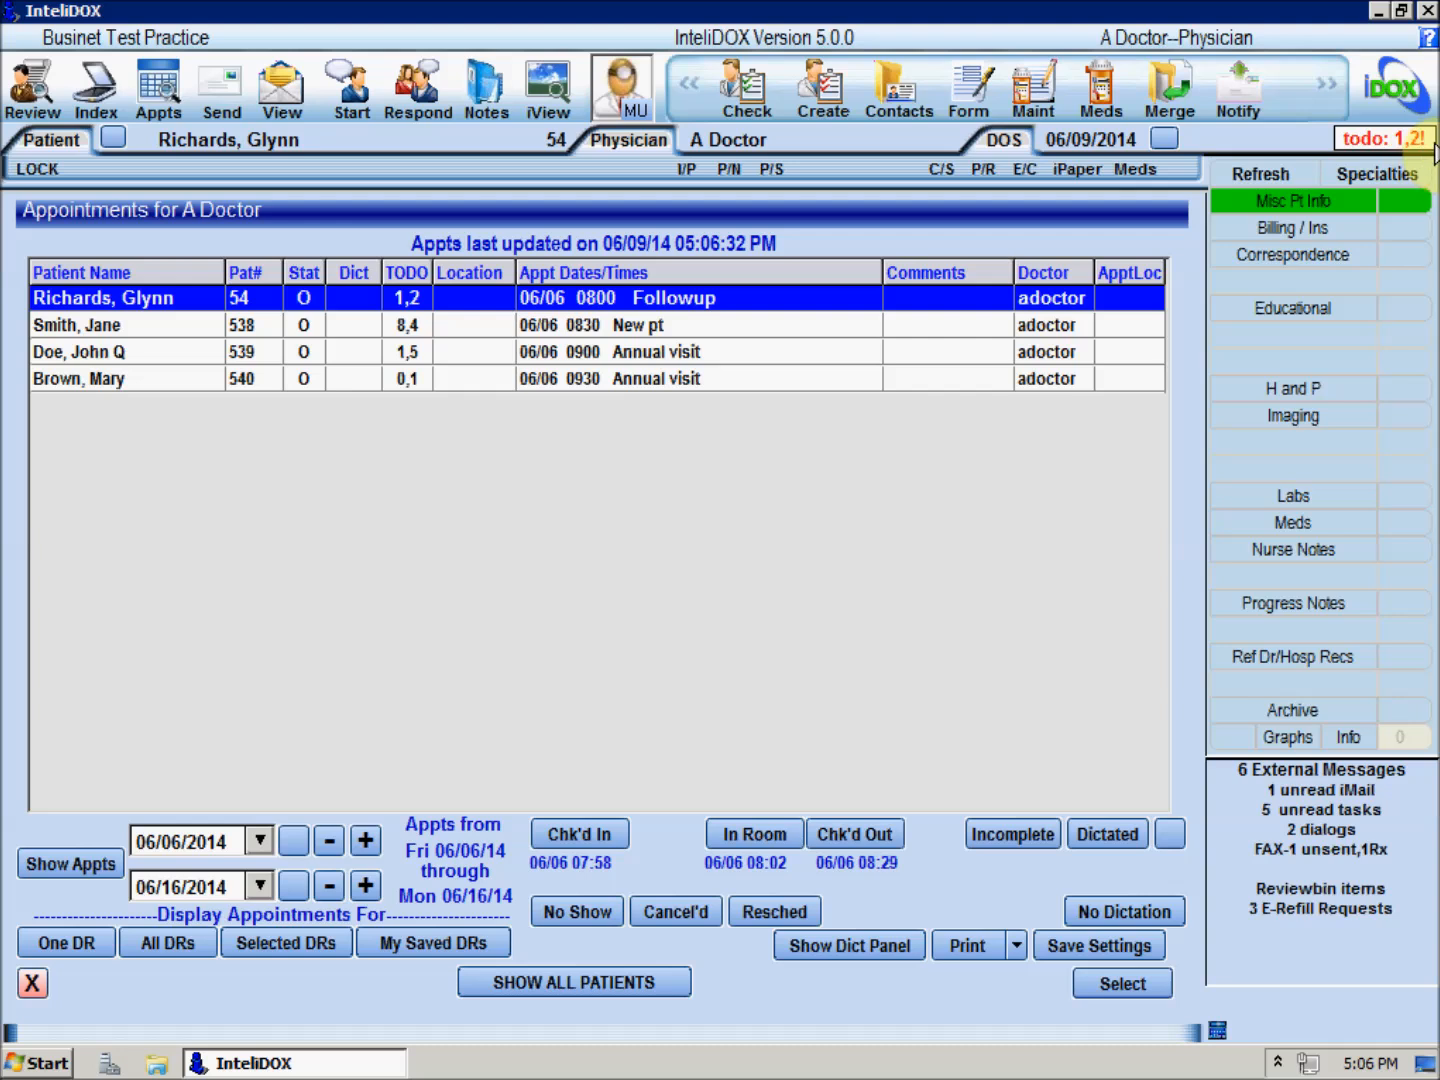
mouse_move(490, 338)
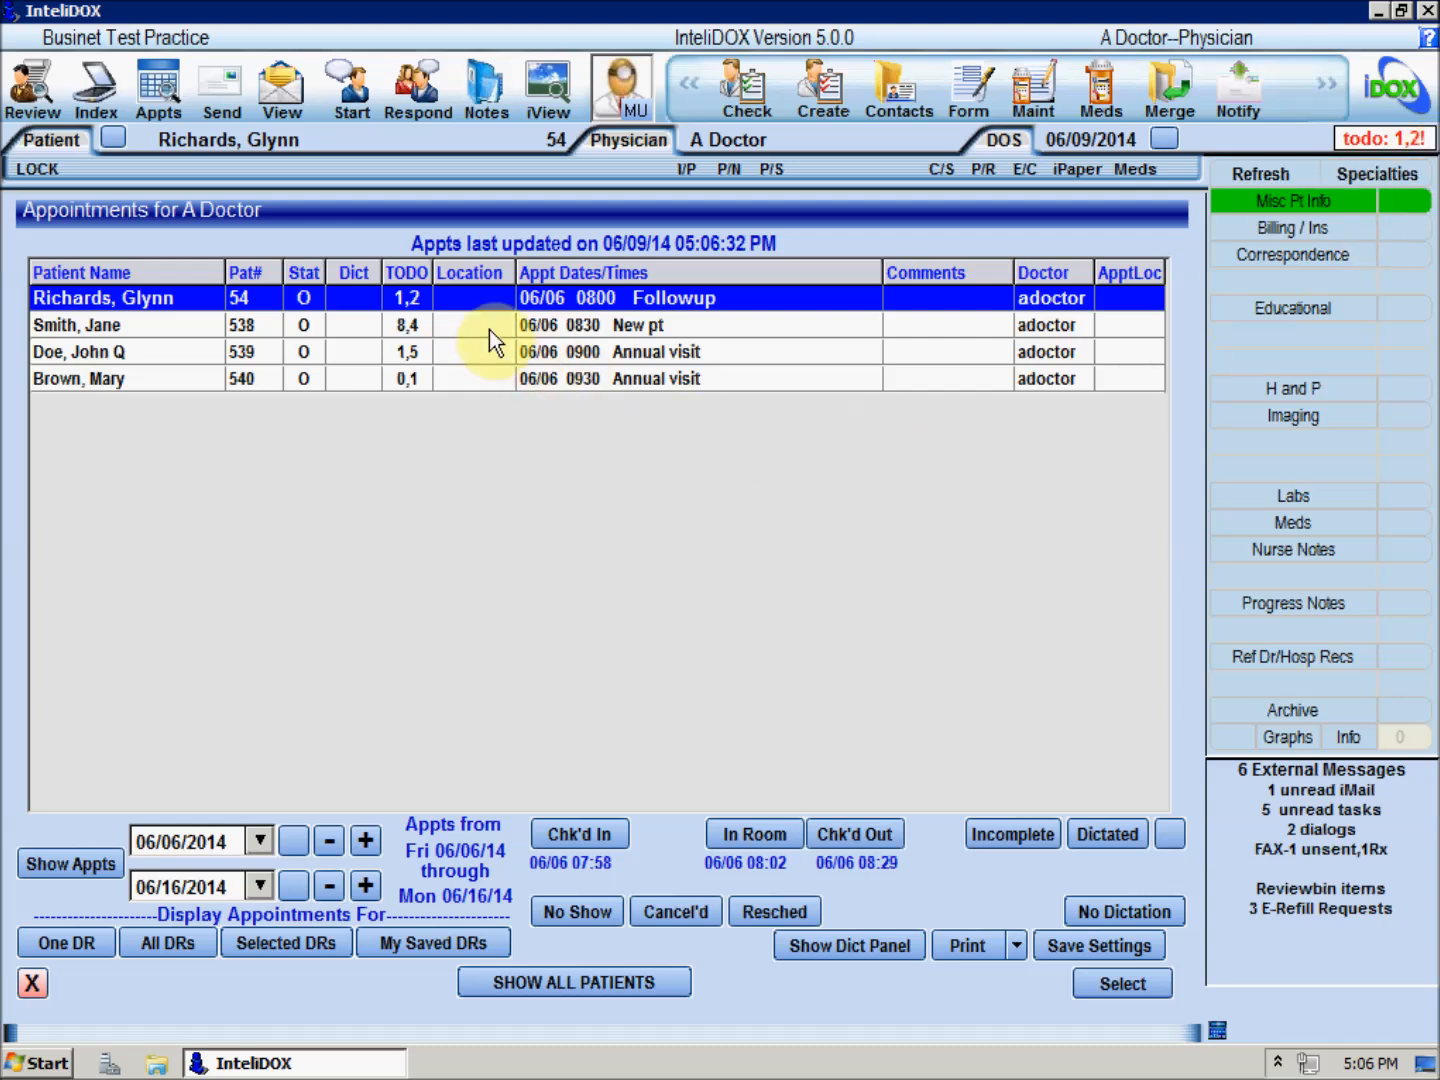
mouse_move(1260, 173)
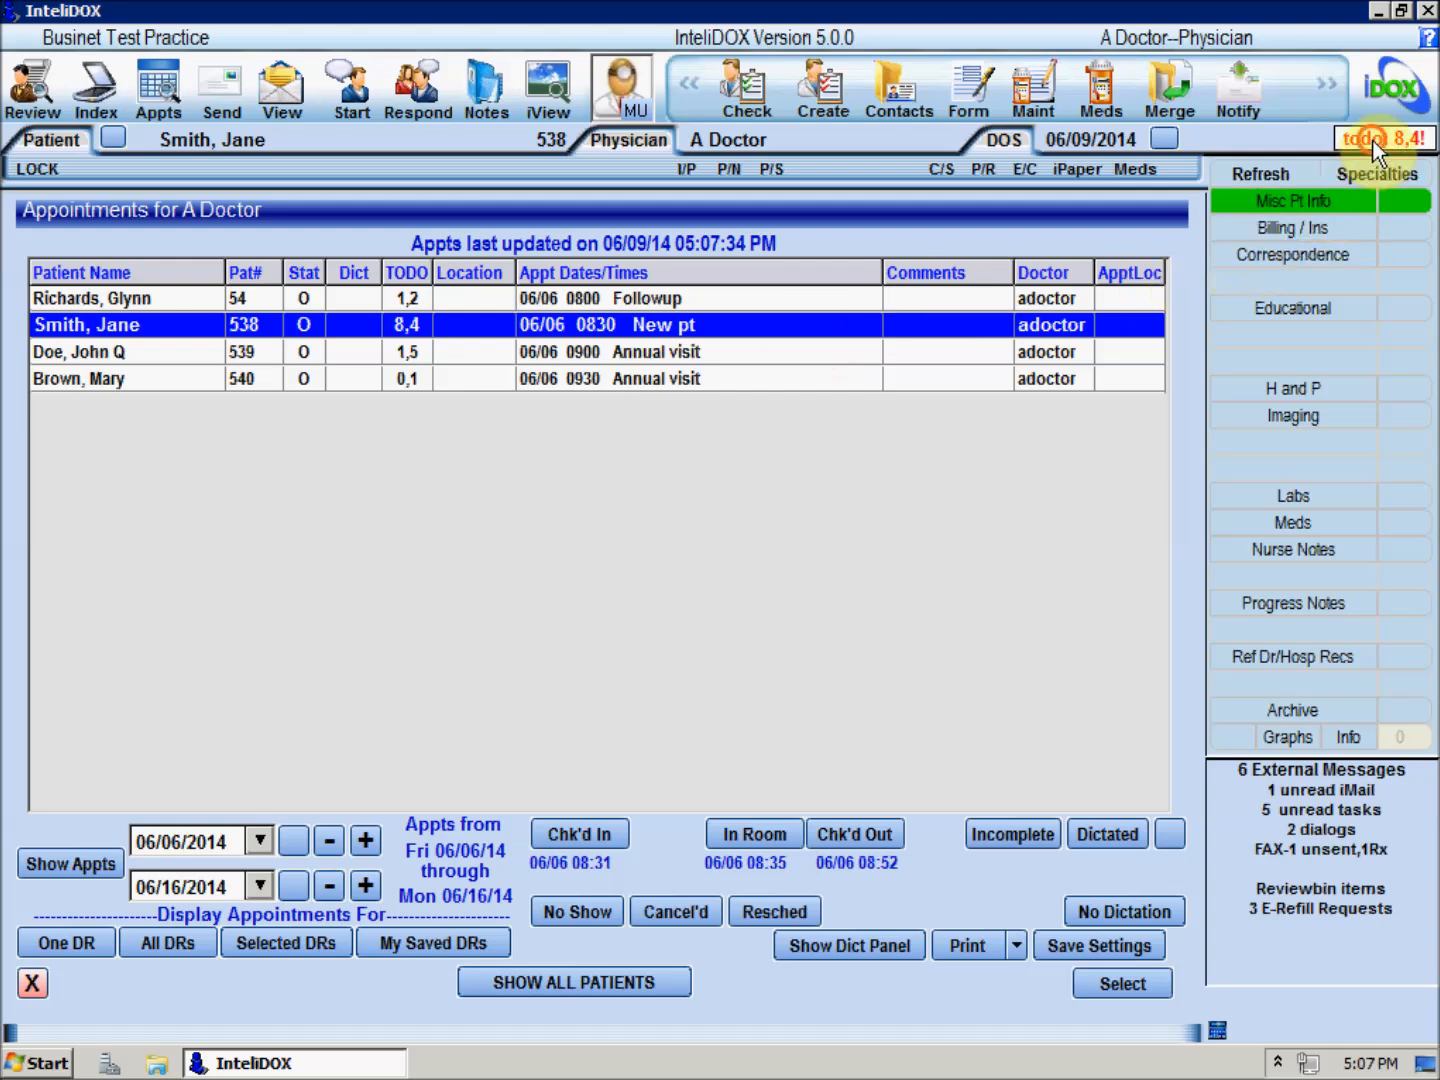
left_click(1378, 137)
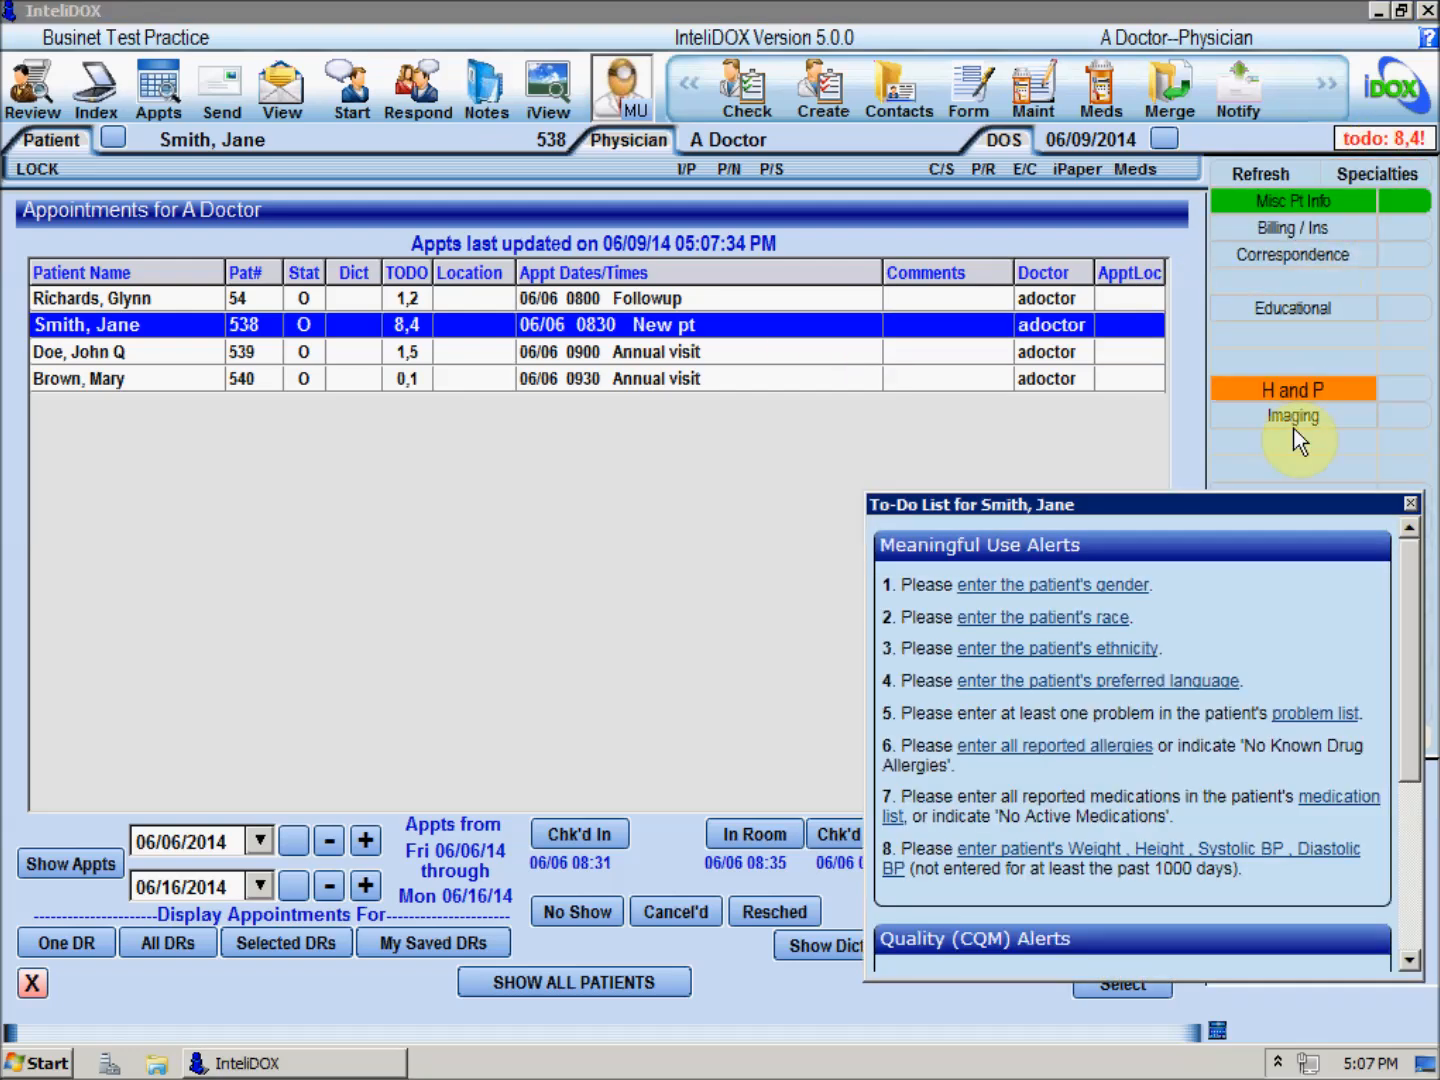
mouse_move(1267, 950)
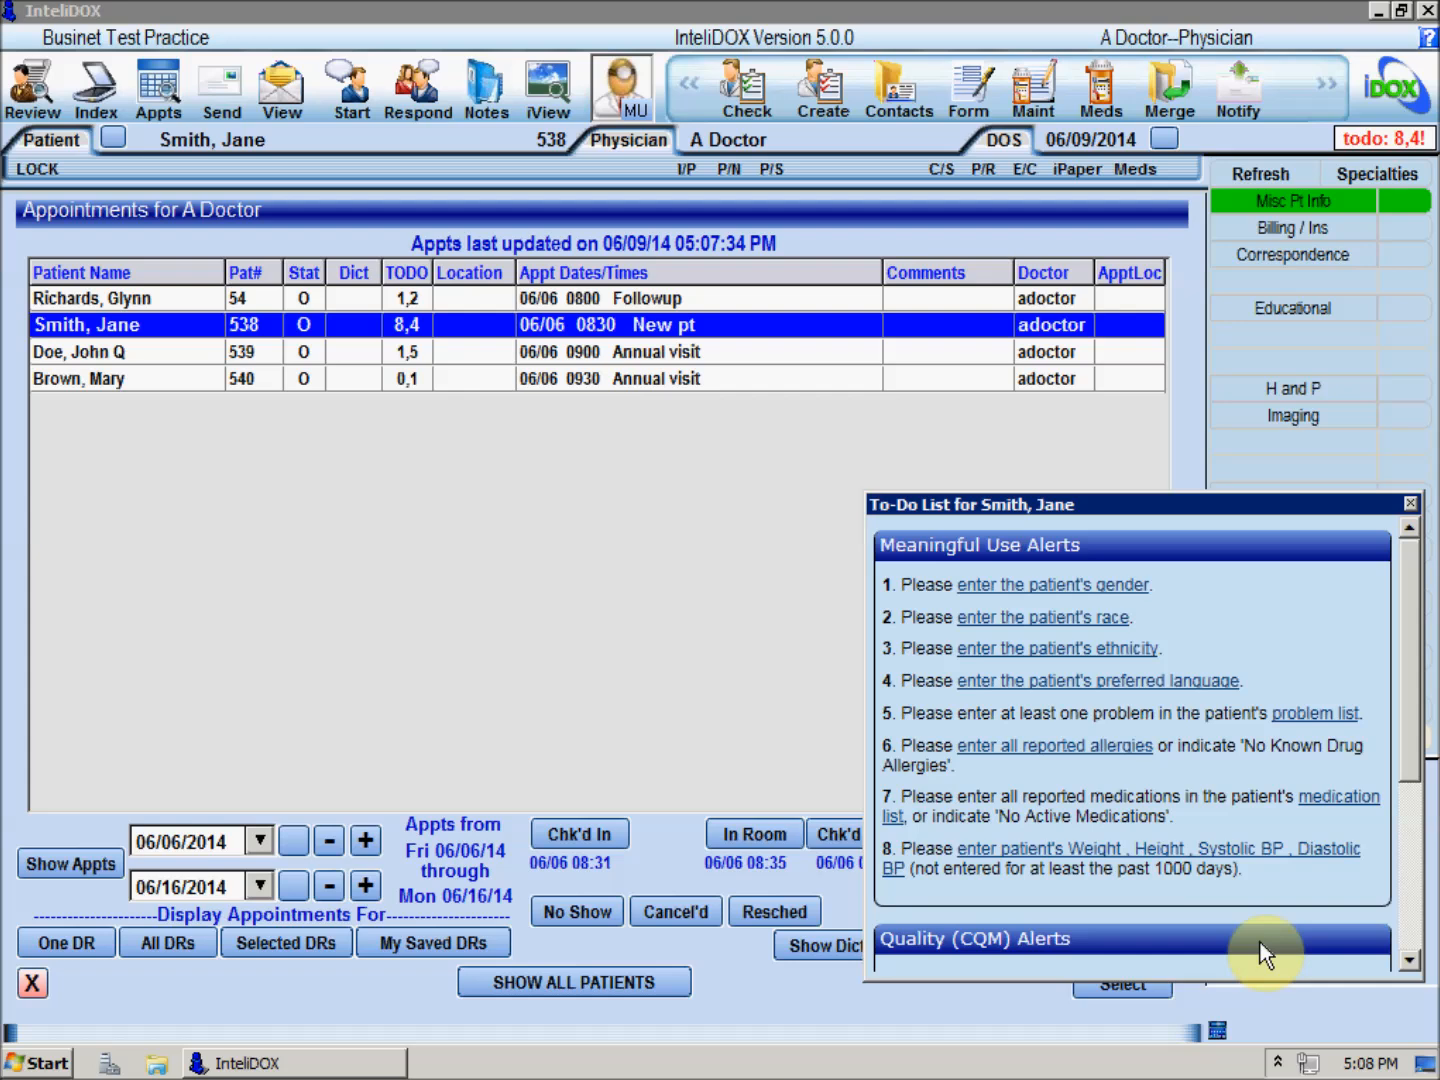
left_click(1040, 585)
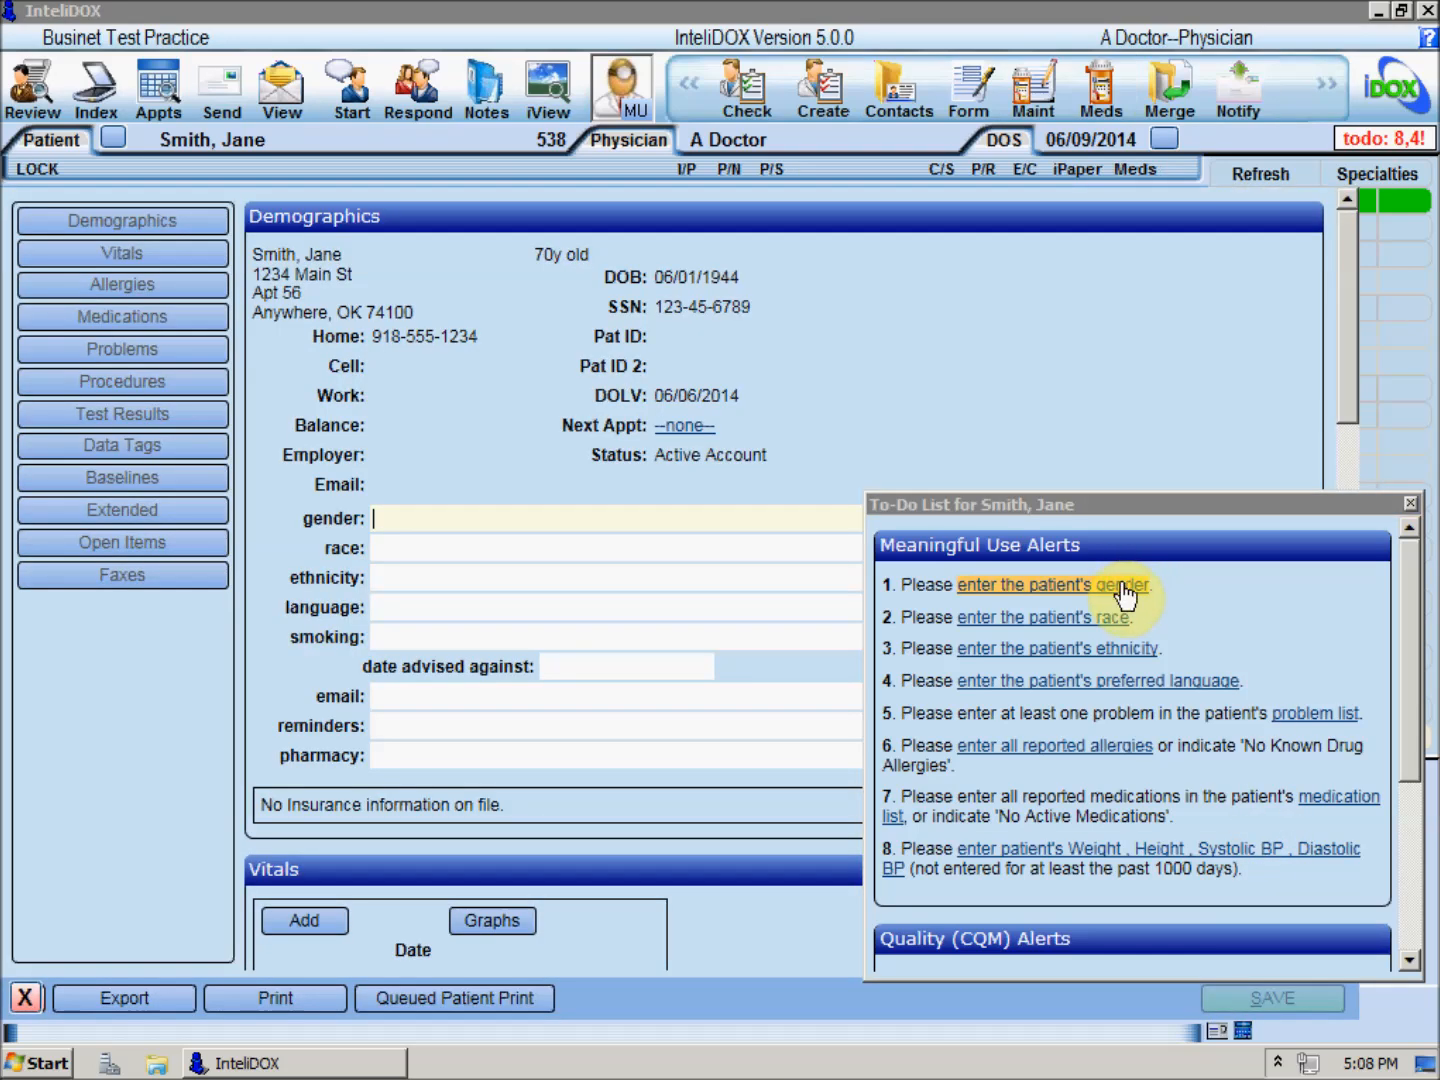
left_click(1042, 617)
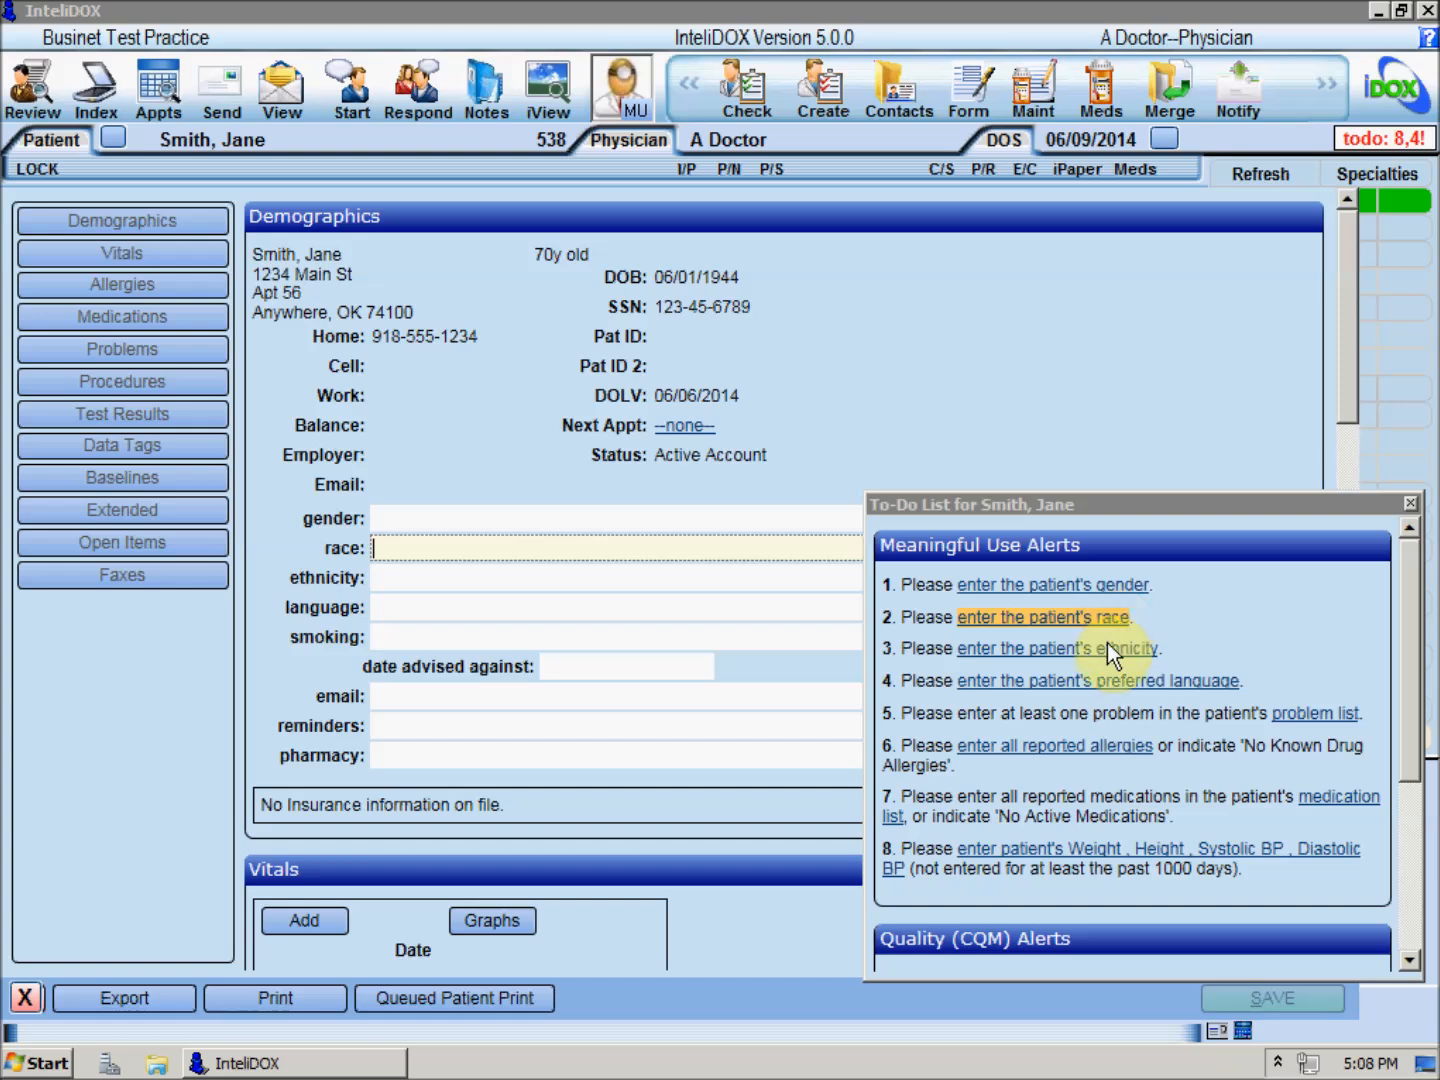
left_click(1097, 680)
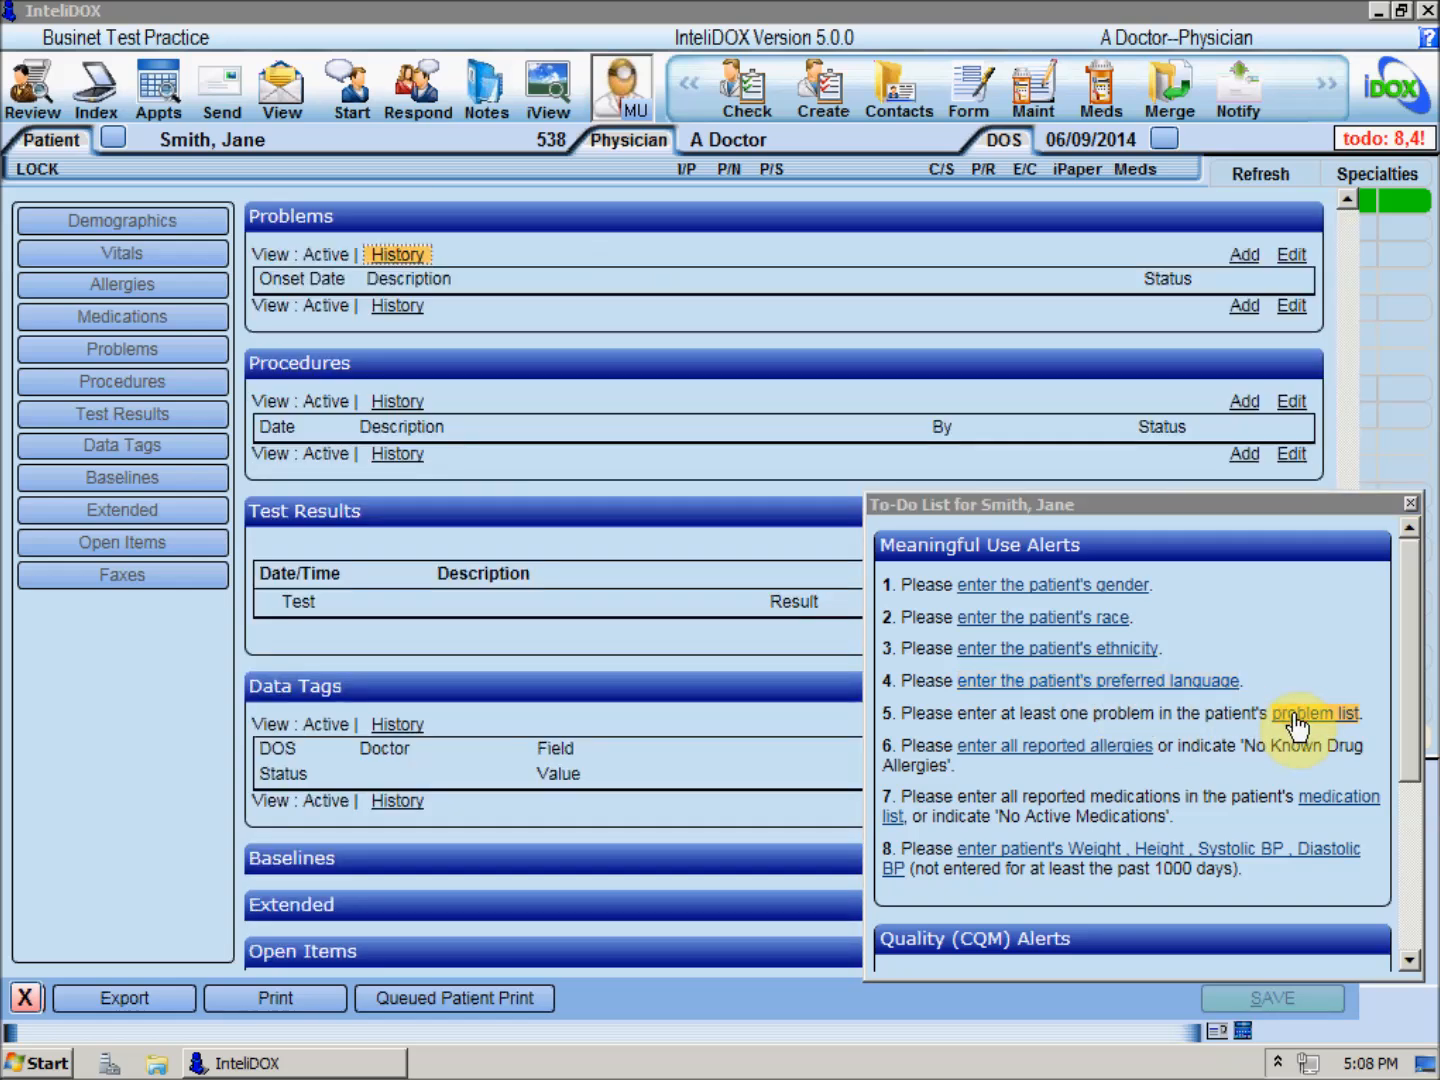
left_click(1053, 745)
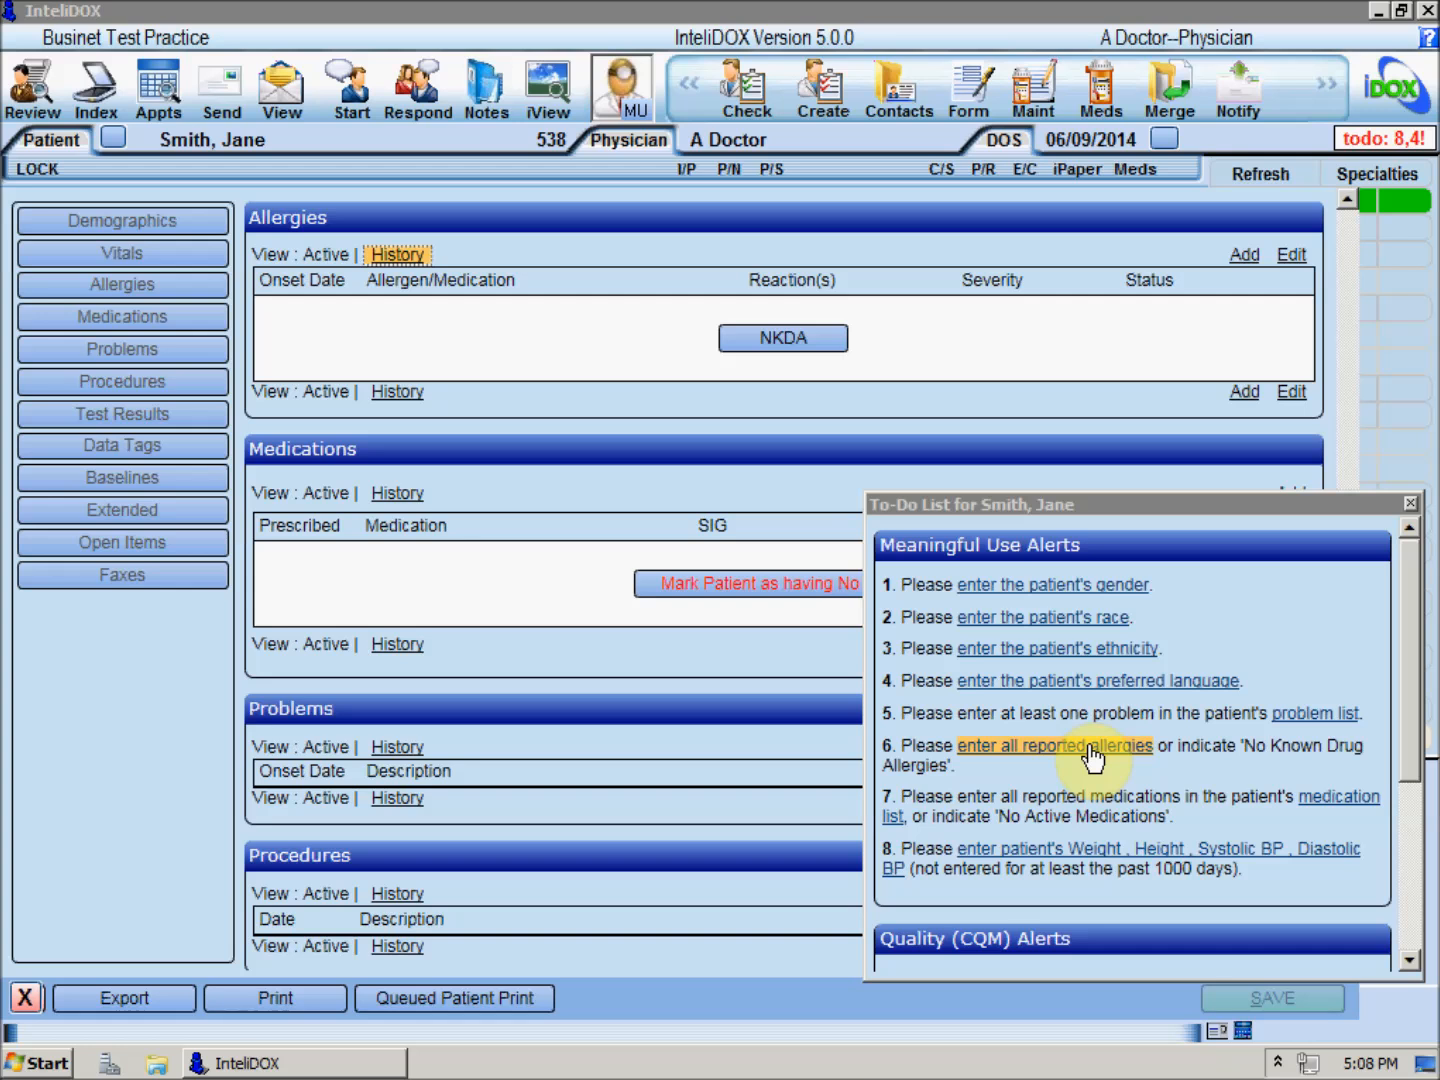
mouse_move(1340, 805)
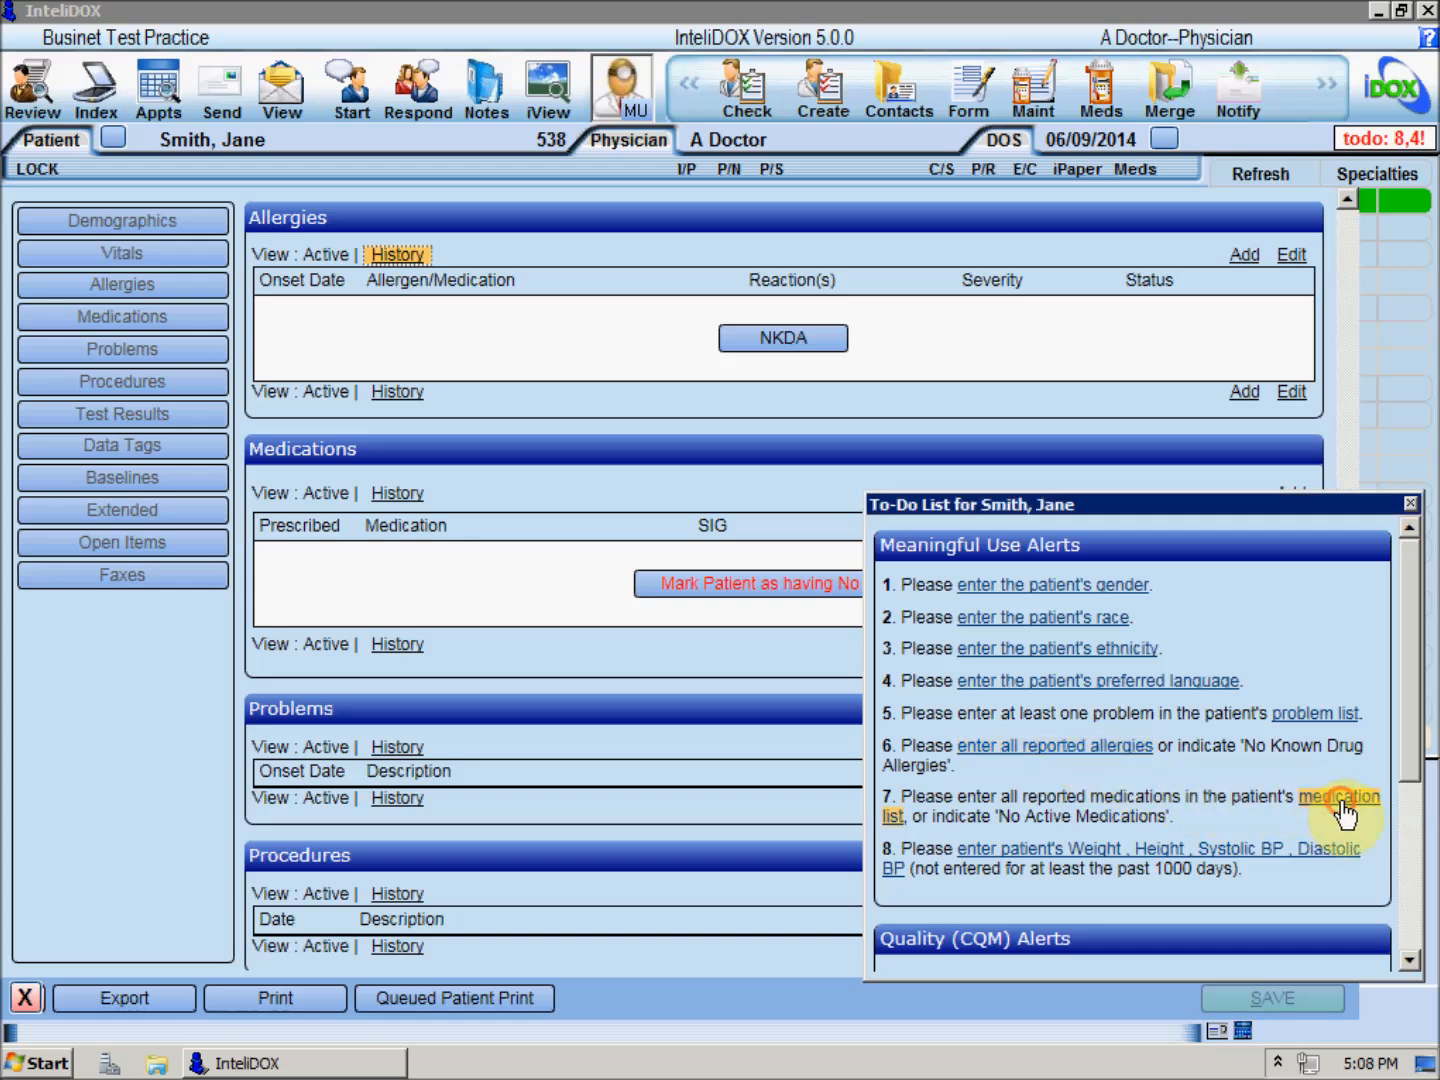
left_click(1339, 797)
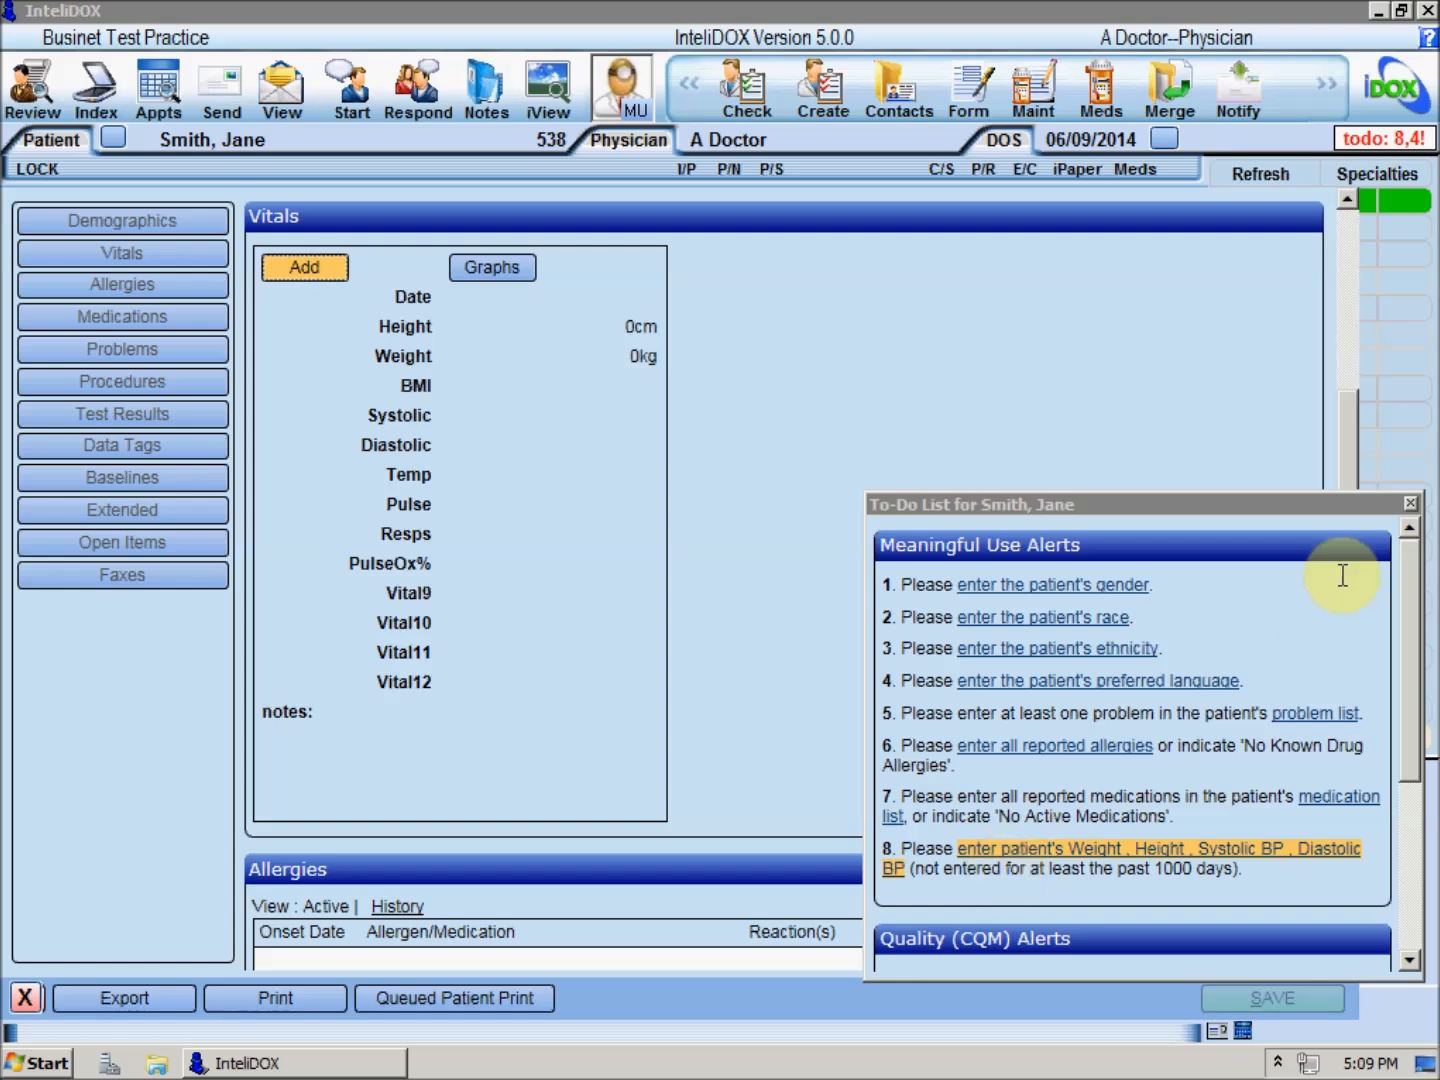
left_click(157, 88)
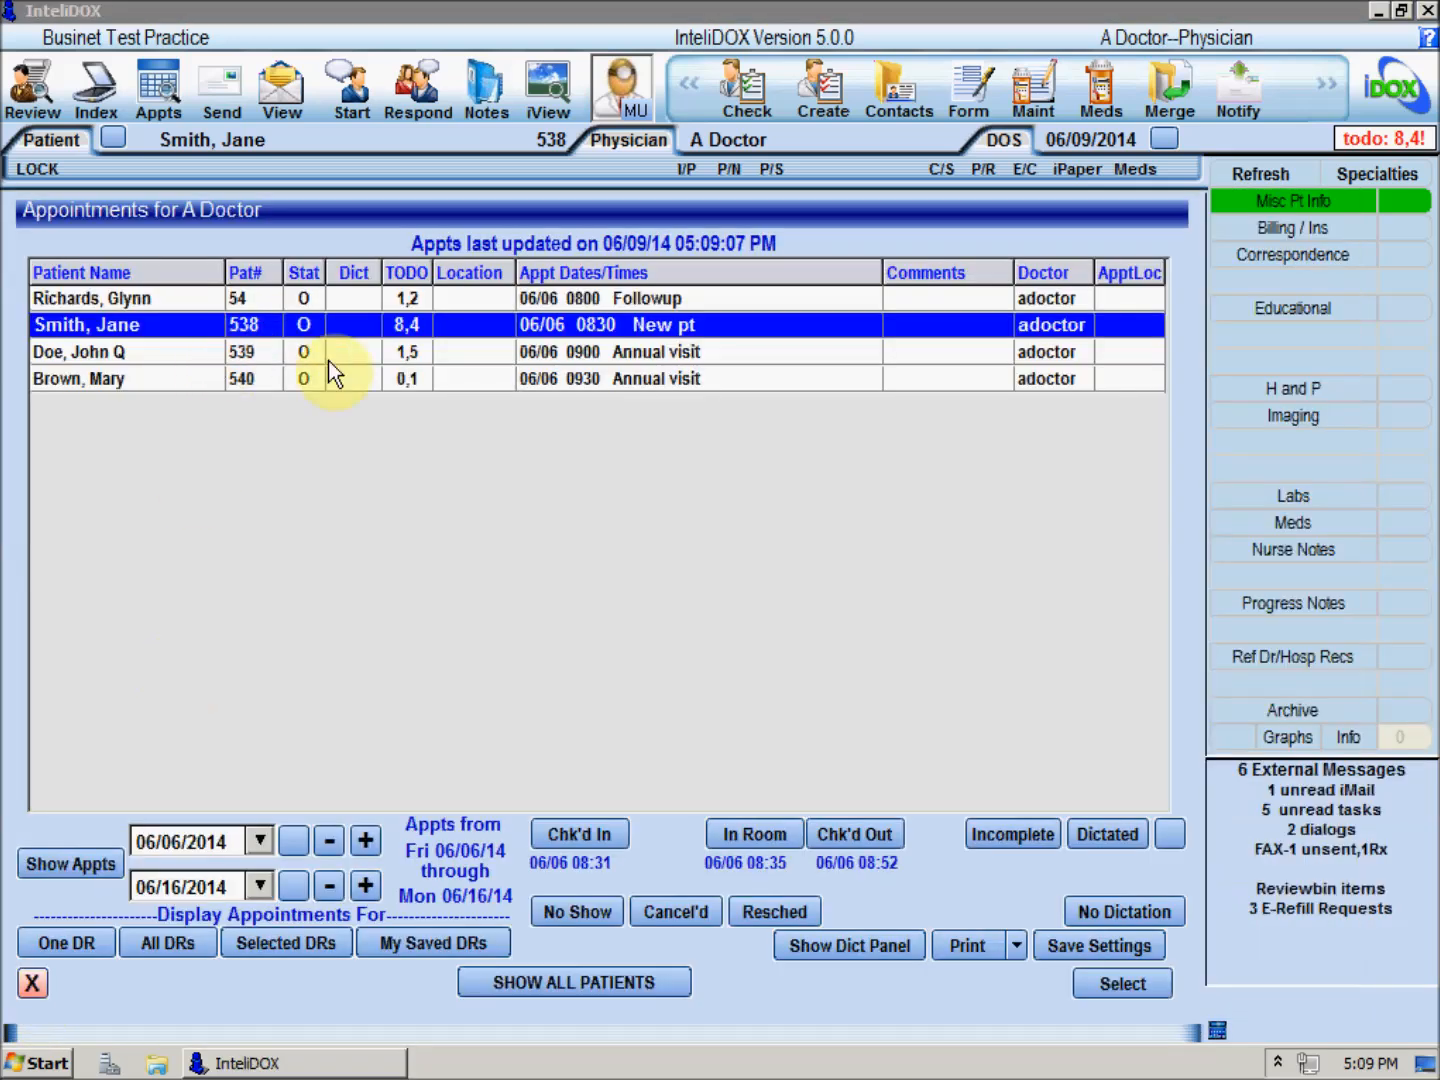
- Make Doe, John Q the active patient and view his to-do alerts (1,5)
left_click(400, 351)
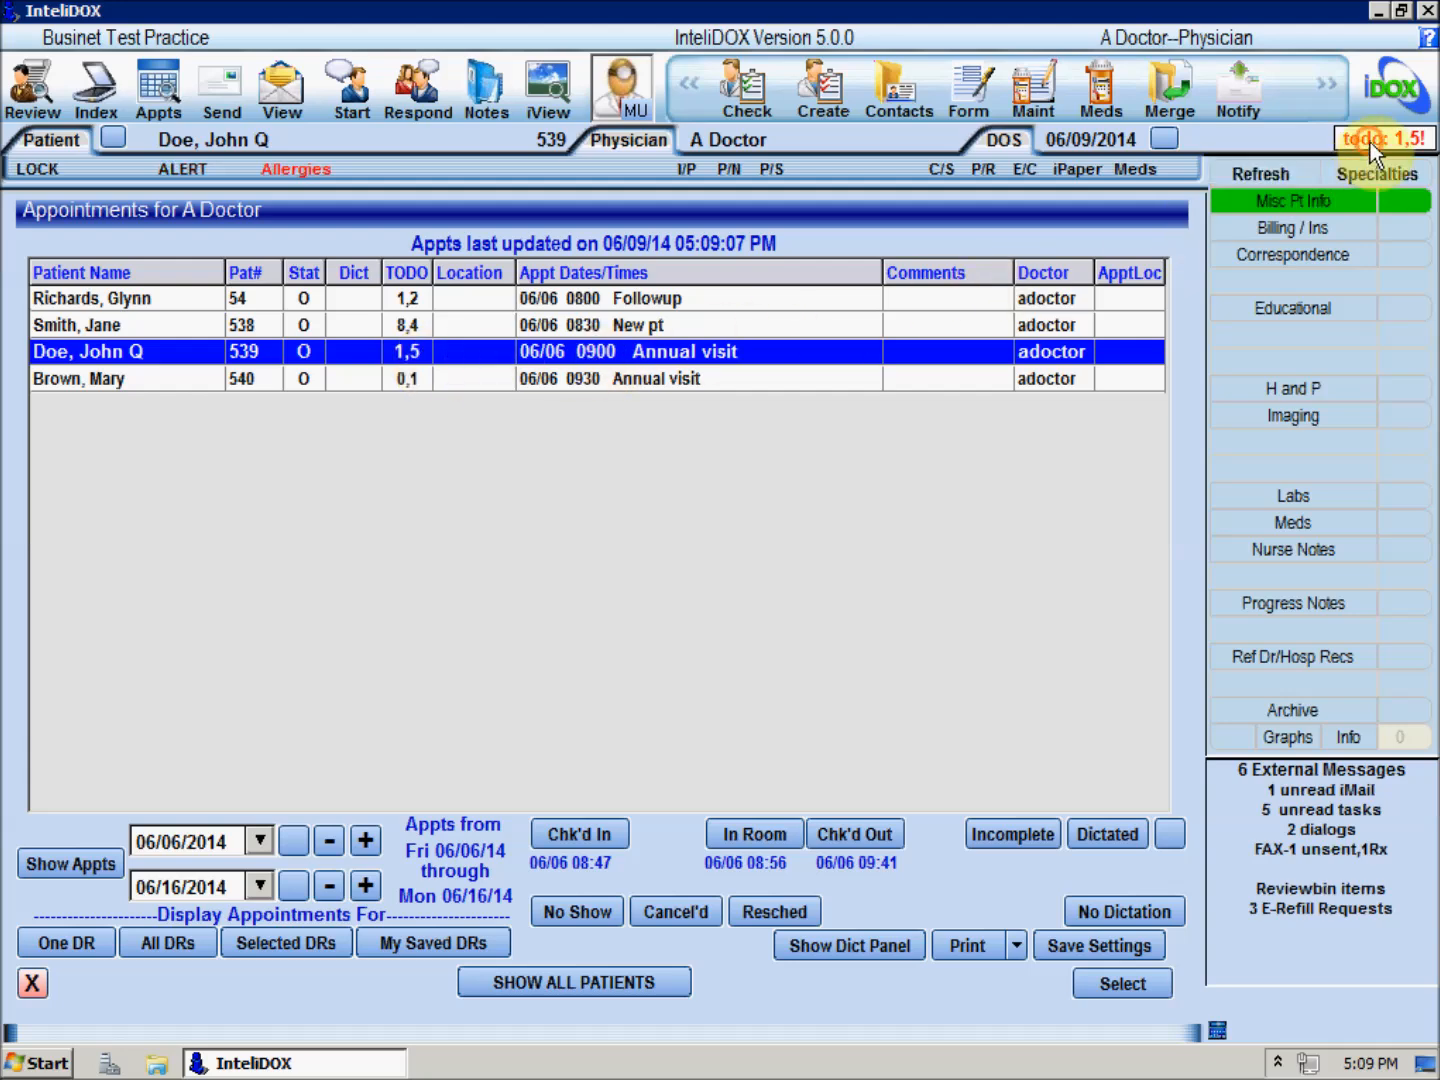
left_click(1384, 137)
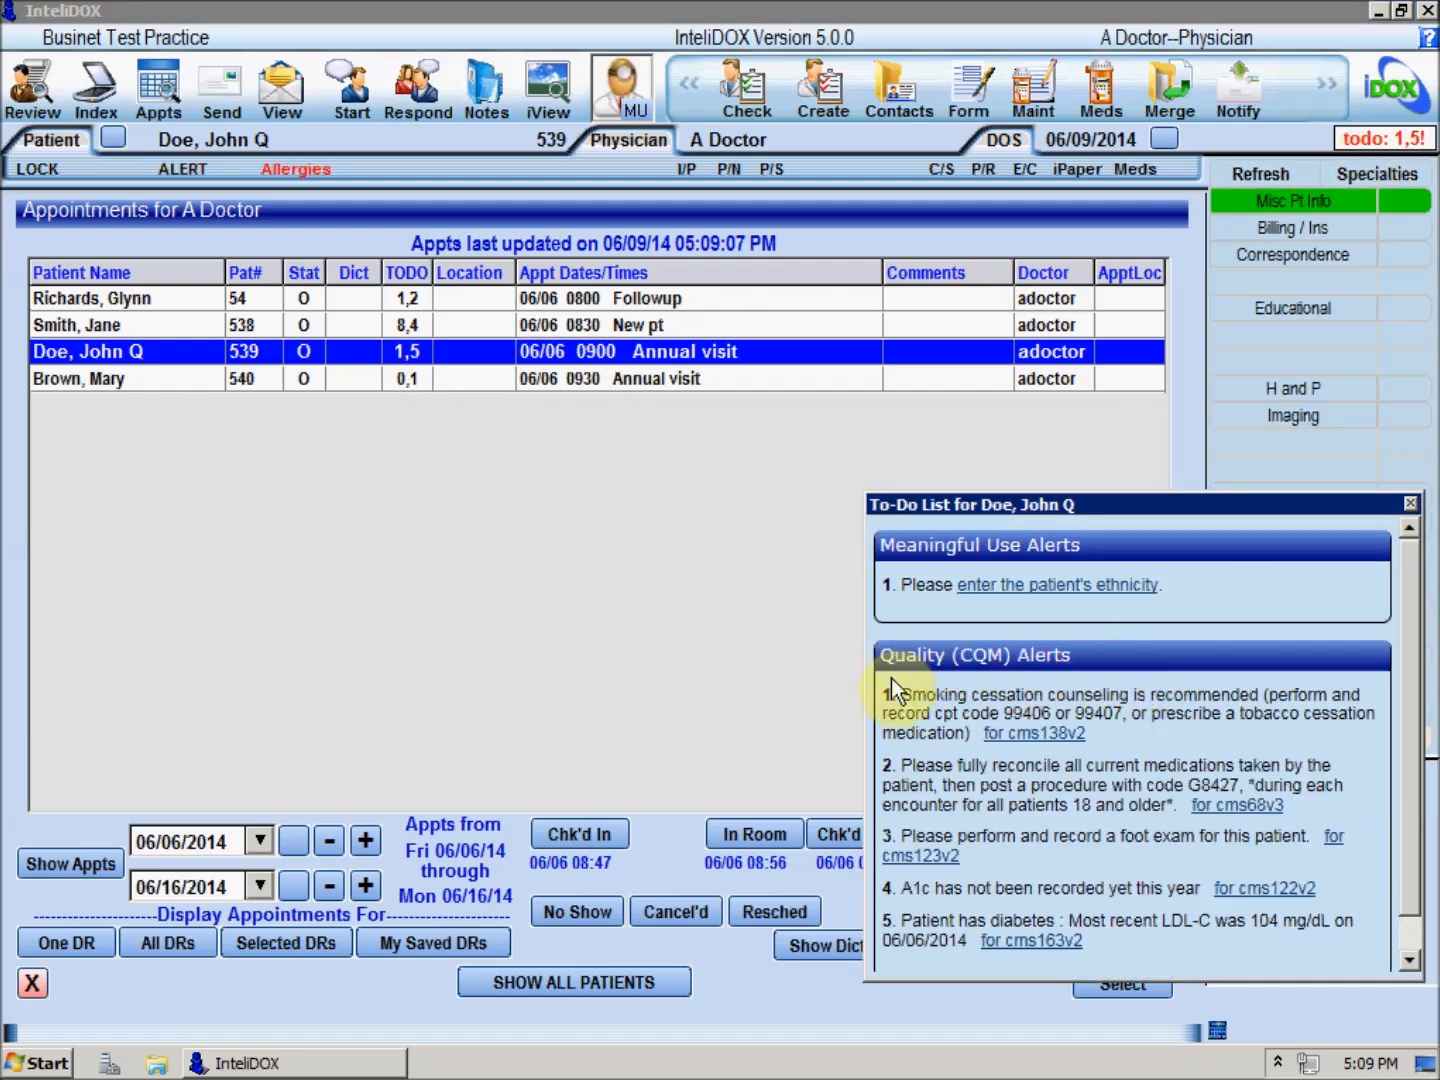
mouse_move(890, 960)
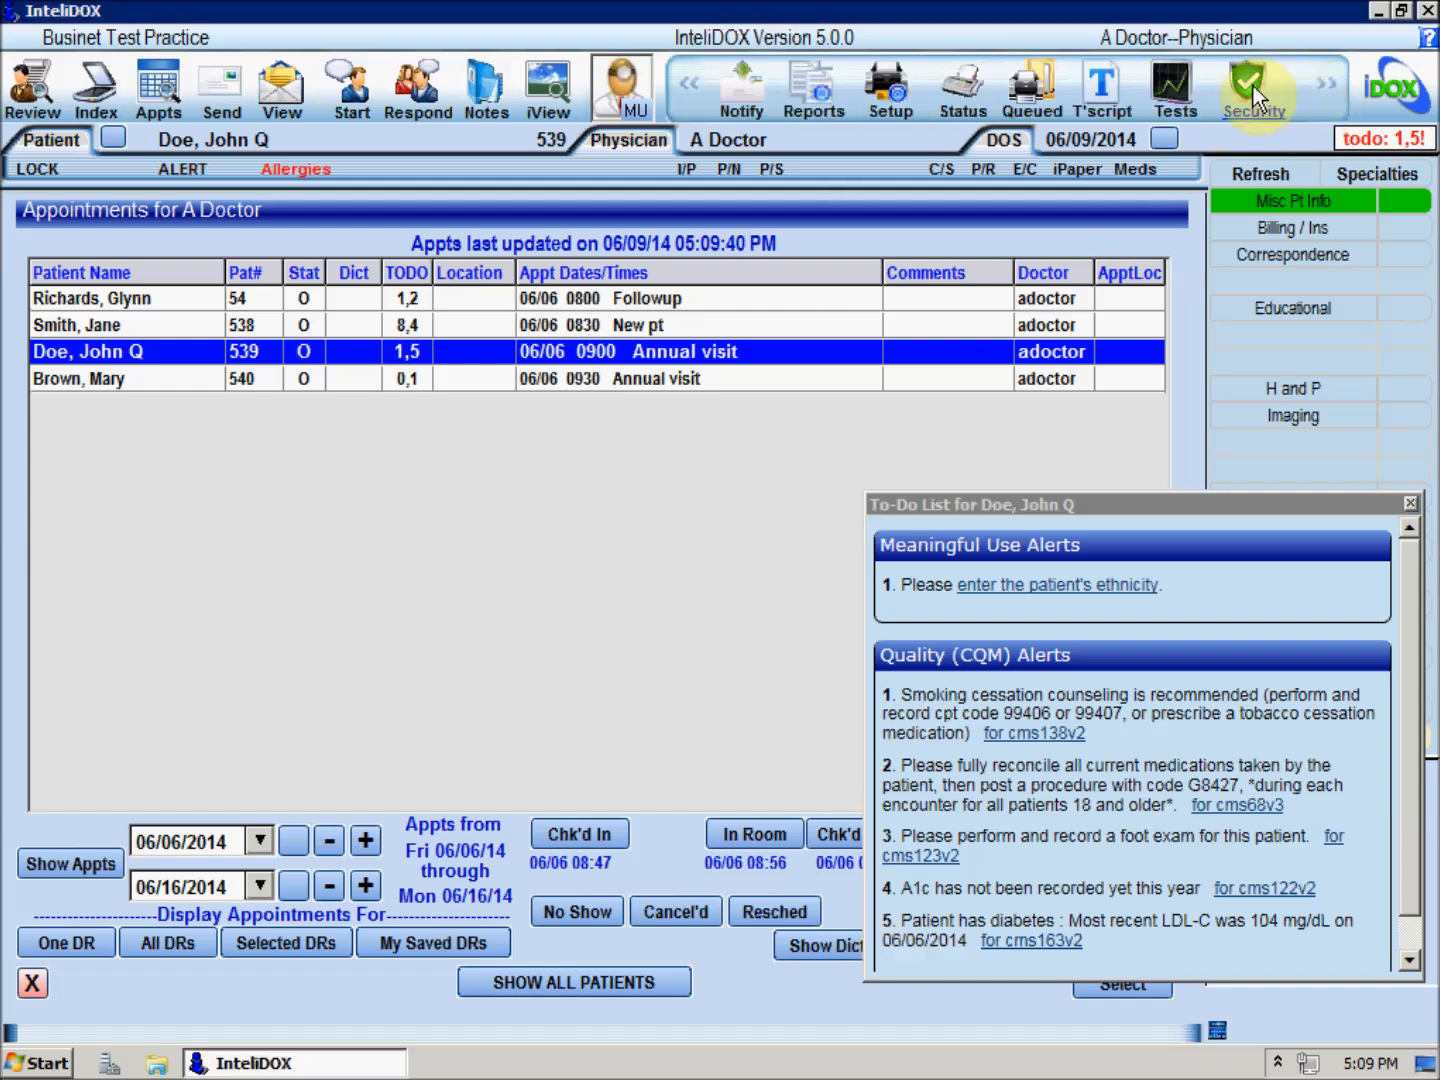
- Review which quality-measure alerts each staff role sees in the Patient TODO List / CDS Setup
left_click(1252, 88)
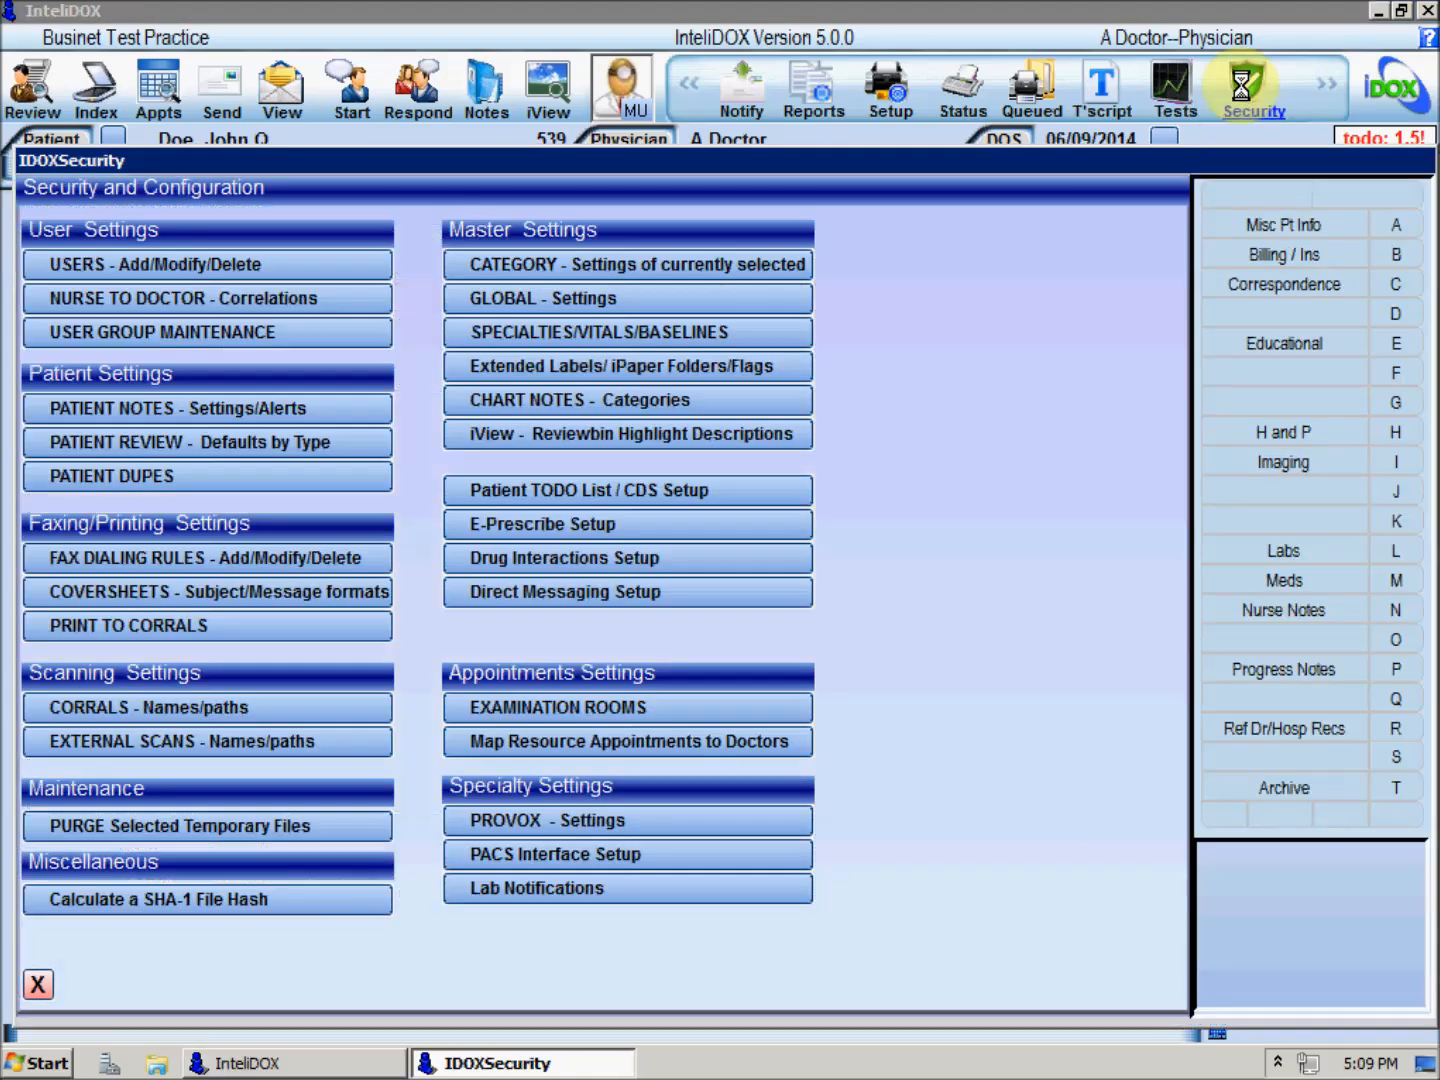
left_click(627, 490)
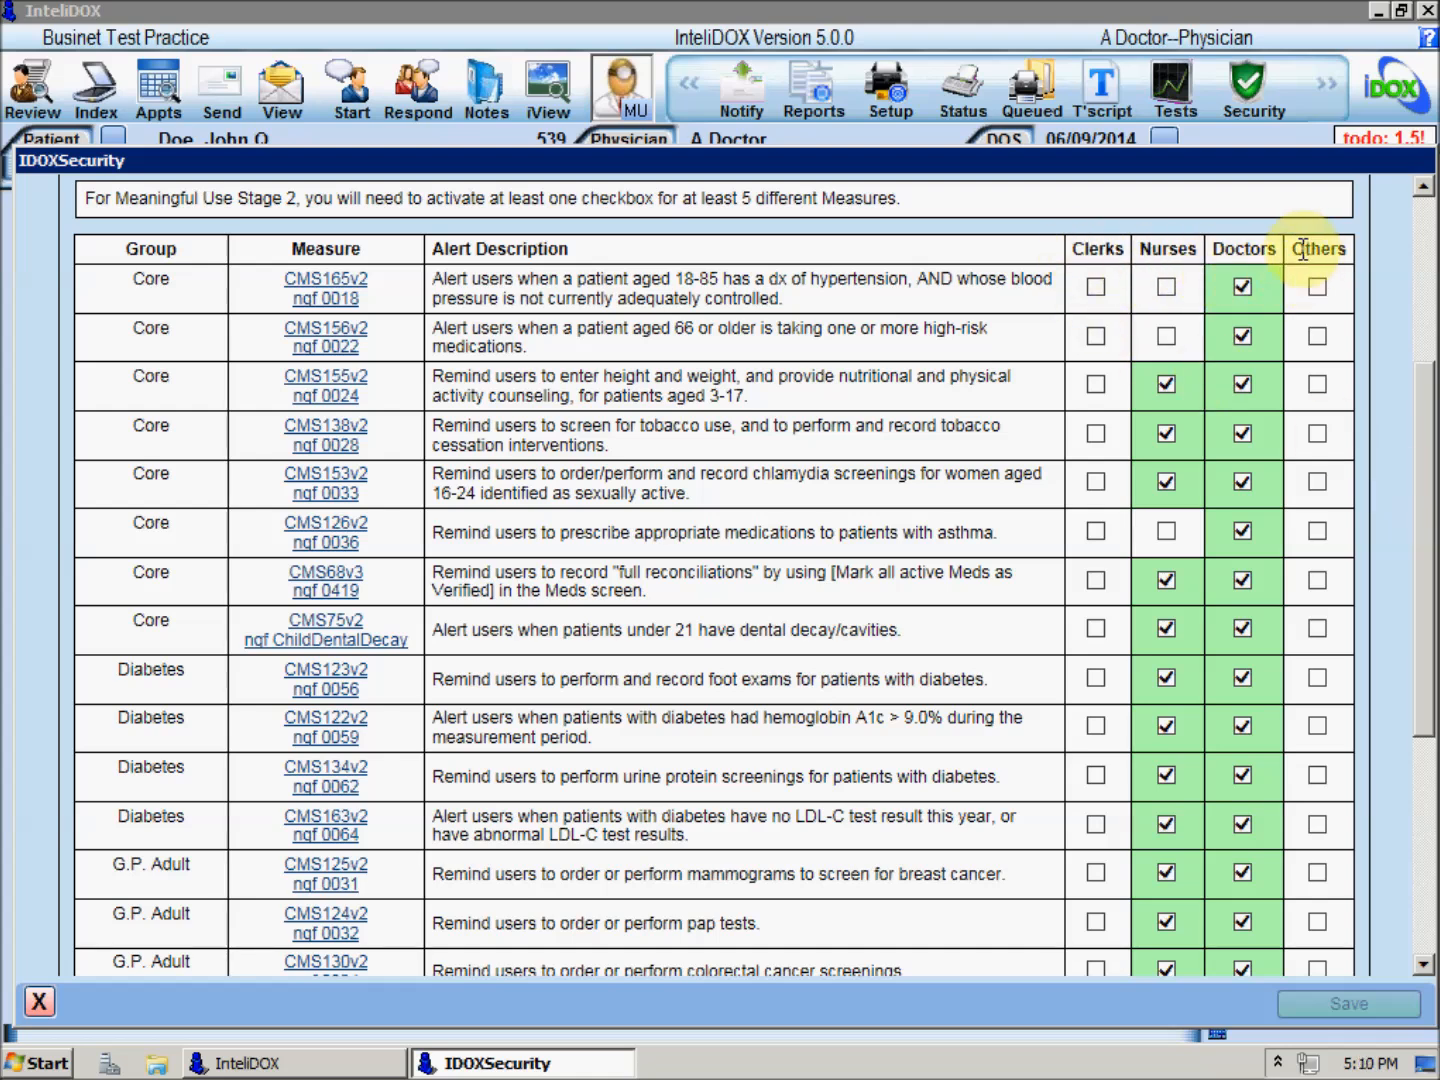
mouse_move(1413, 293)
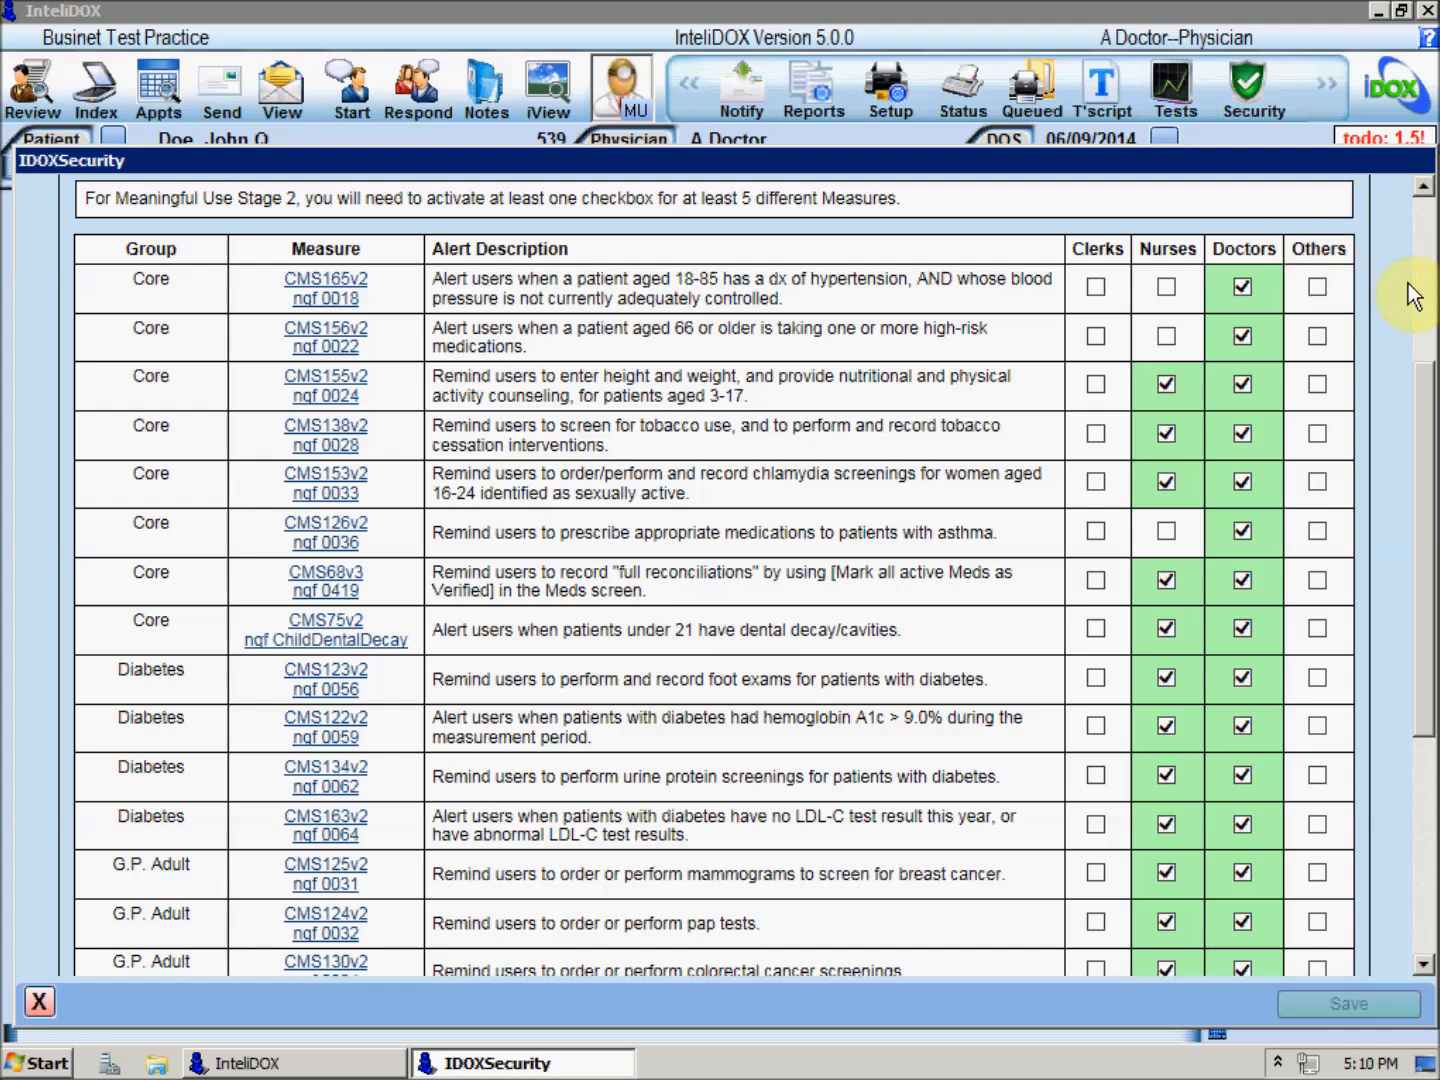
left_click(1166, 337)
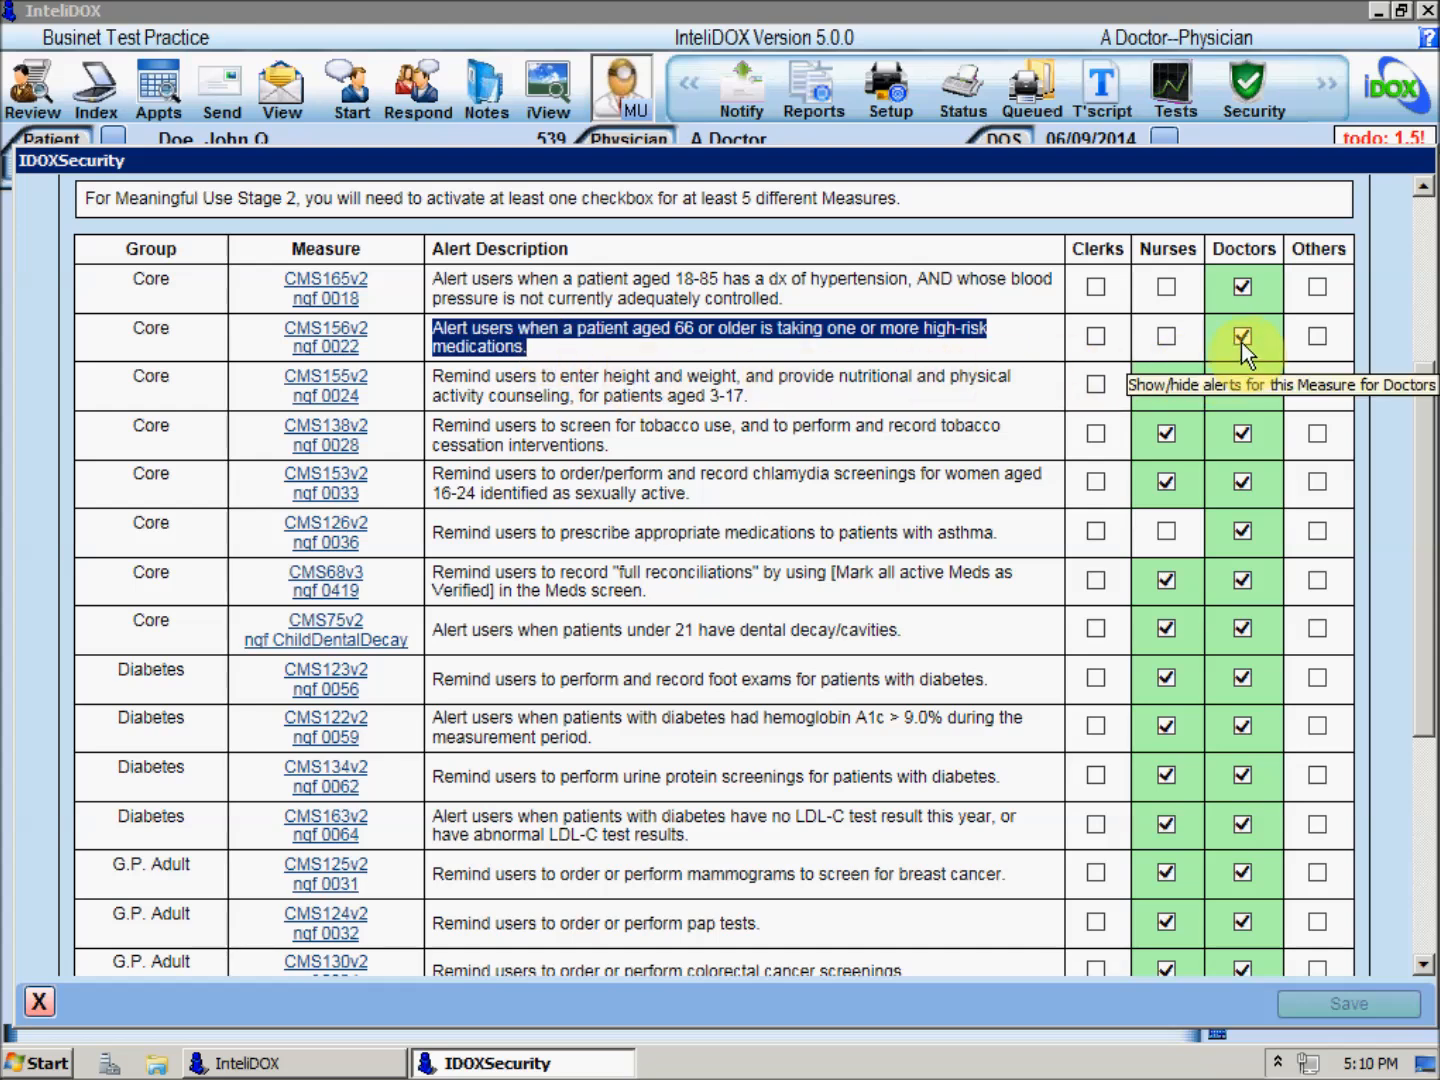
left_click(39, 1001)
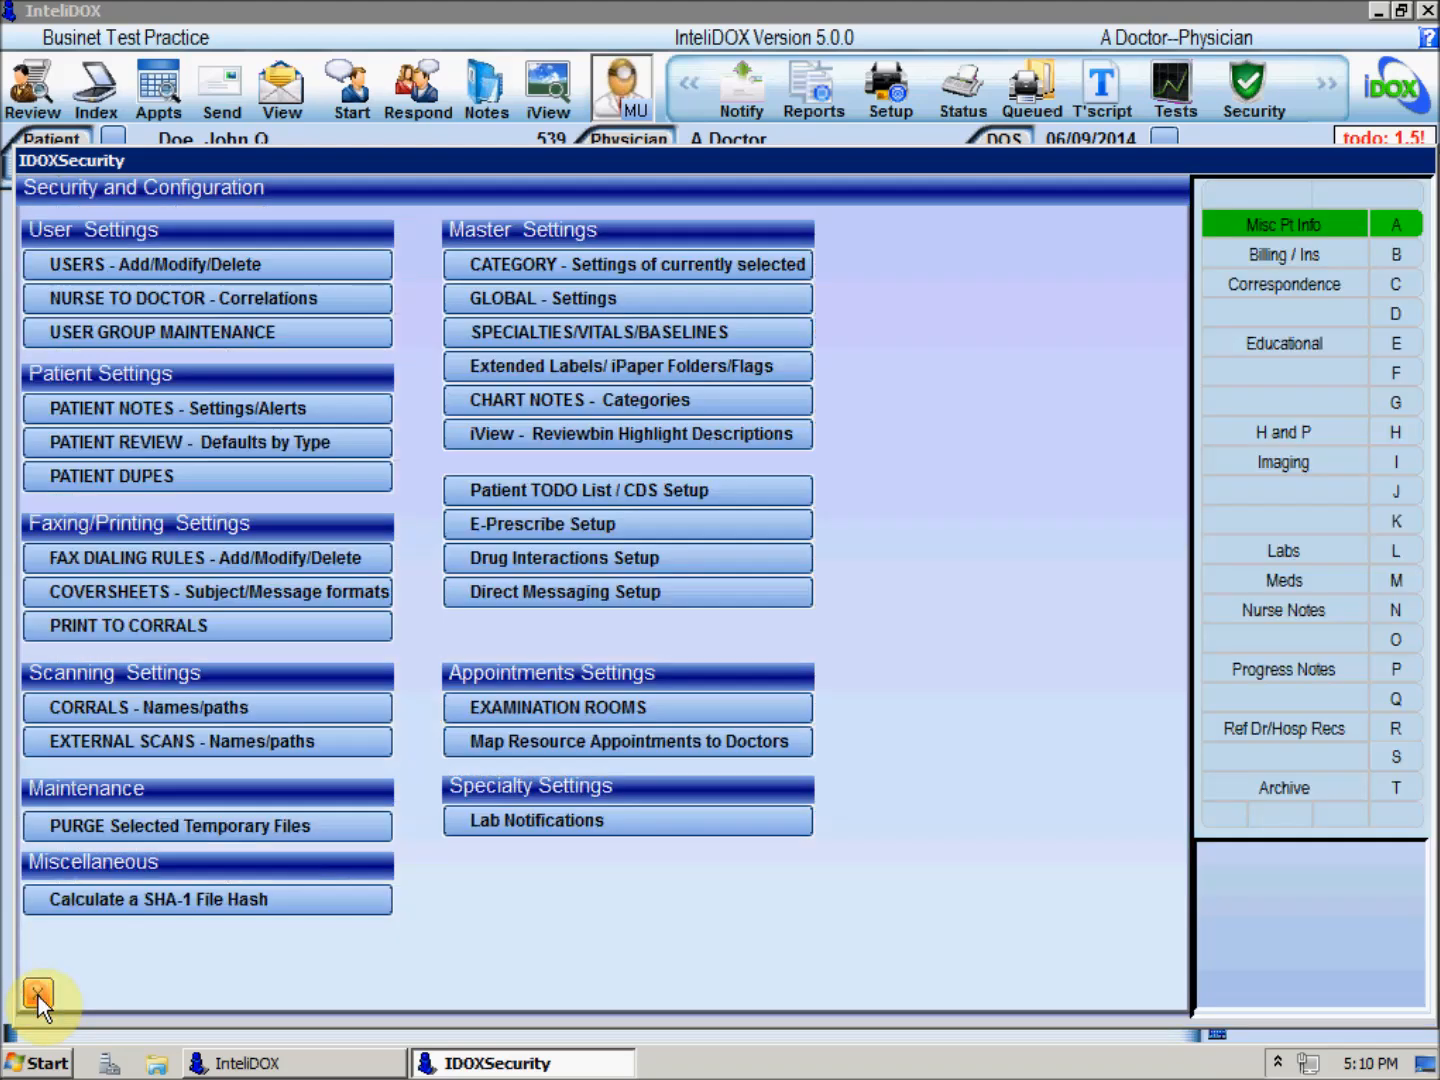
- Close the Security and Configuration screen
left_click(40, 997)
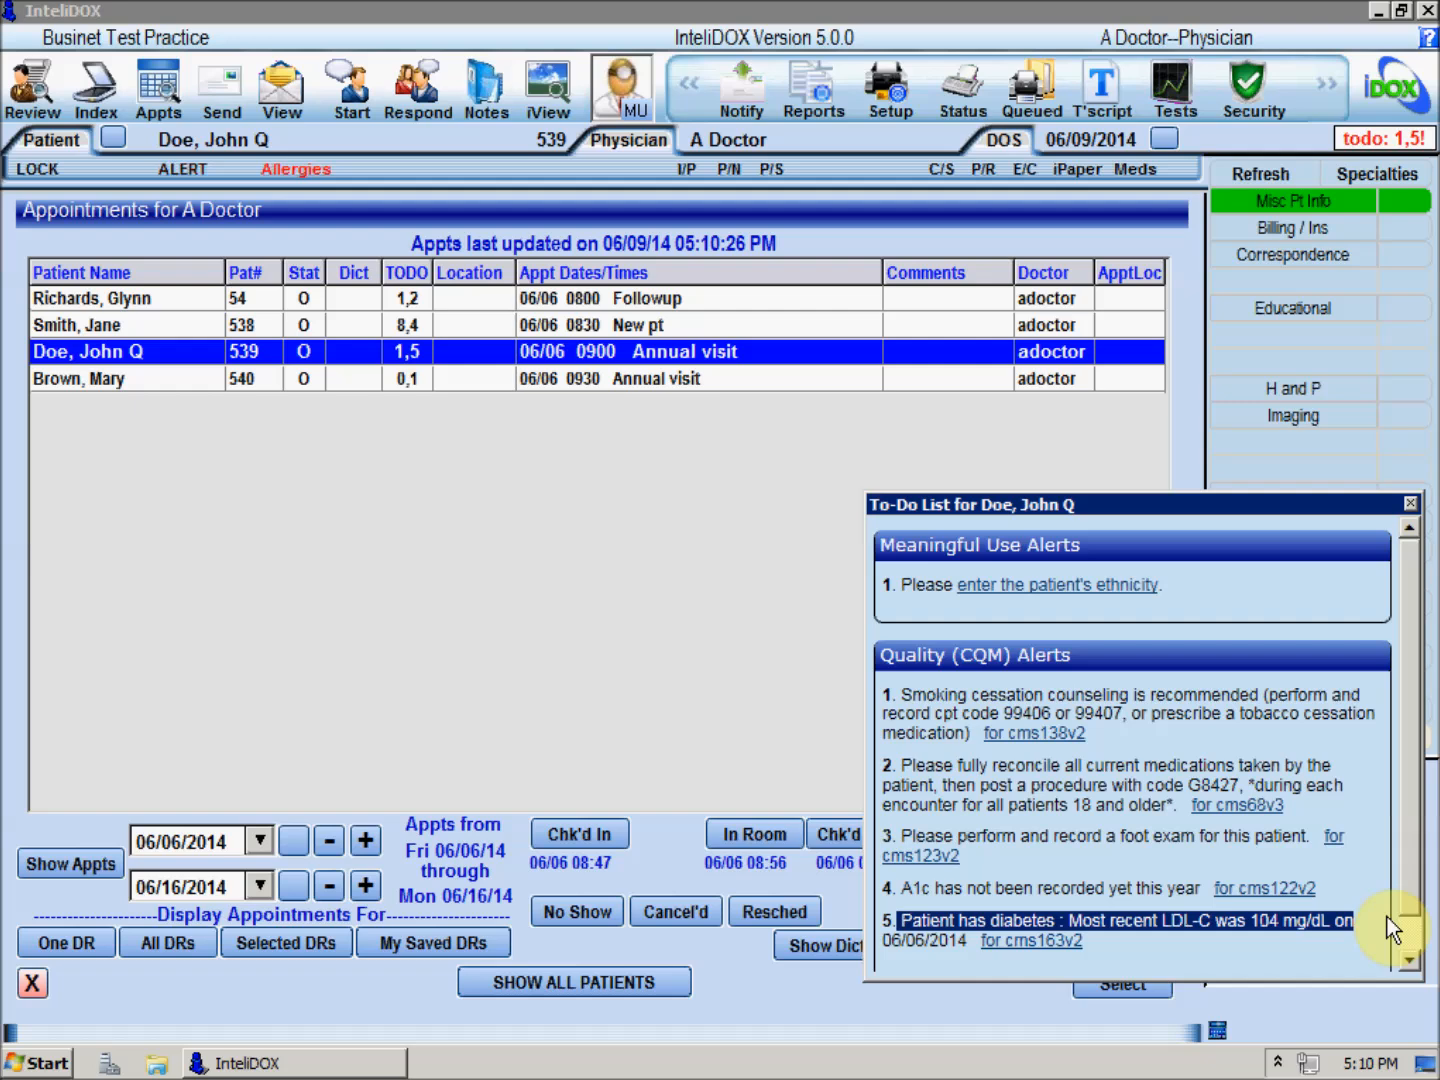
mouse_move(1390, 925)
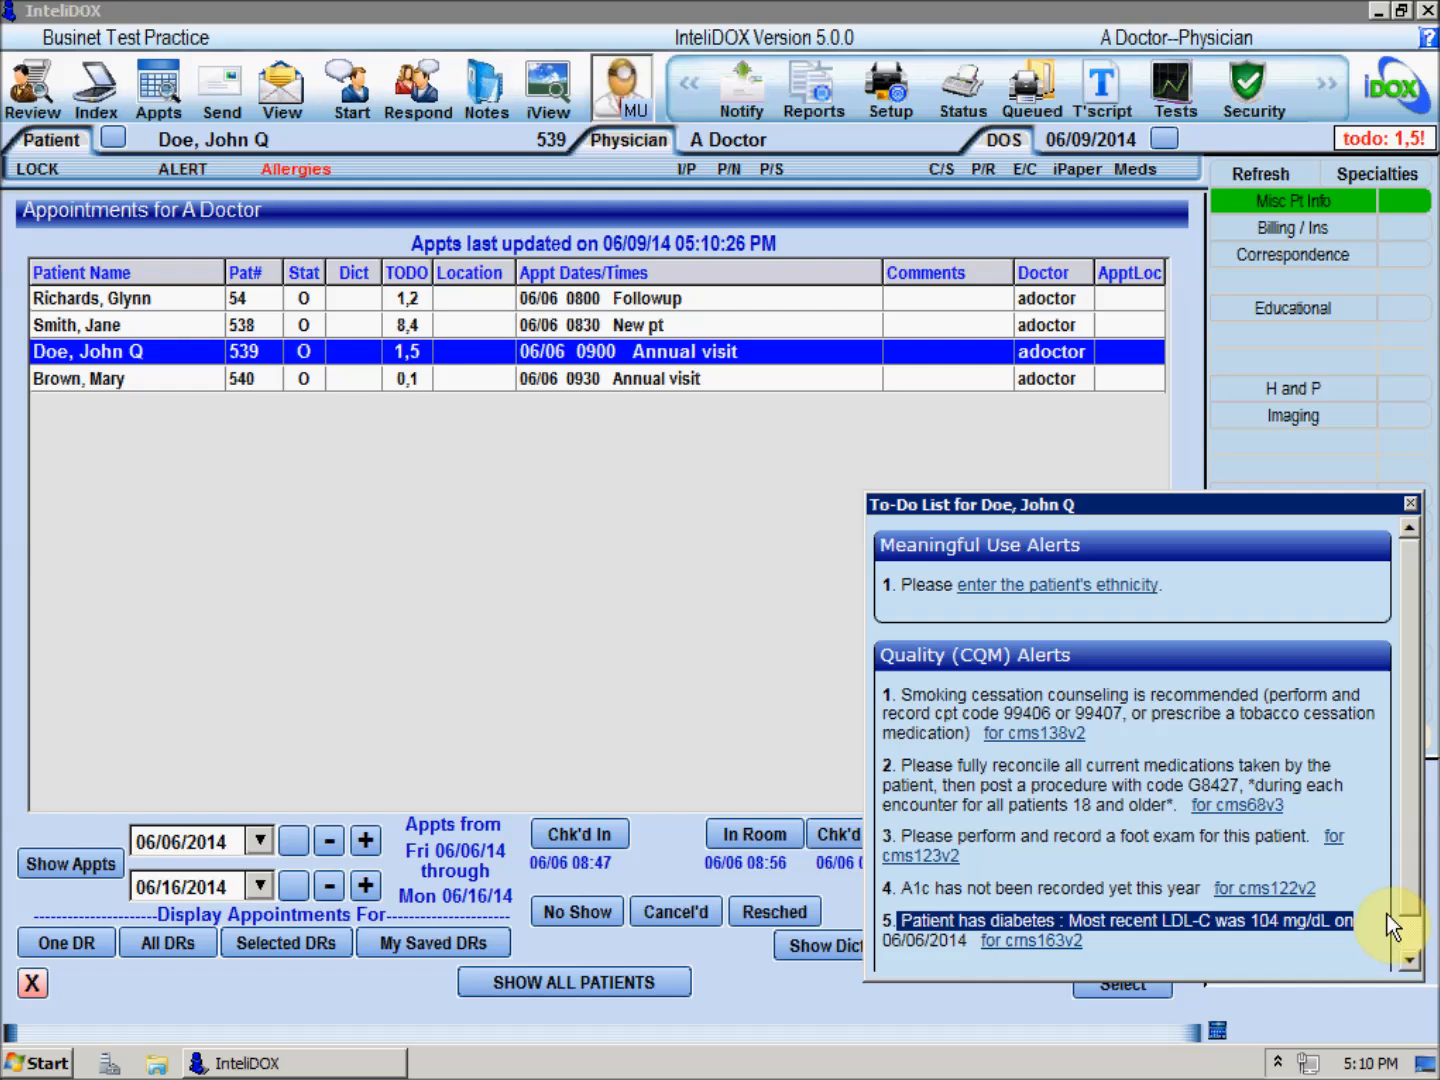
mouse_move(1385, 935)
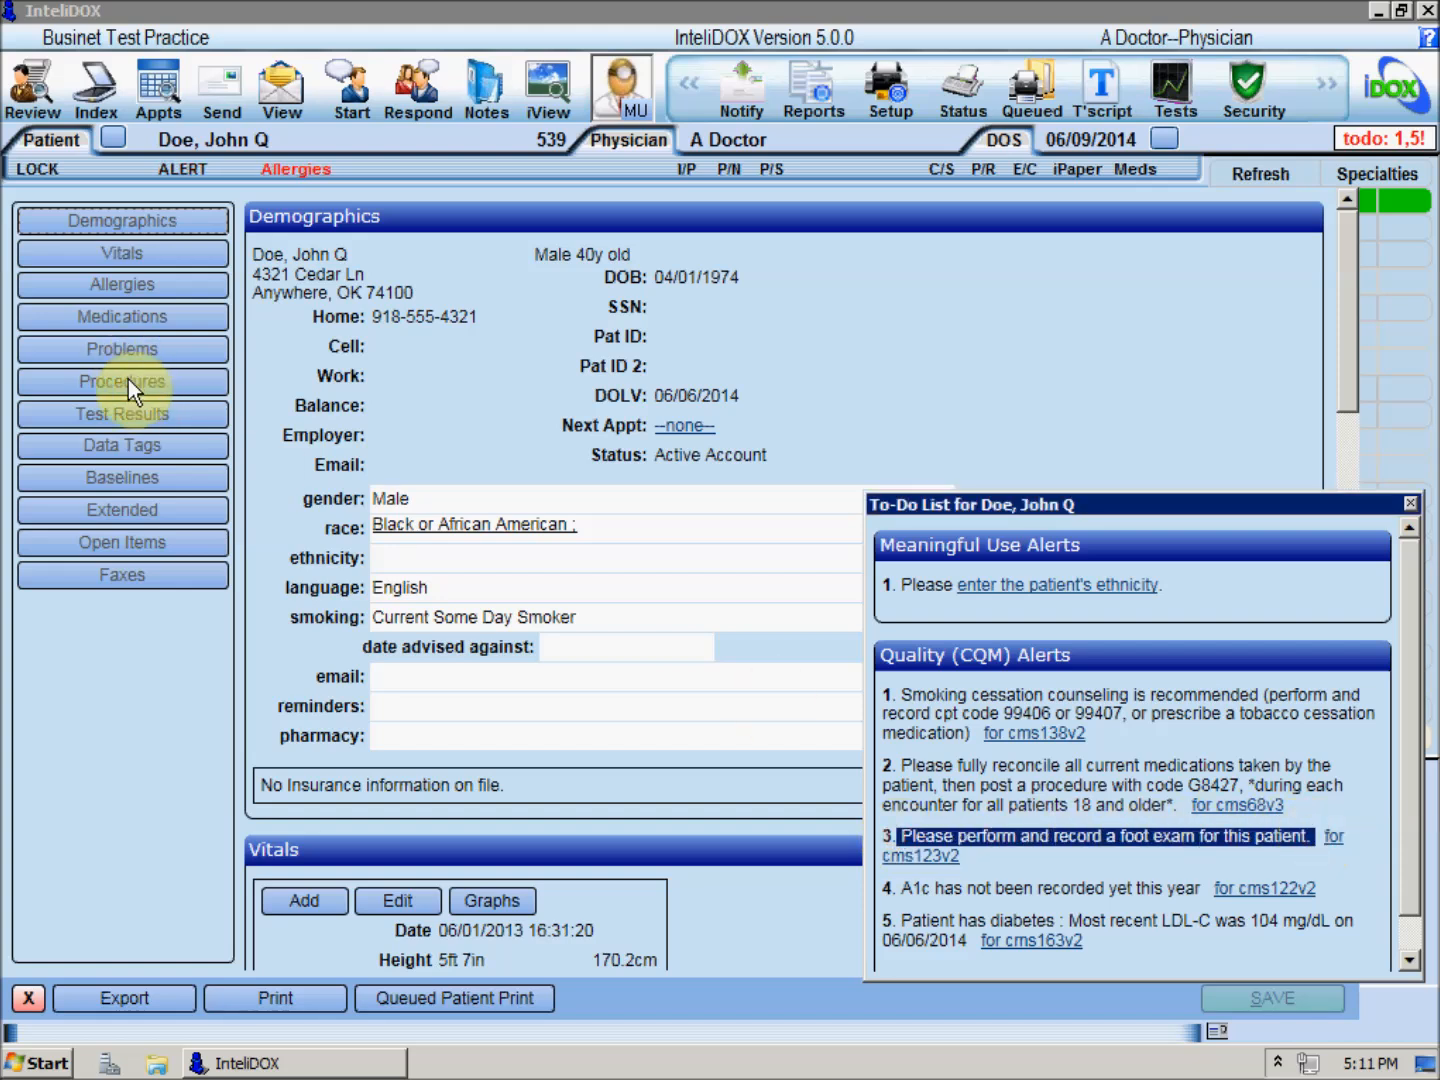
- Add a 2028F diabetic foot exam procedure to Doe's chart
left_click(121, 381)
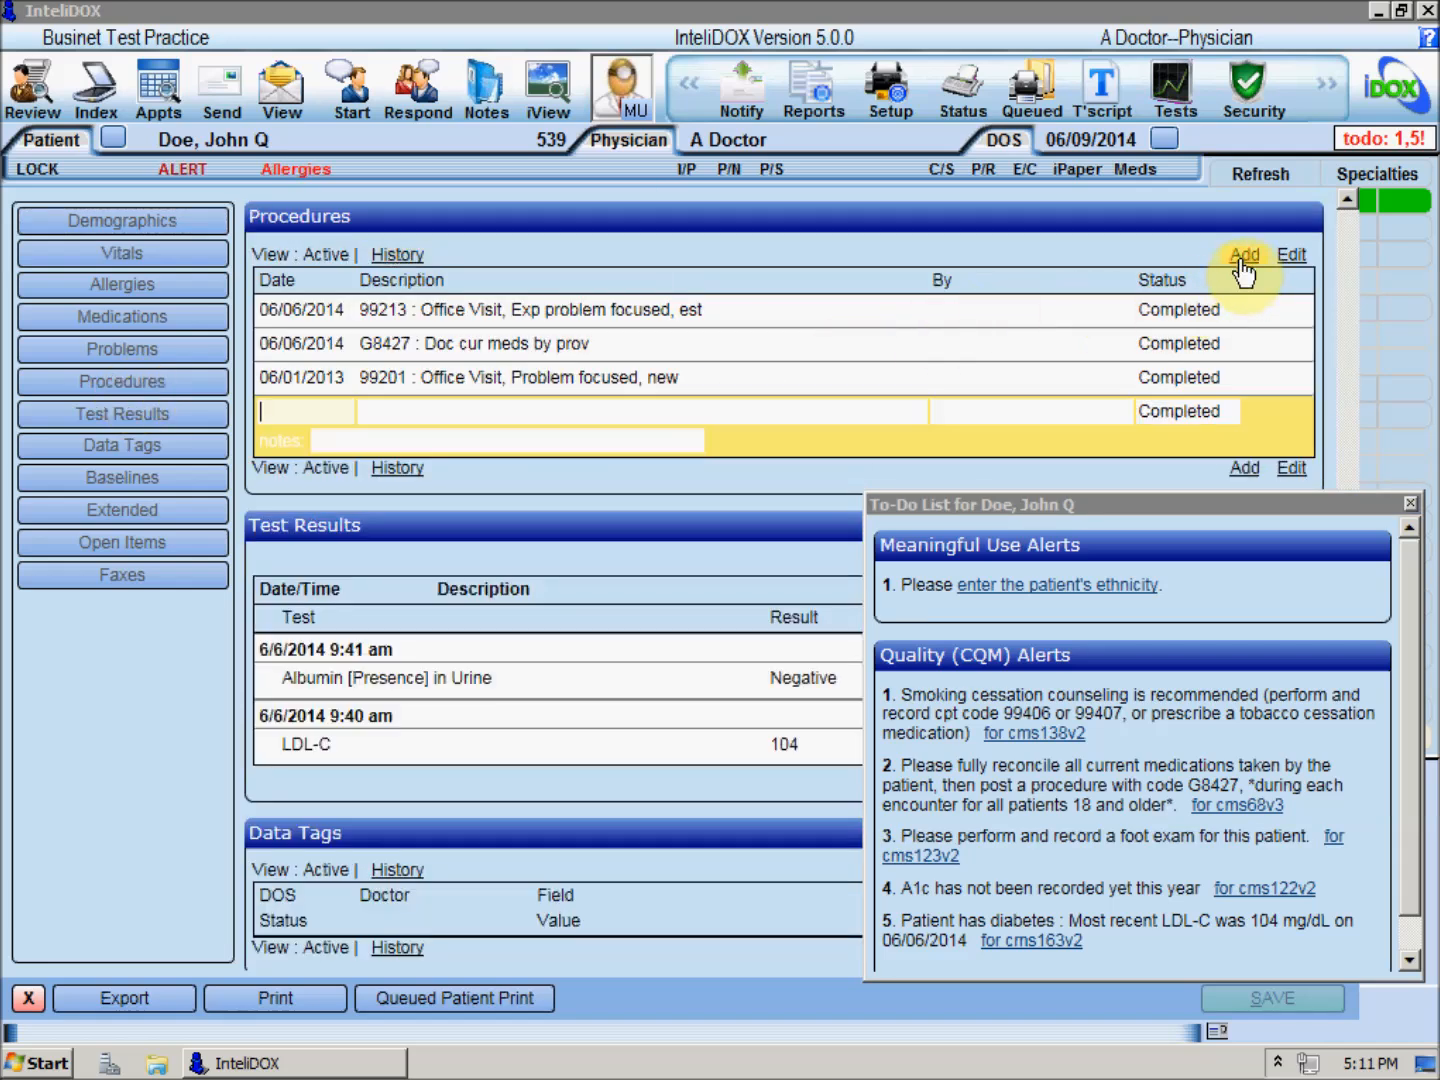
type("foot exam (visual + sensory + pulse")
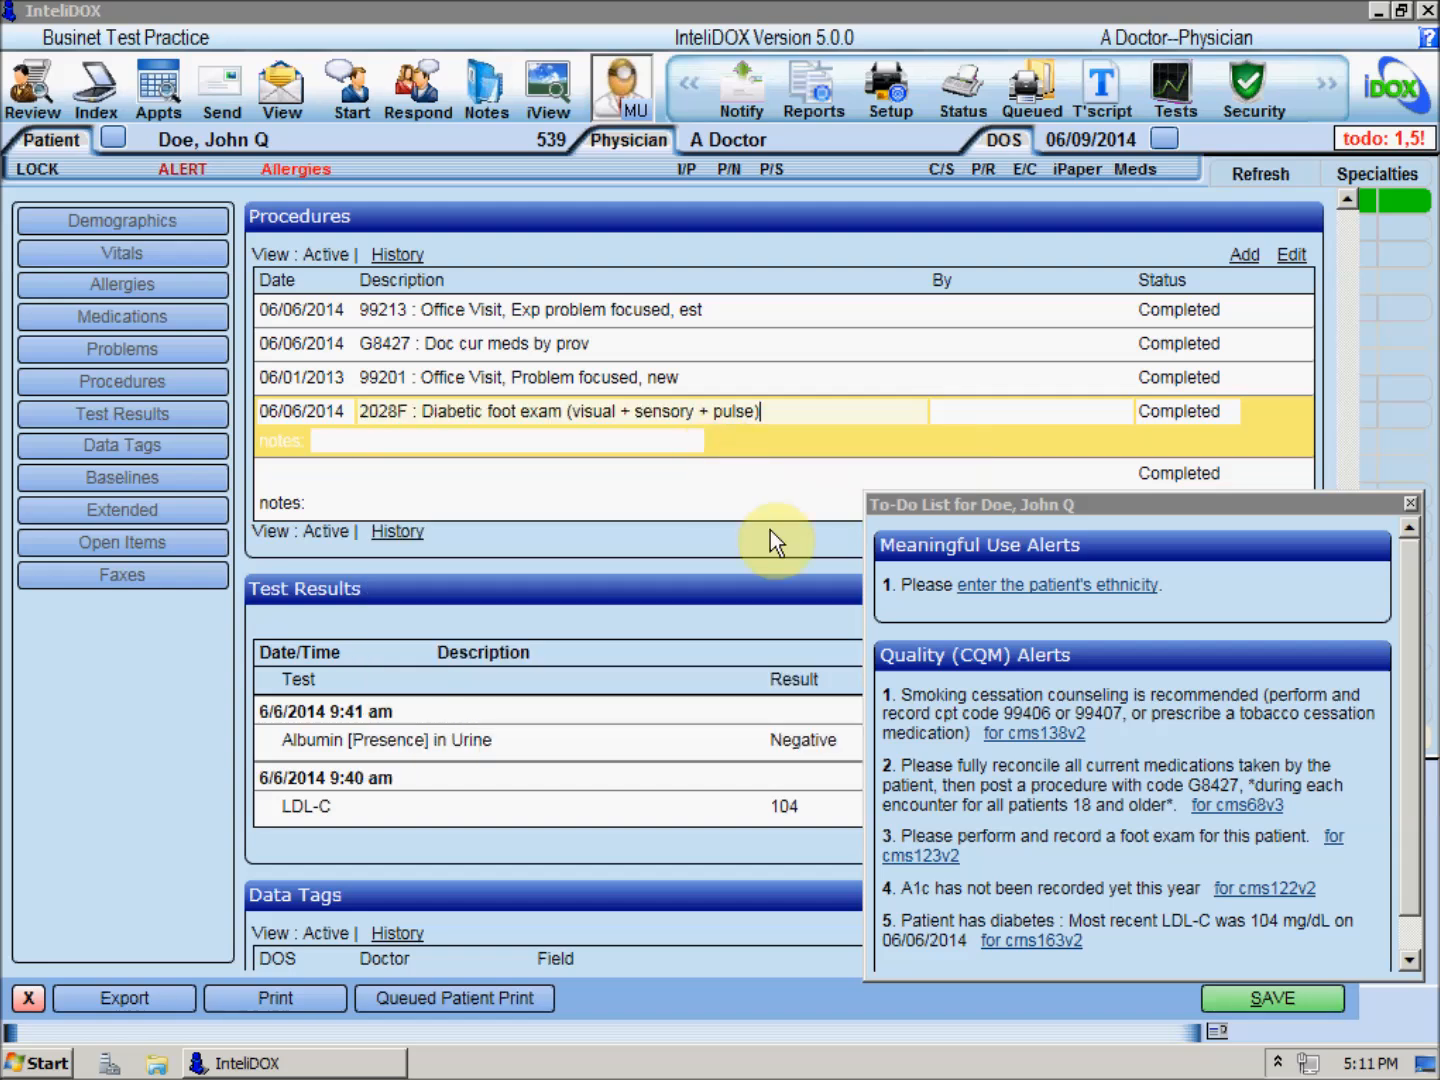
left_click(1271, 998)
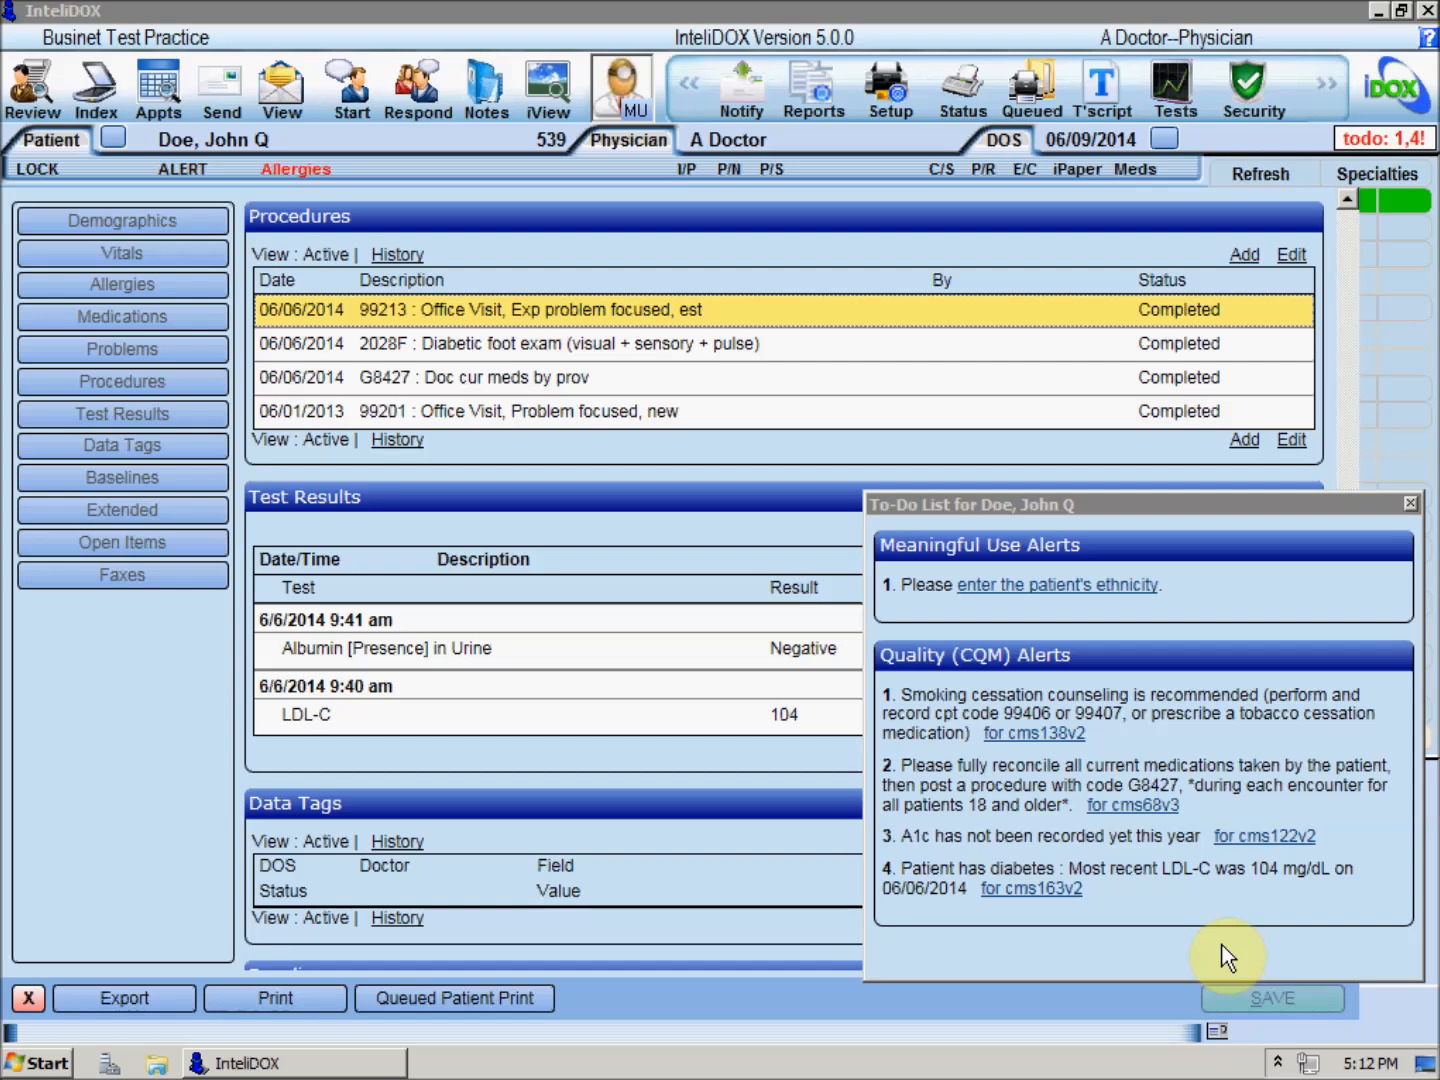
- Close Doe's to-do list and chart, then select another chart section
left_click(1410, 503)
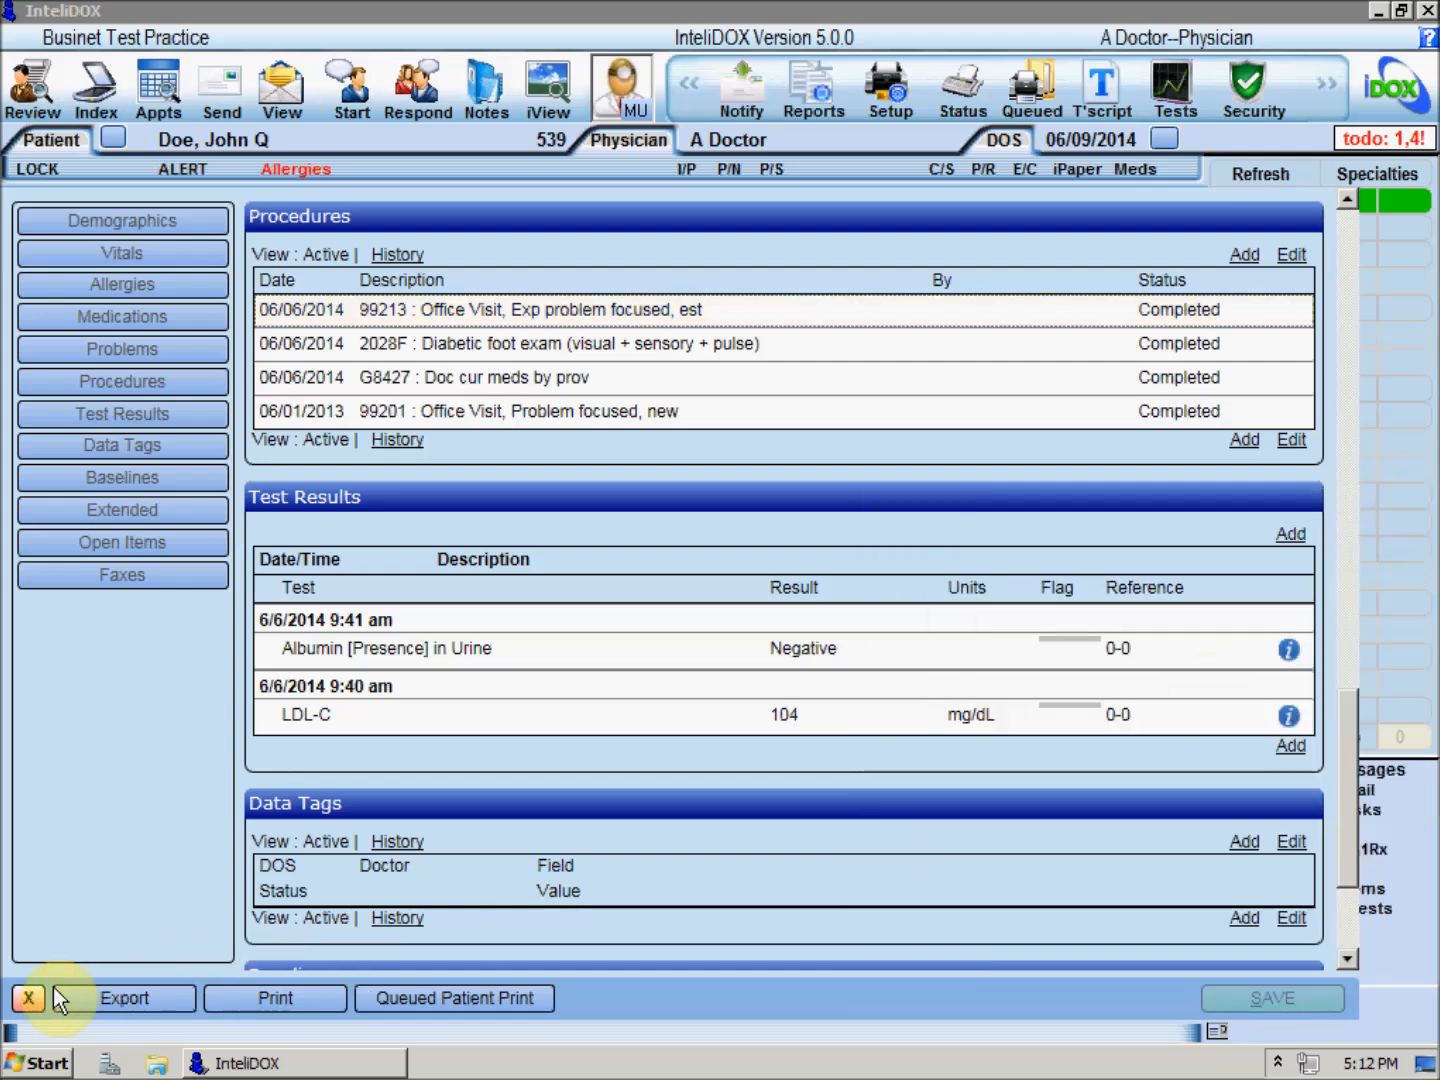
left_click(28, 998)
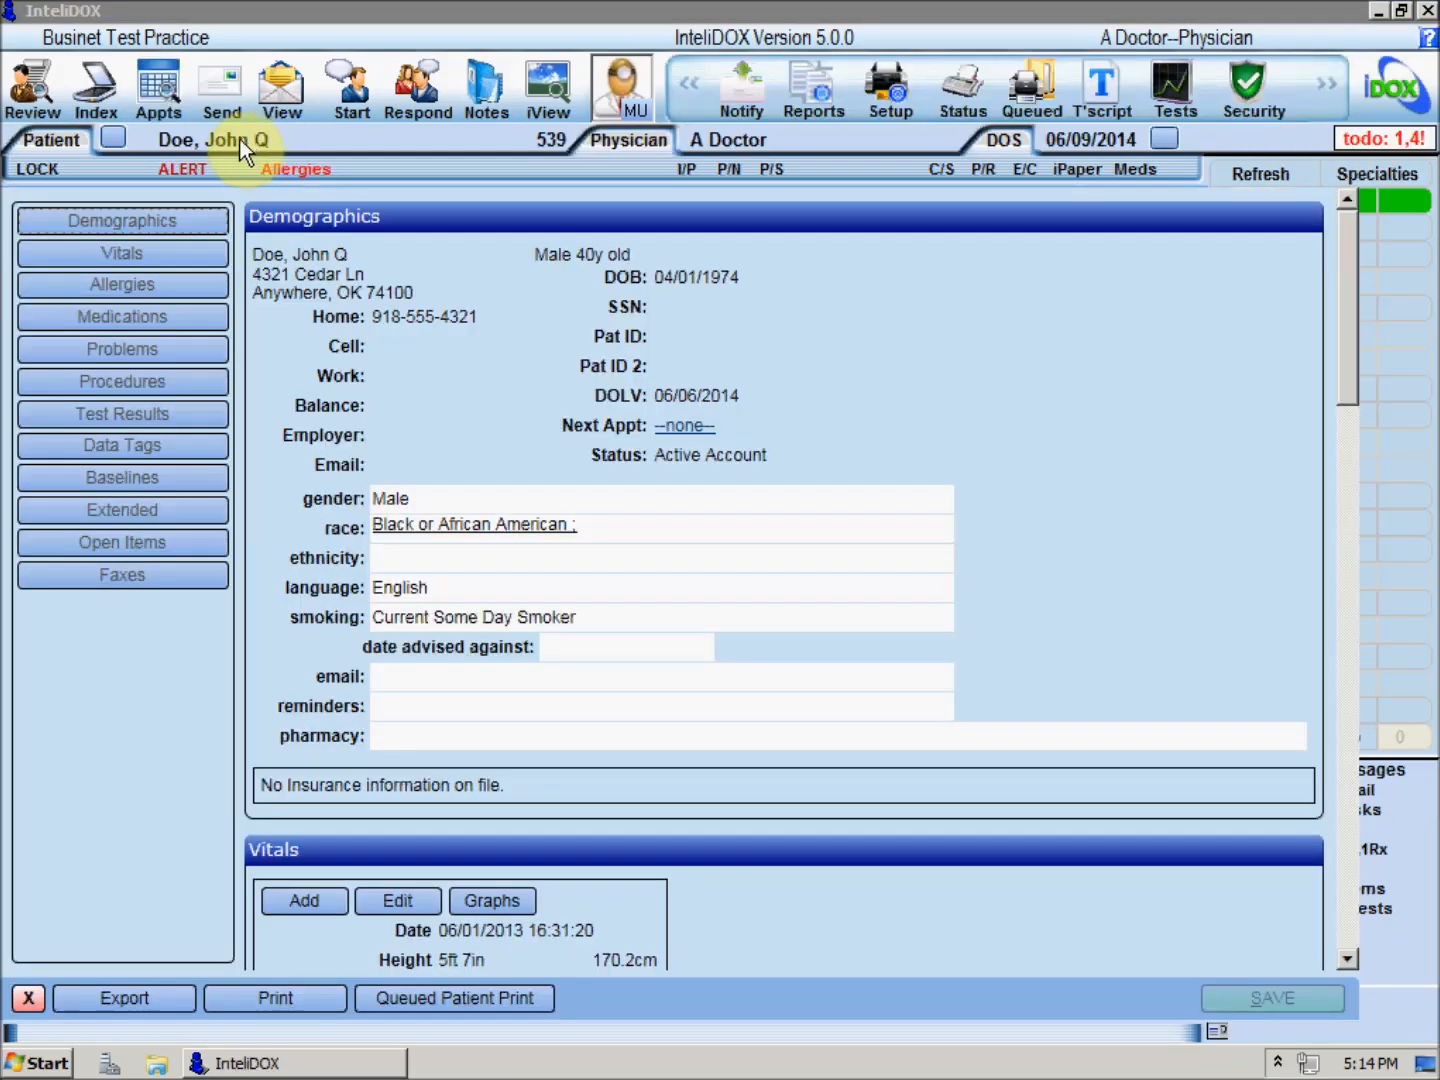
left_click(122, 414)
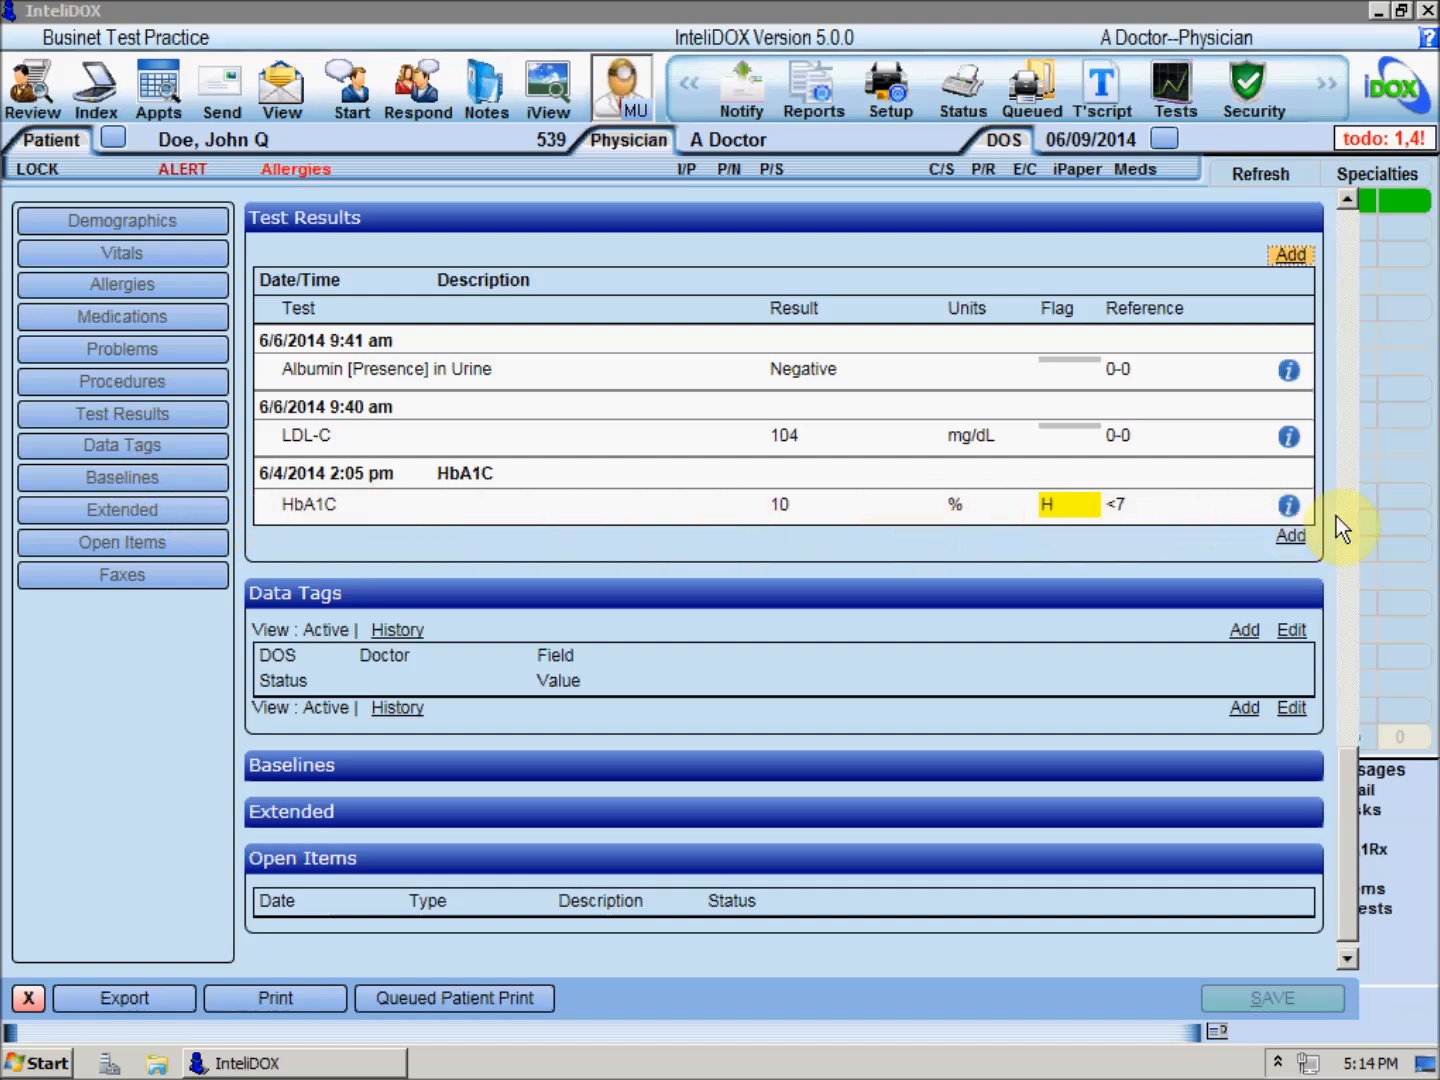
- Review Doe's to-do alerts and highlight the most recent A1c (10%) alert
left_click(1386, 138)
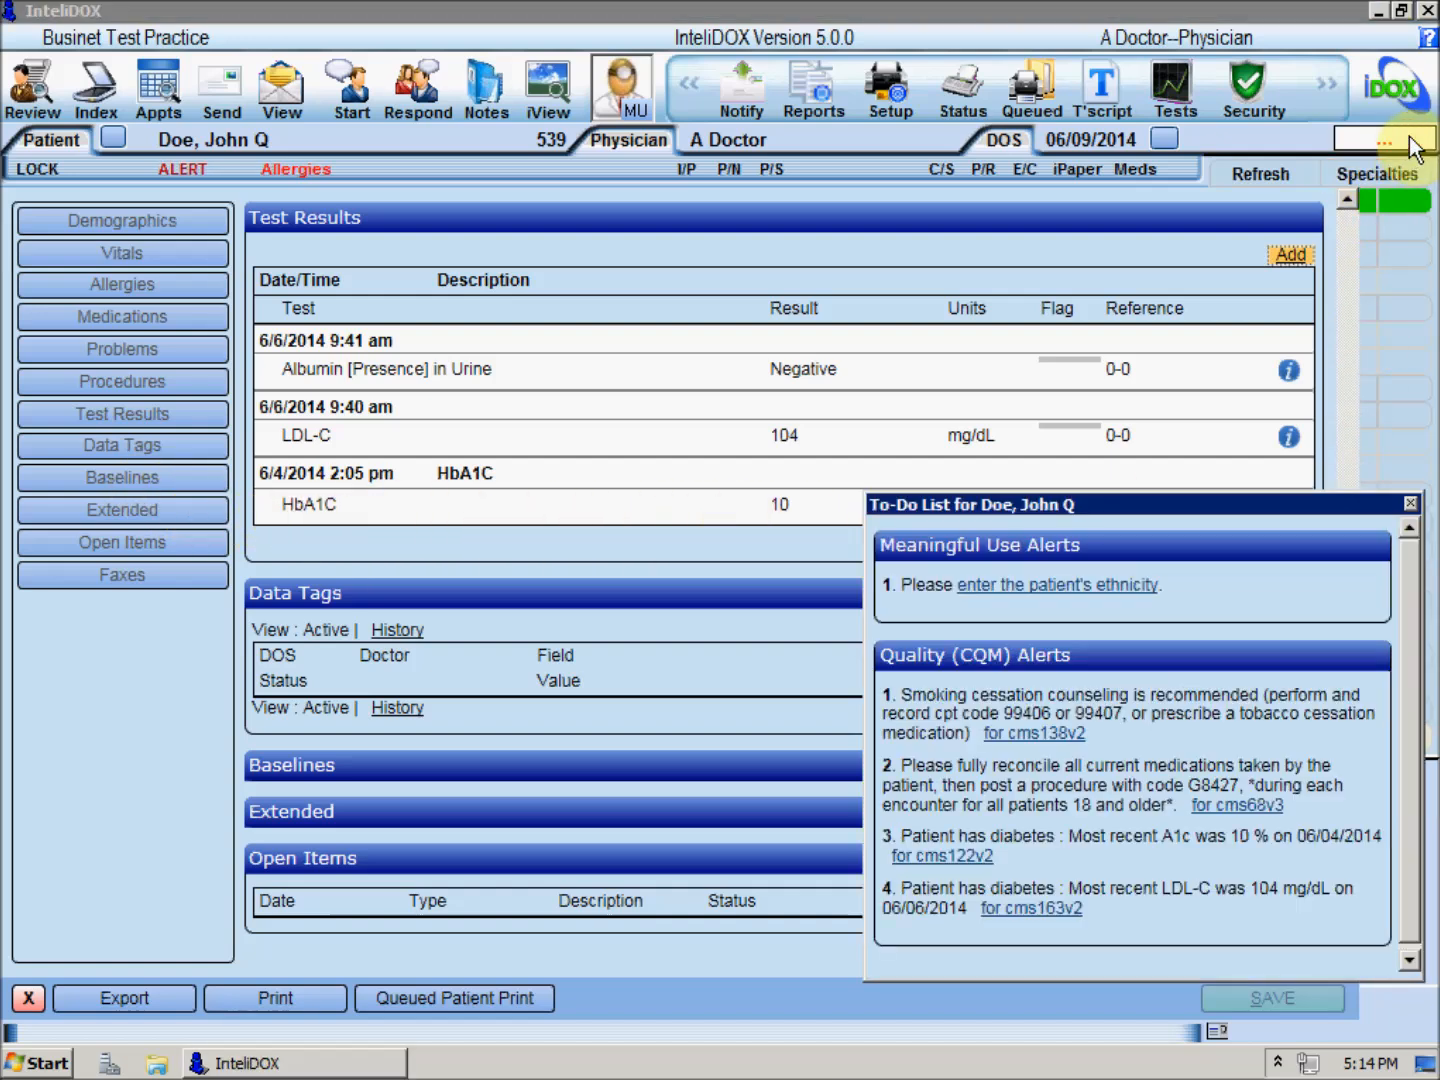
left_click(941, 855)
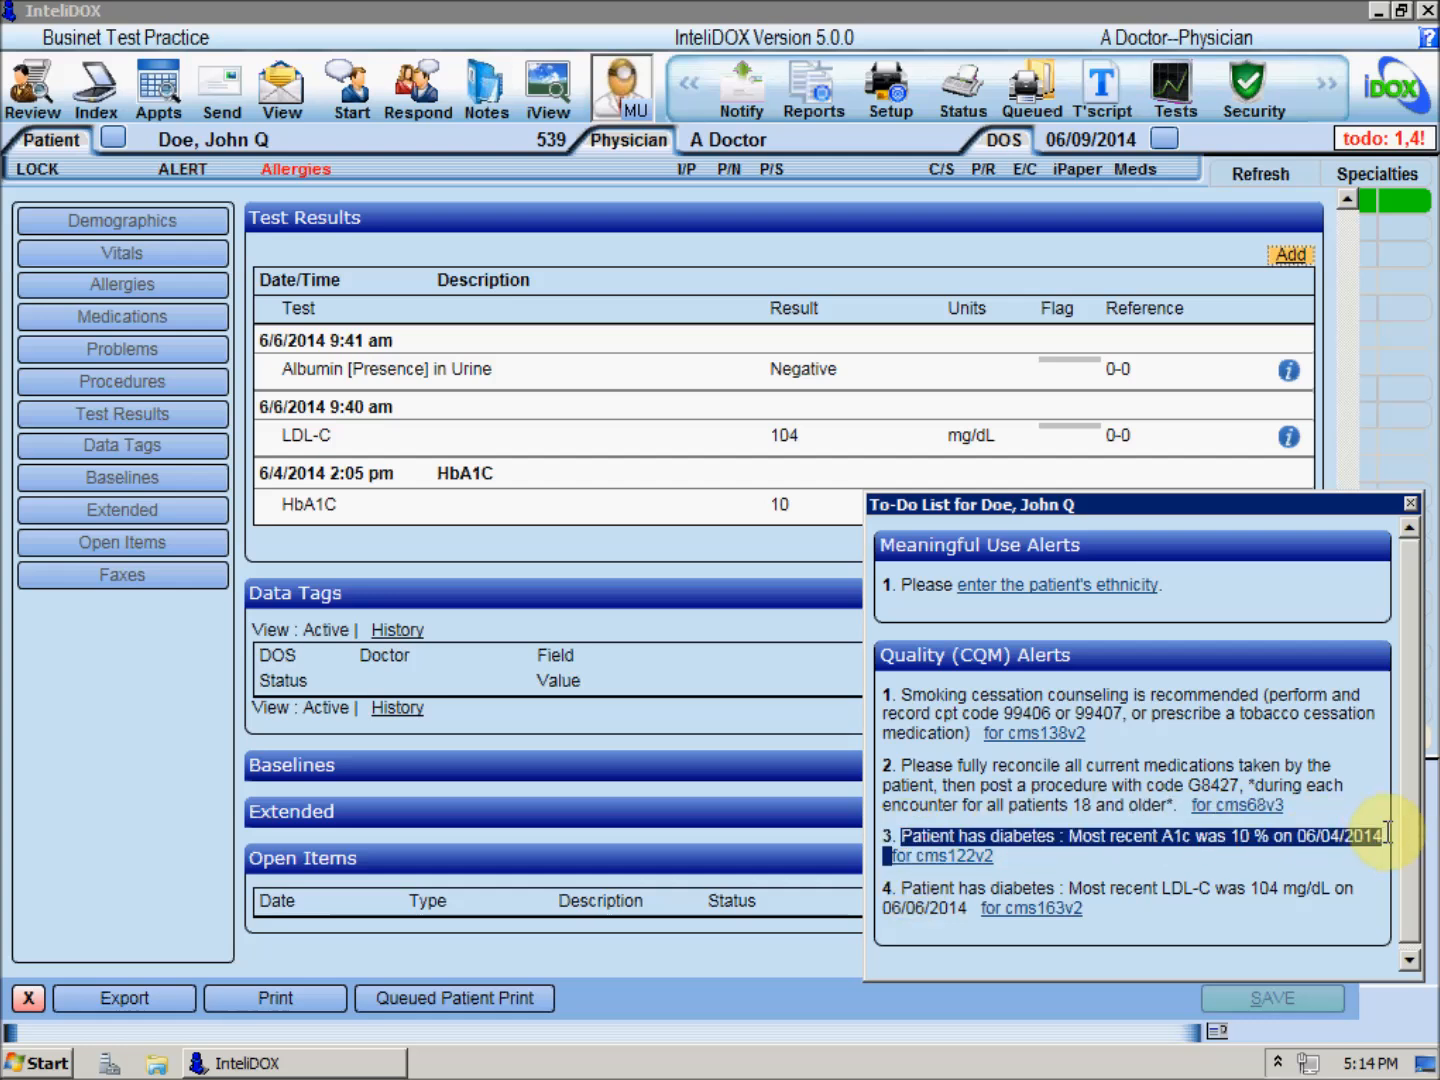
left_click(1409, 502)
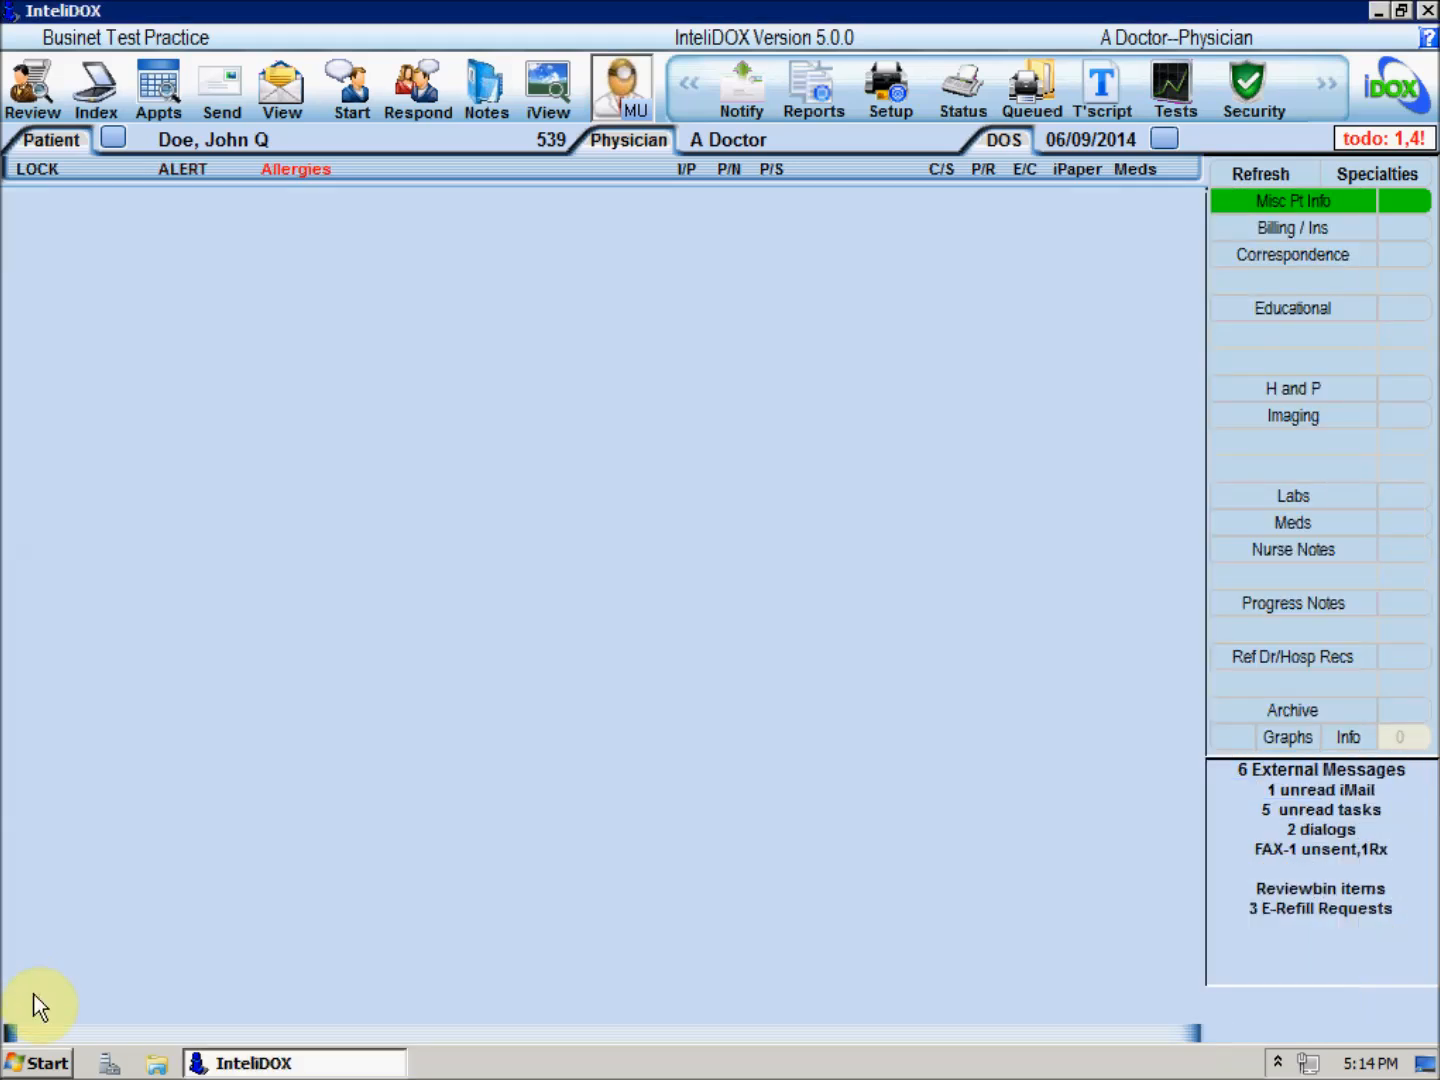
mouse_move(415, 878)
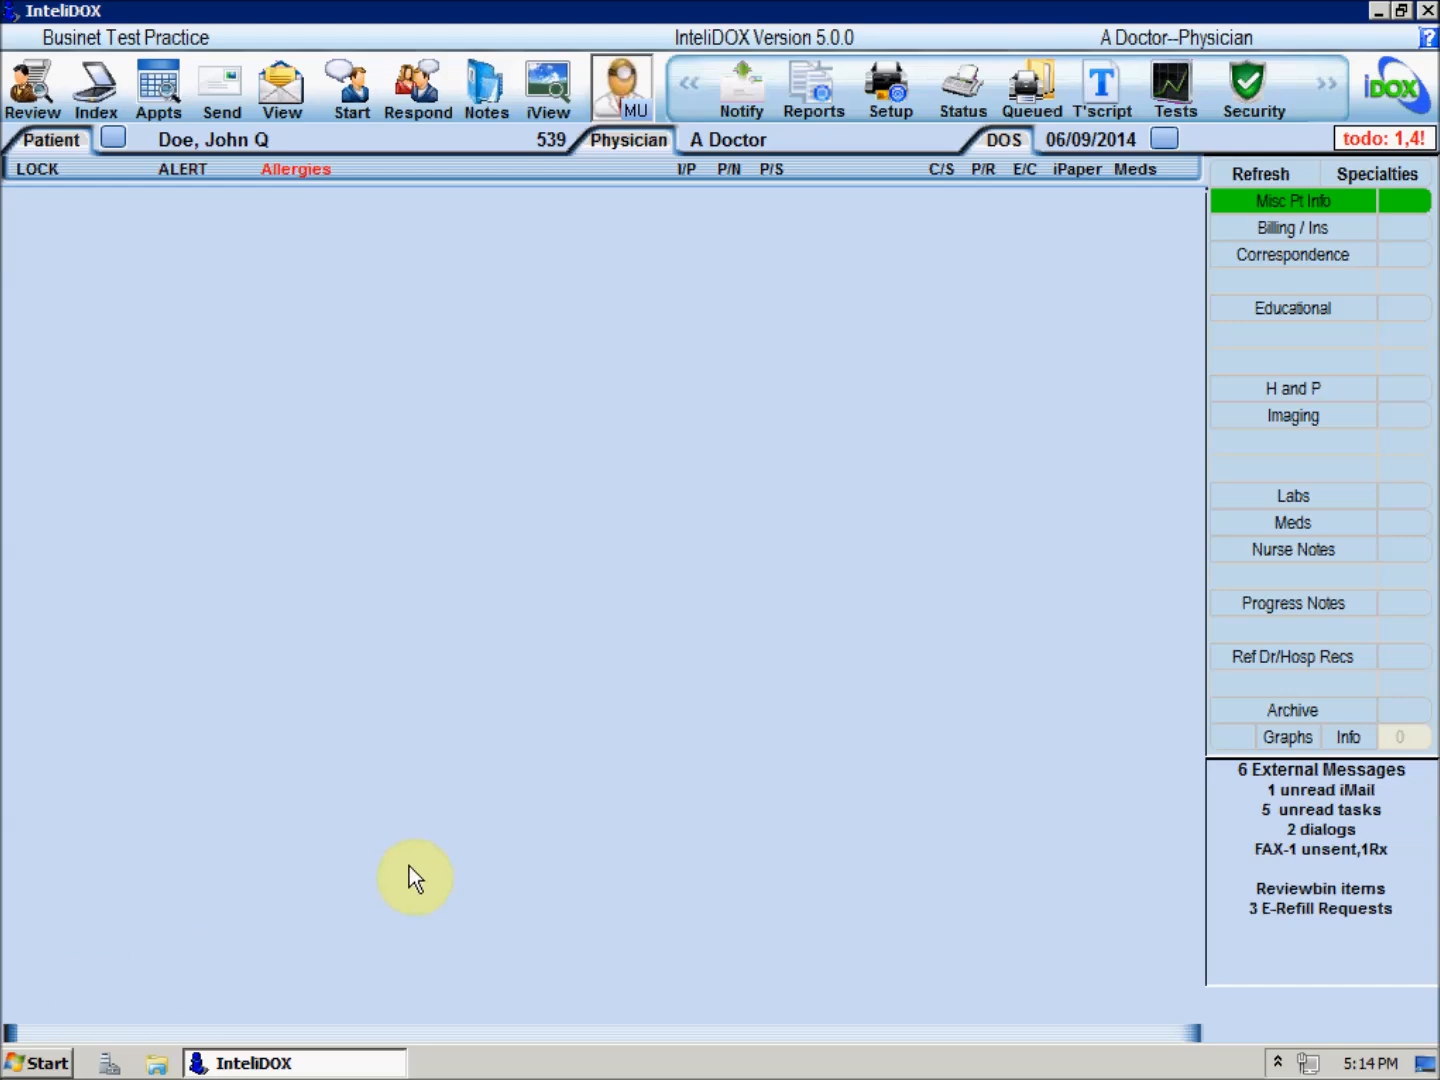
mouse_move(480, 852)
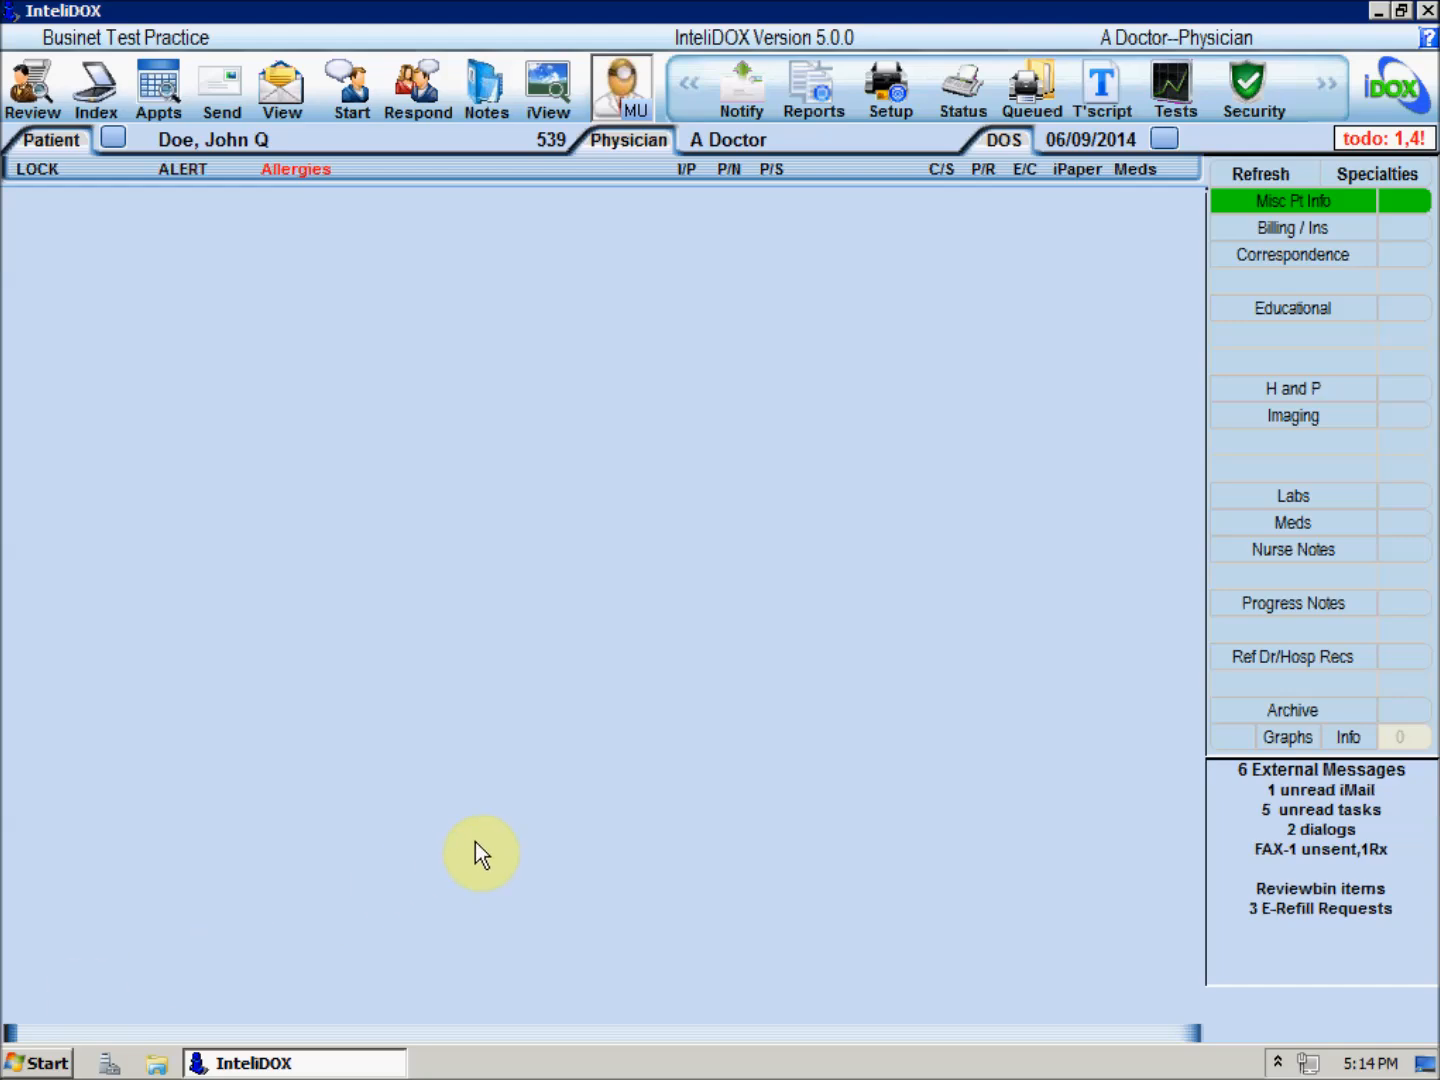
left_click(158, 88)
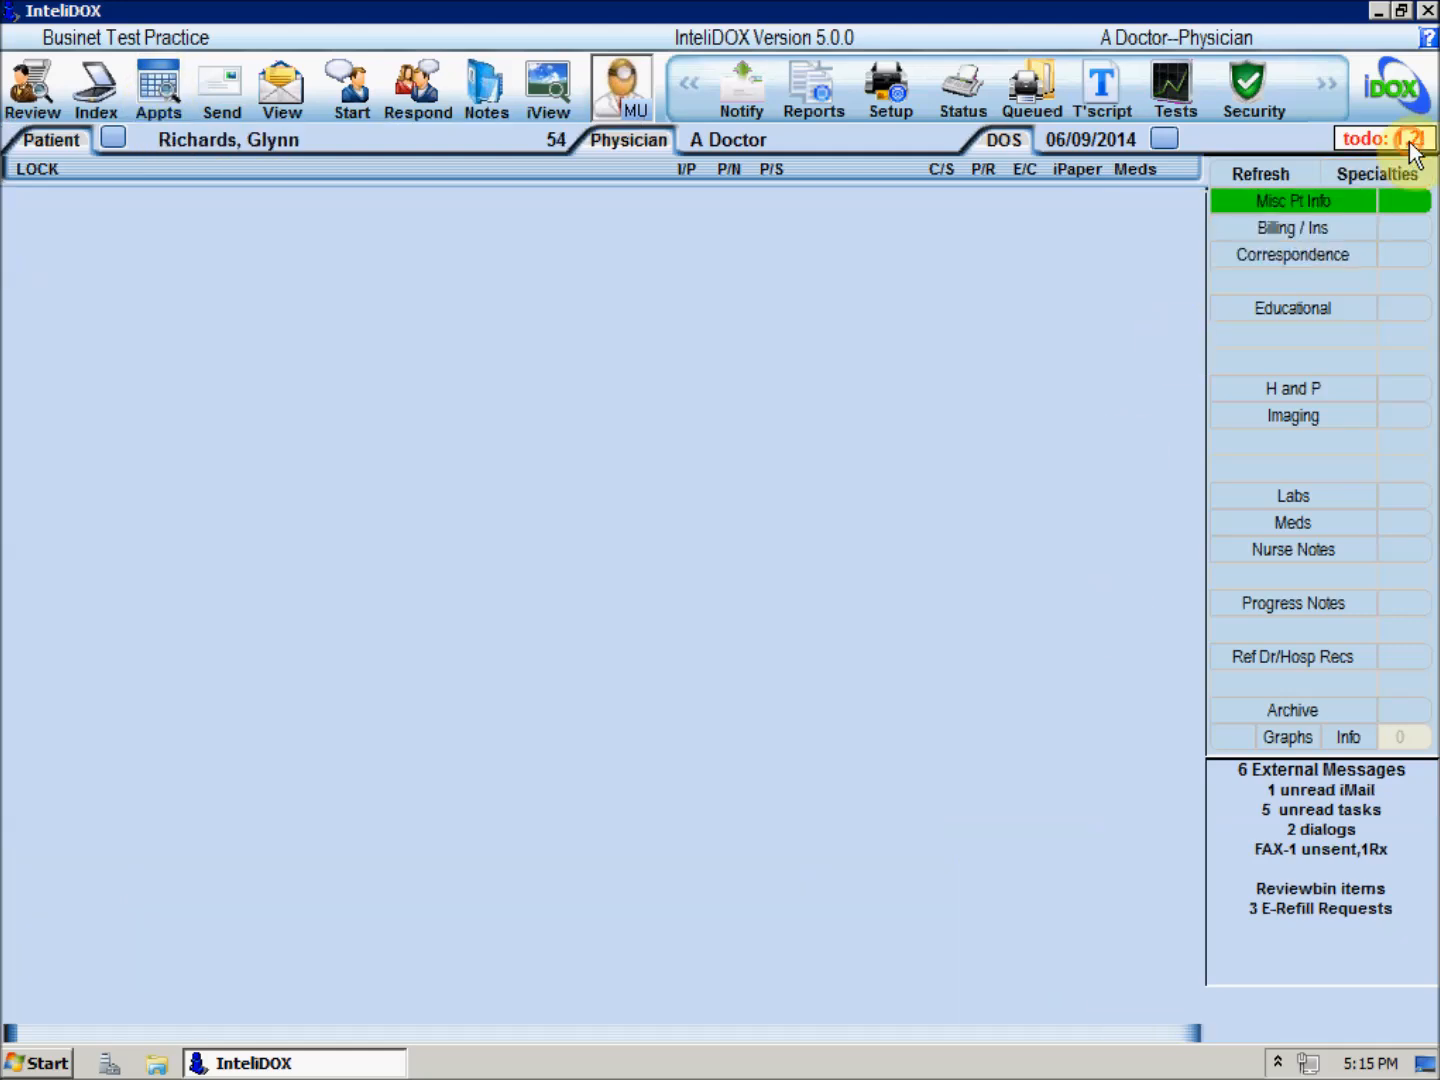
left_click(1385, 138)
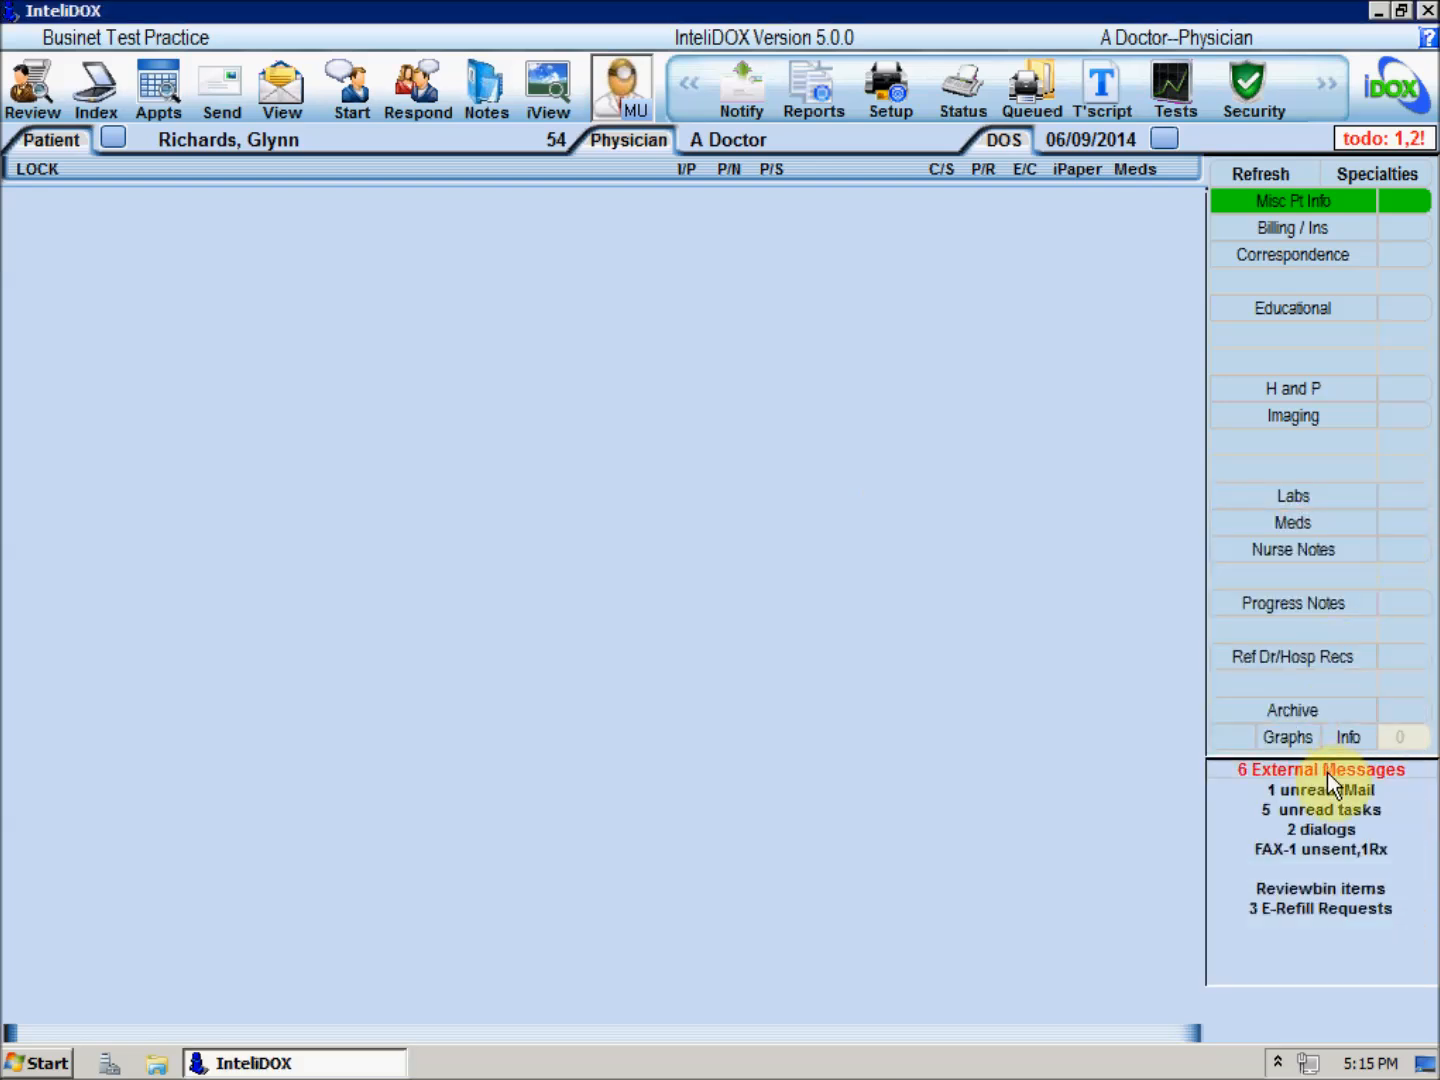
left_click(1320, 789)
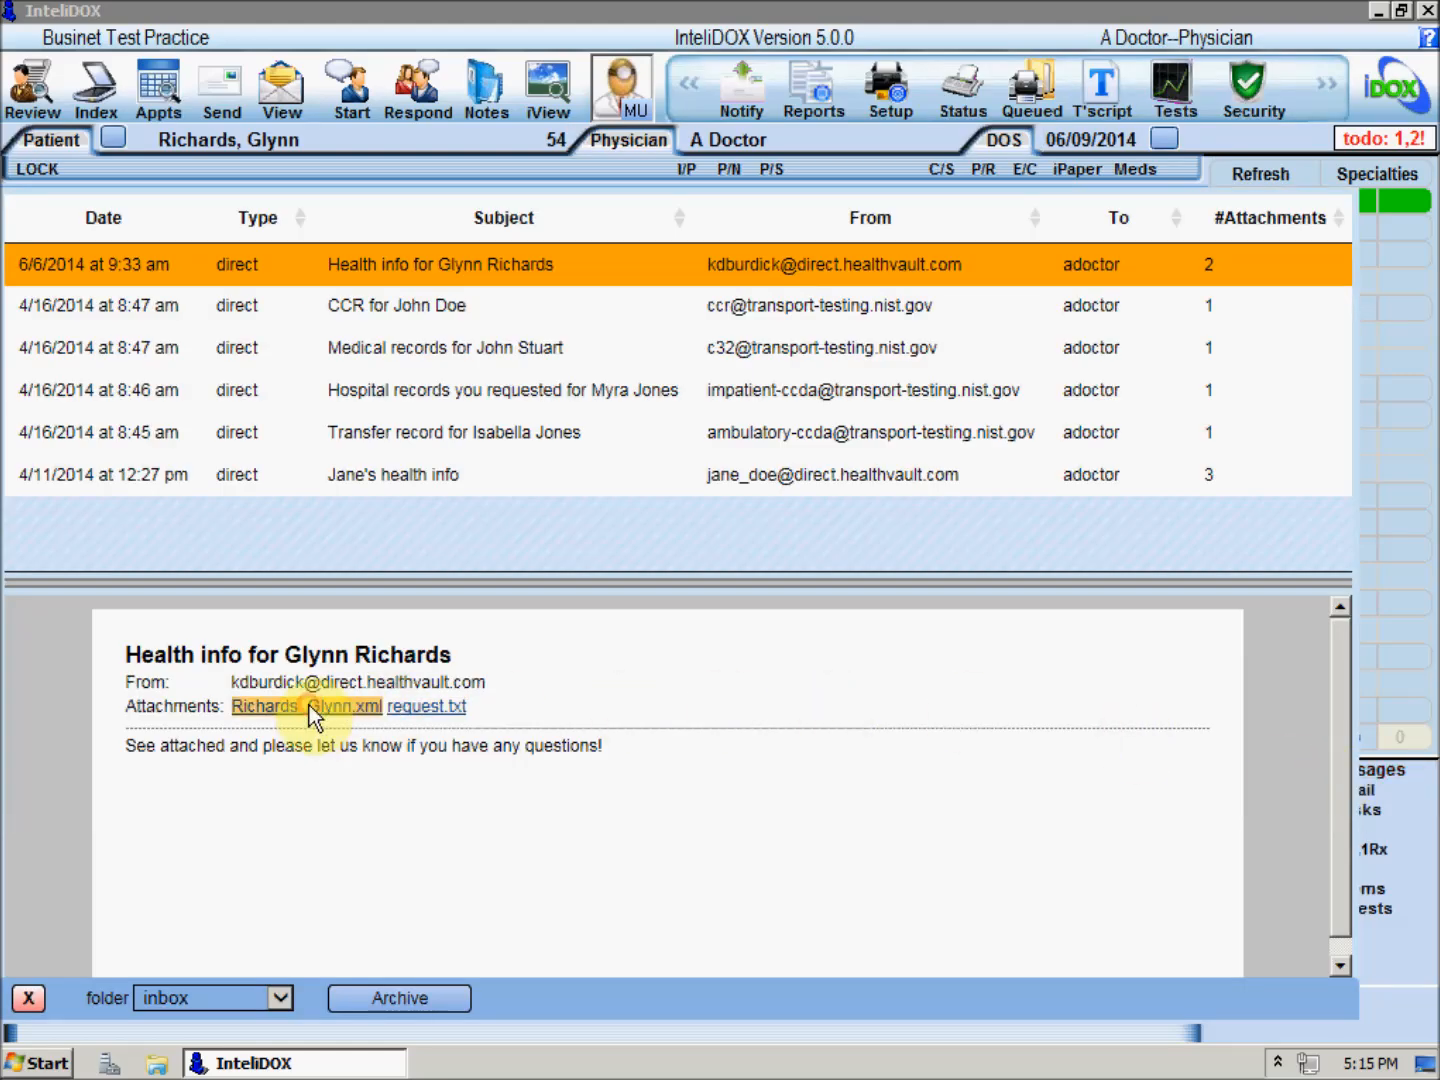
left_click(305, 706)
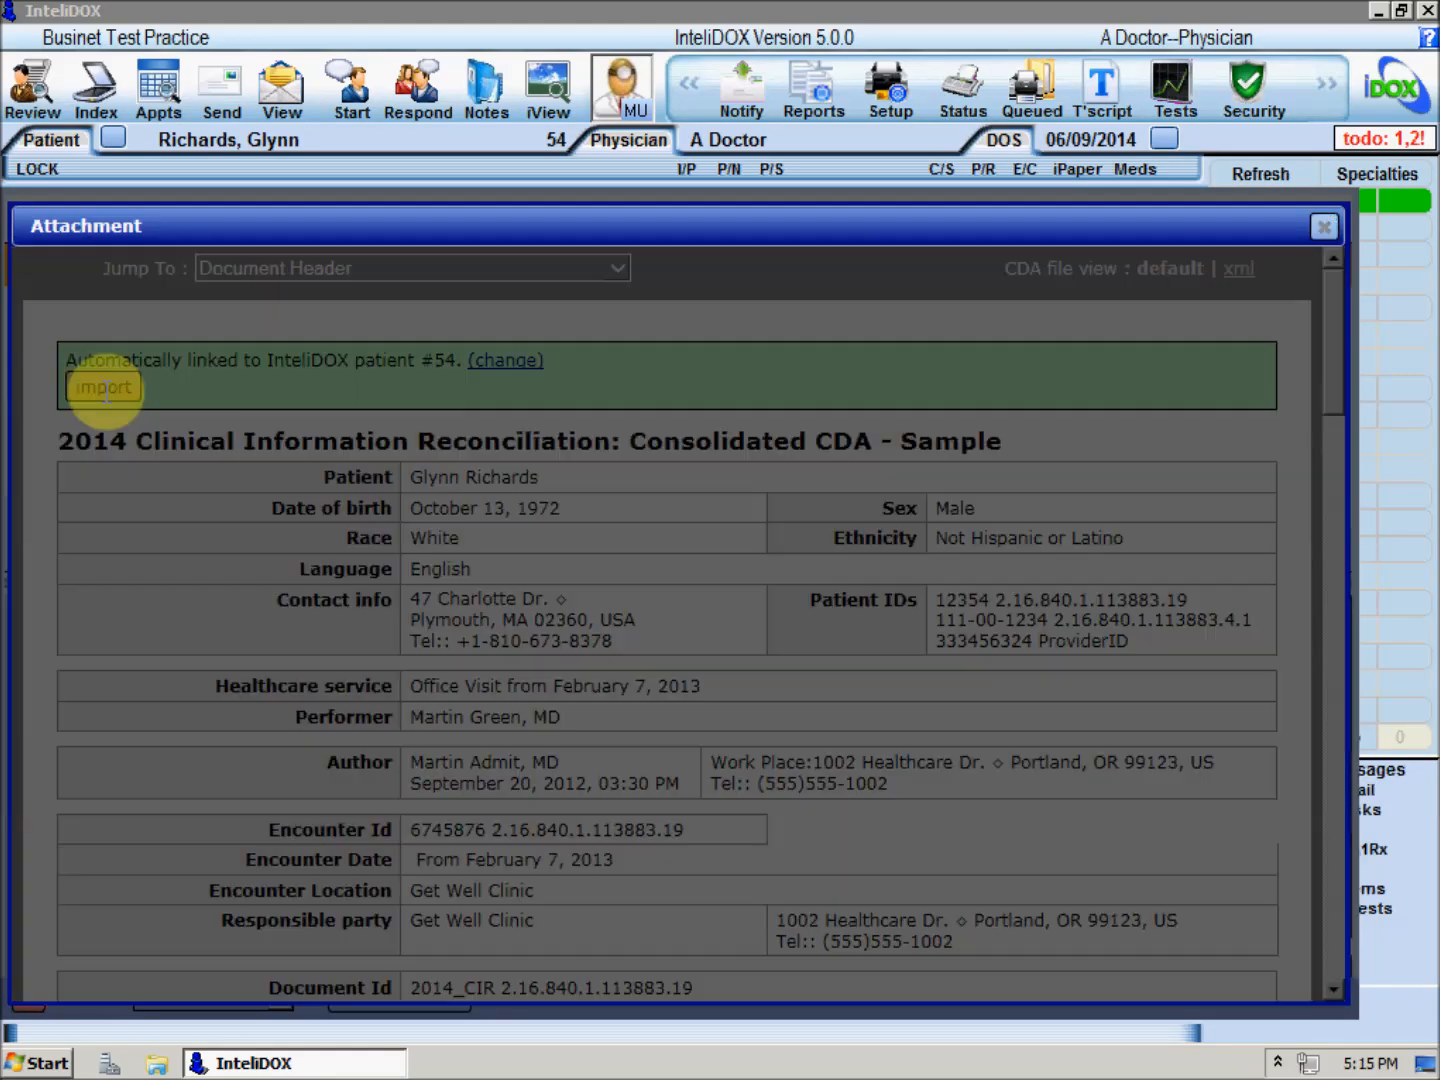
left_click(103, 387)
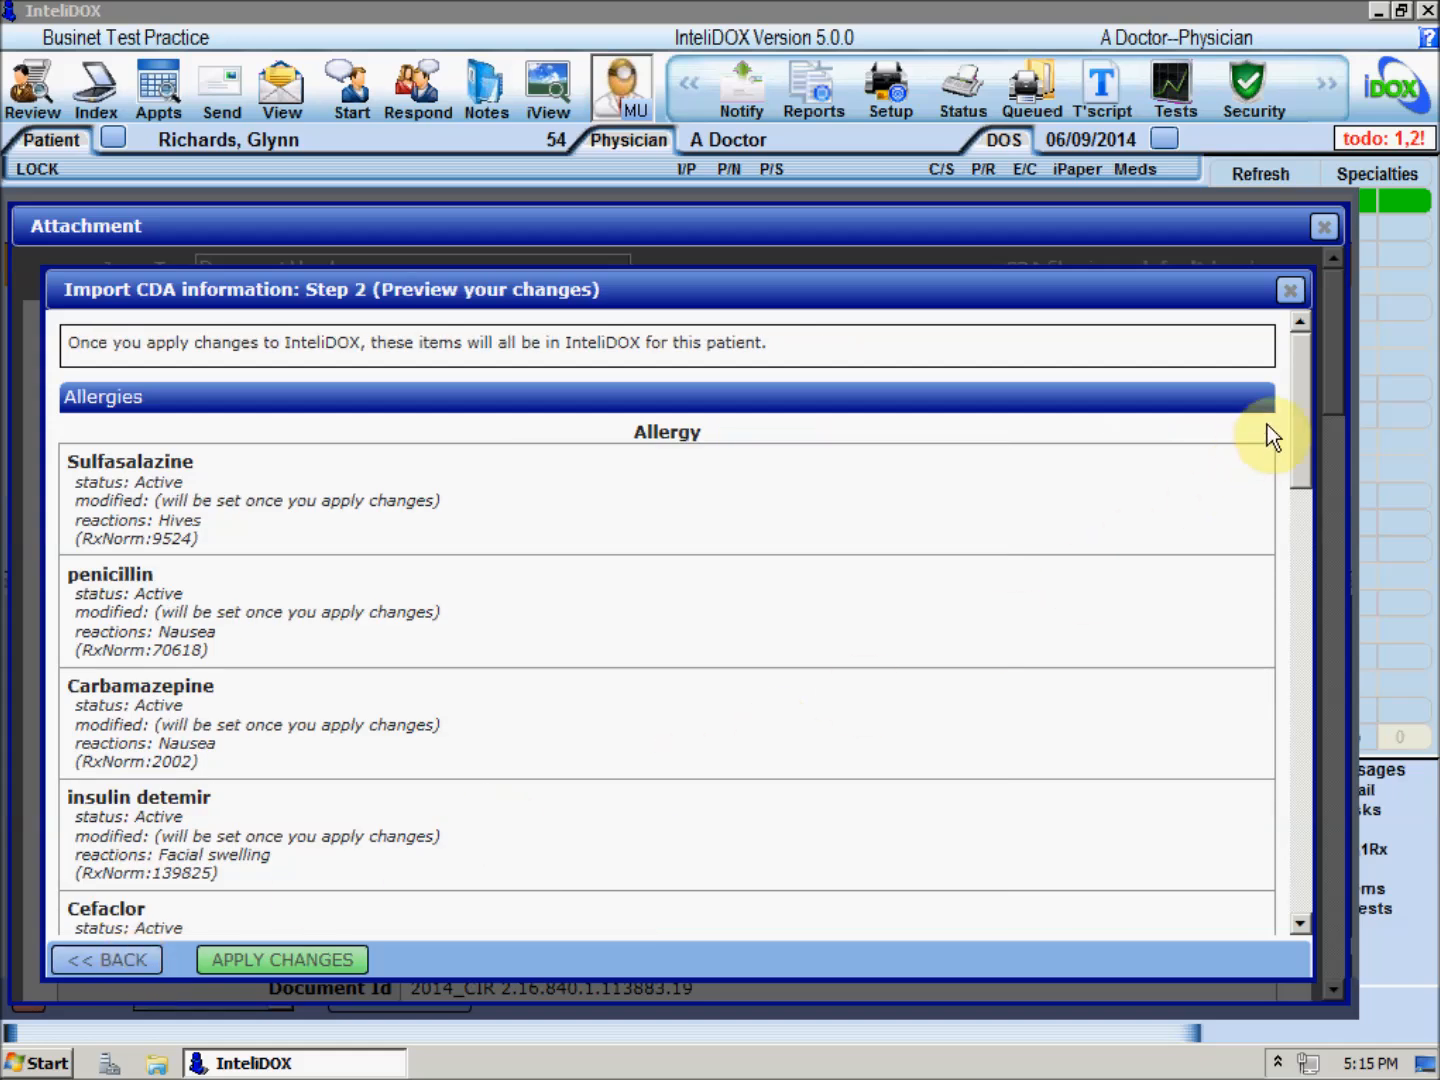
scroll("down", 3)
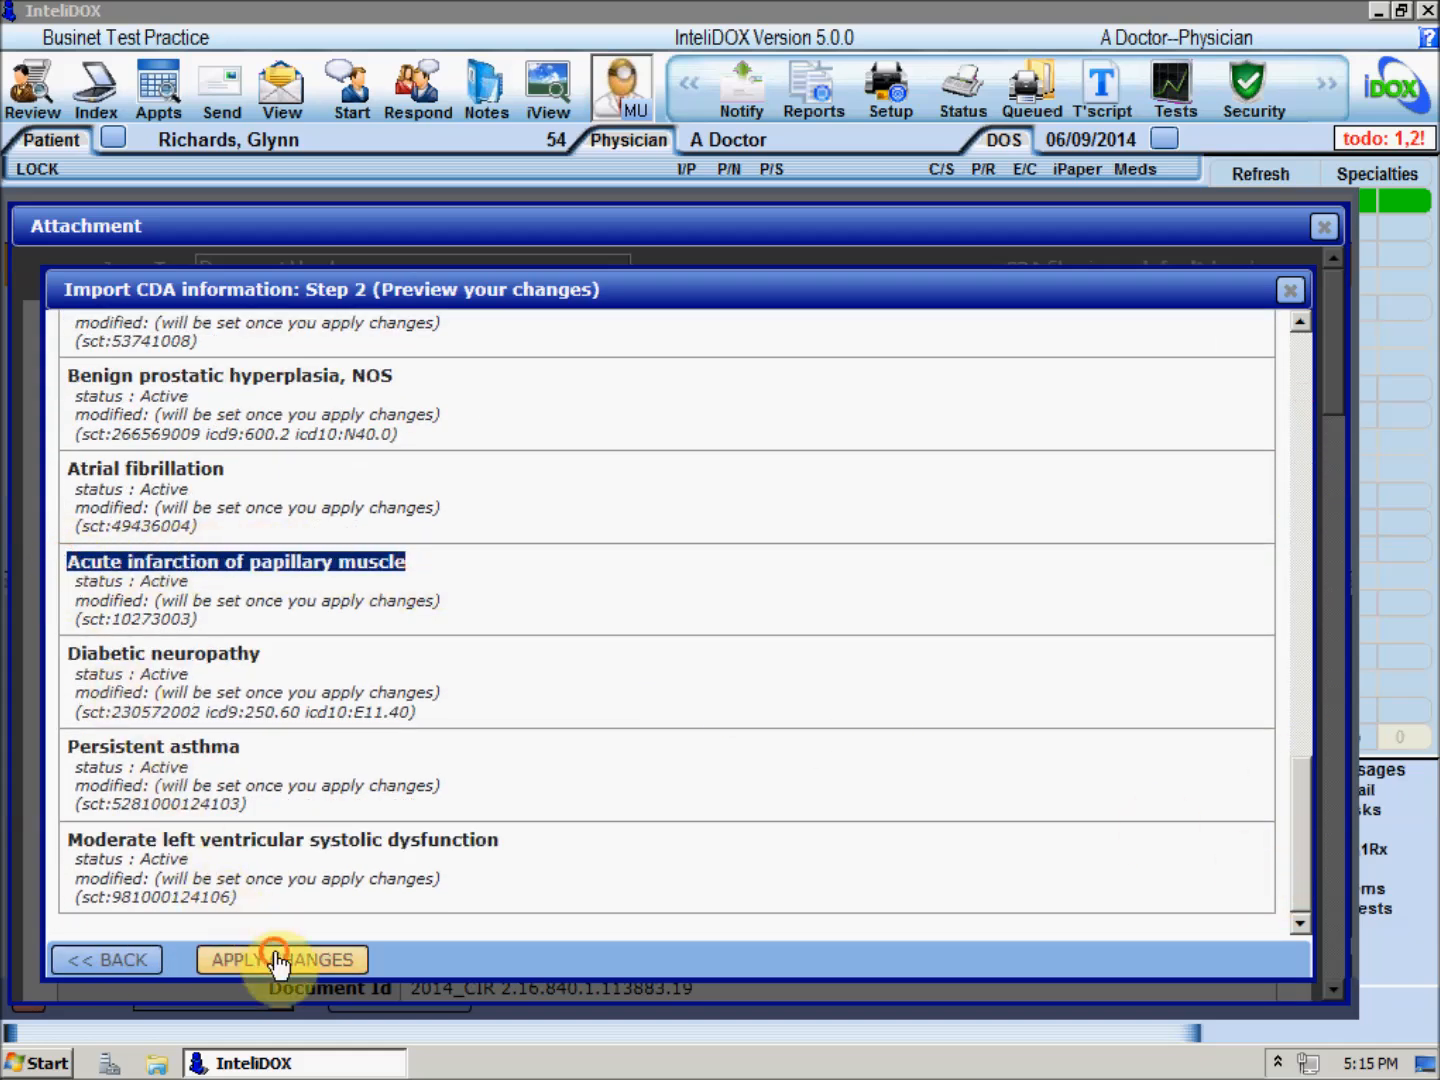
left_click(281, 959)
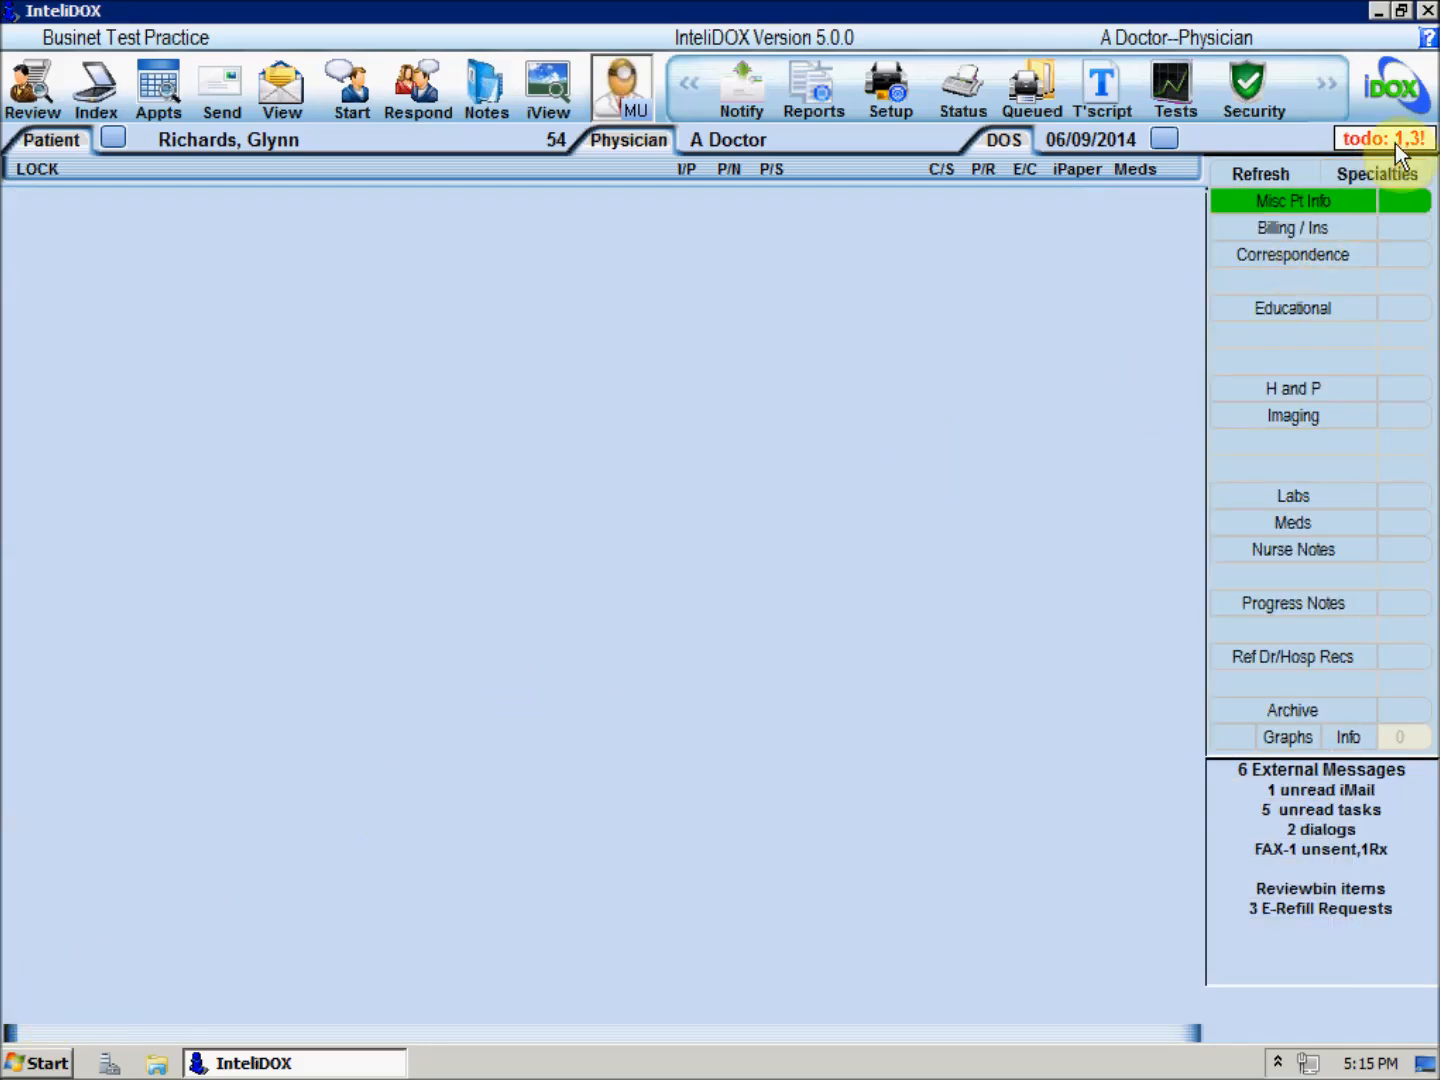
- Open the new aspirin alert's cms164v2 Ischemic Vascular Disease measure page
left_click(1384, 137)
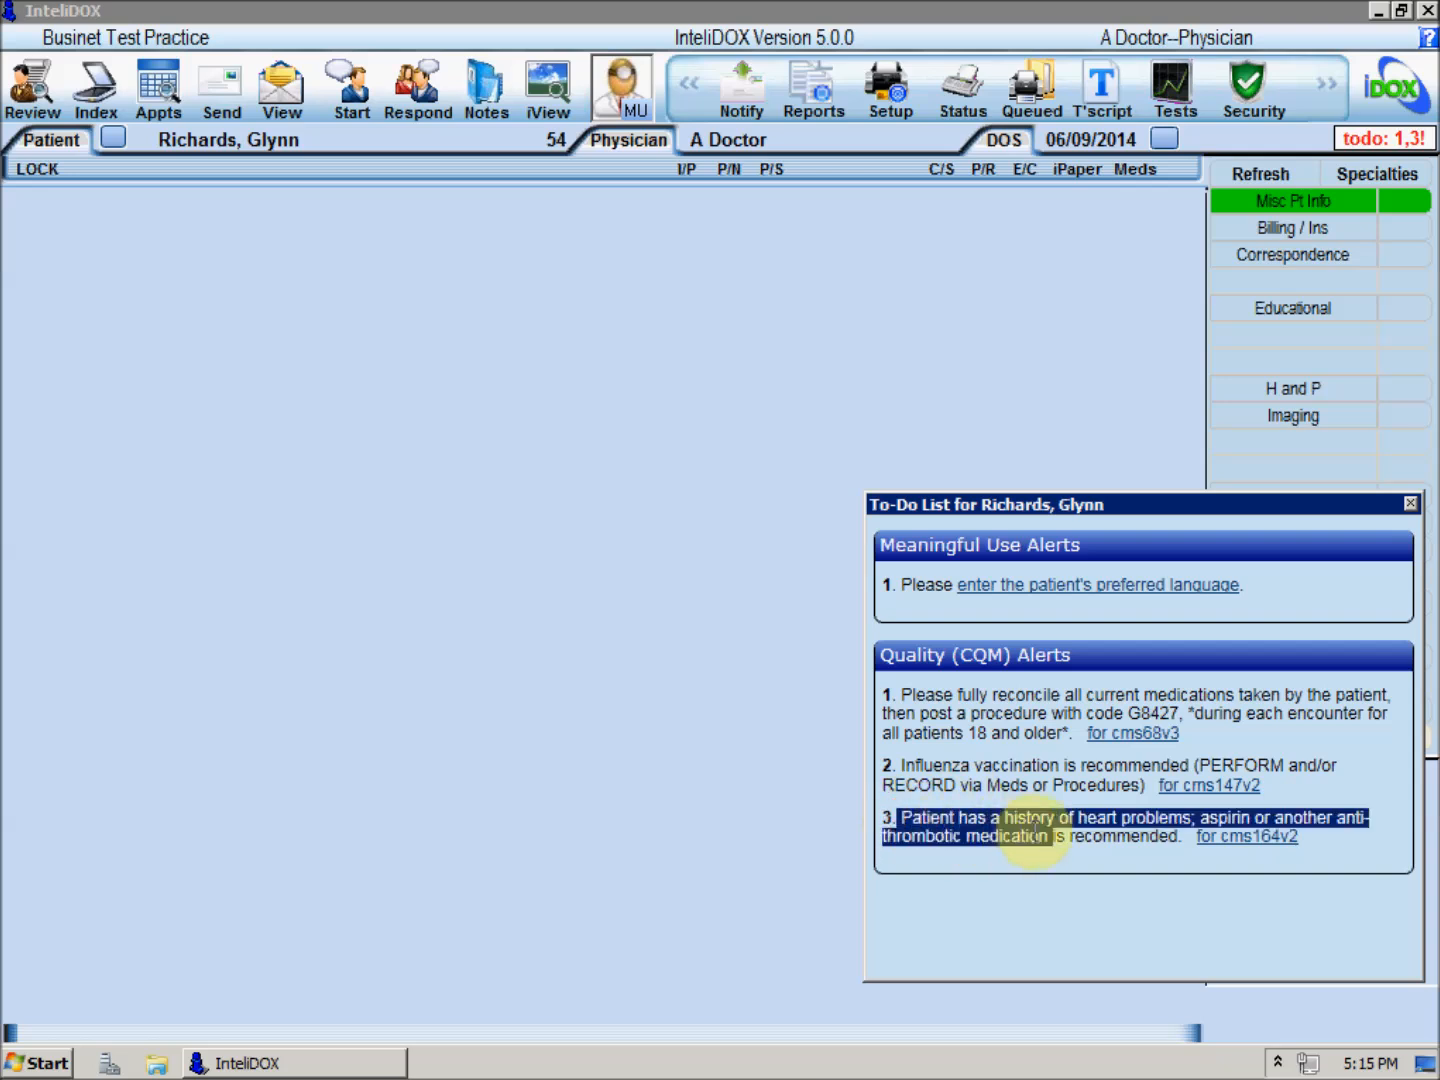
mouse_move(1245, 836)
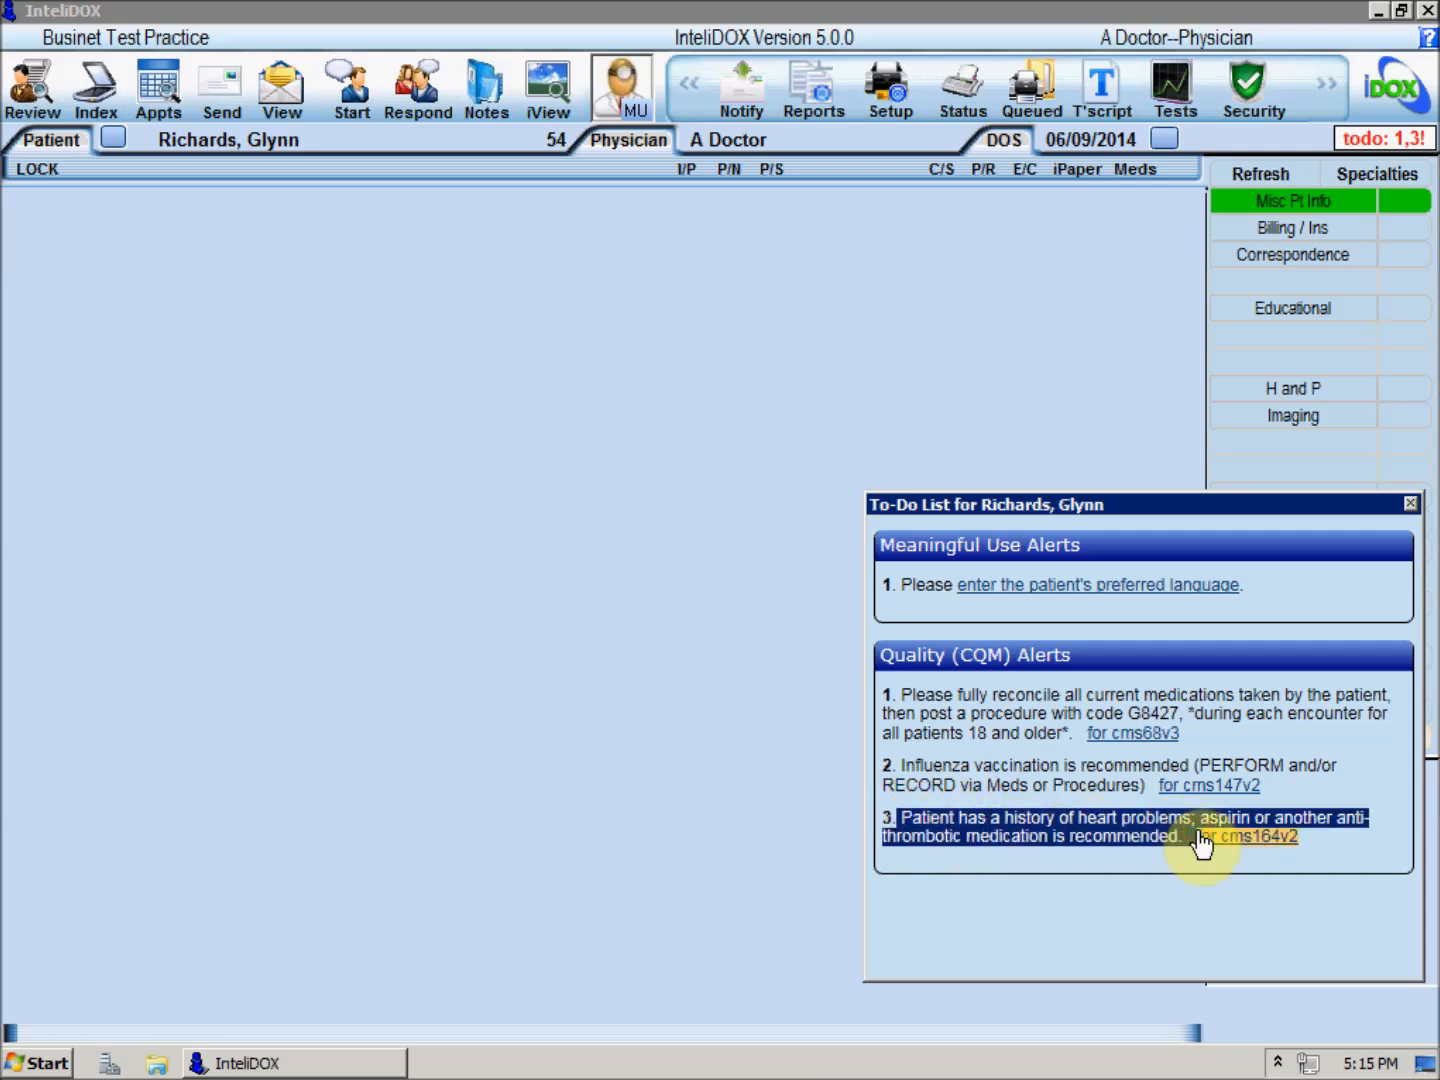
mouse_move(1195, 860)
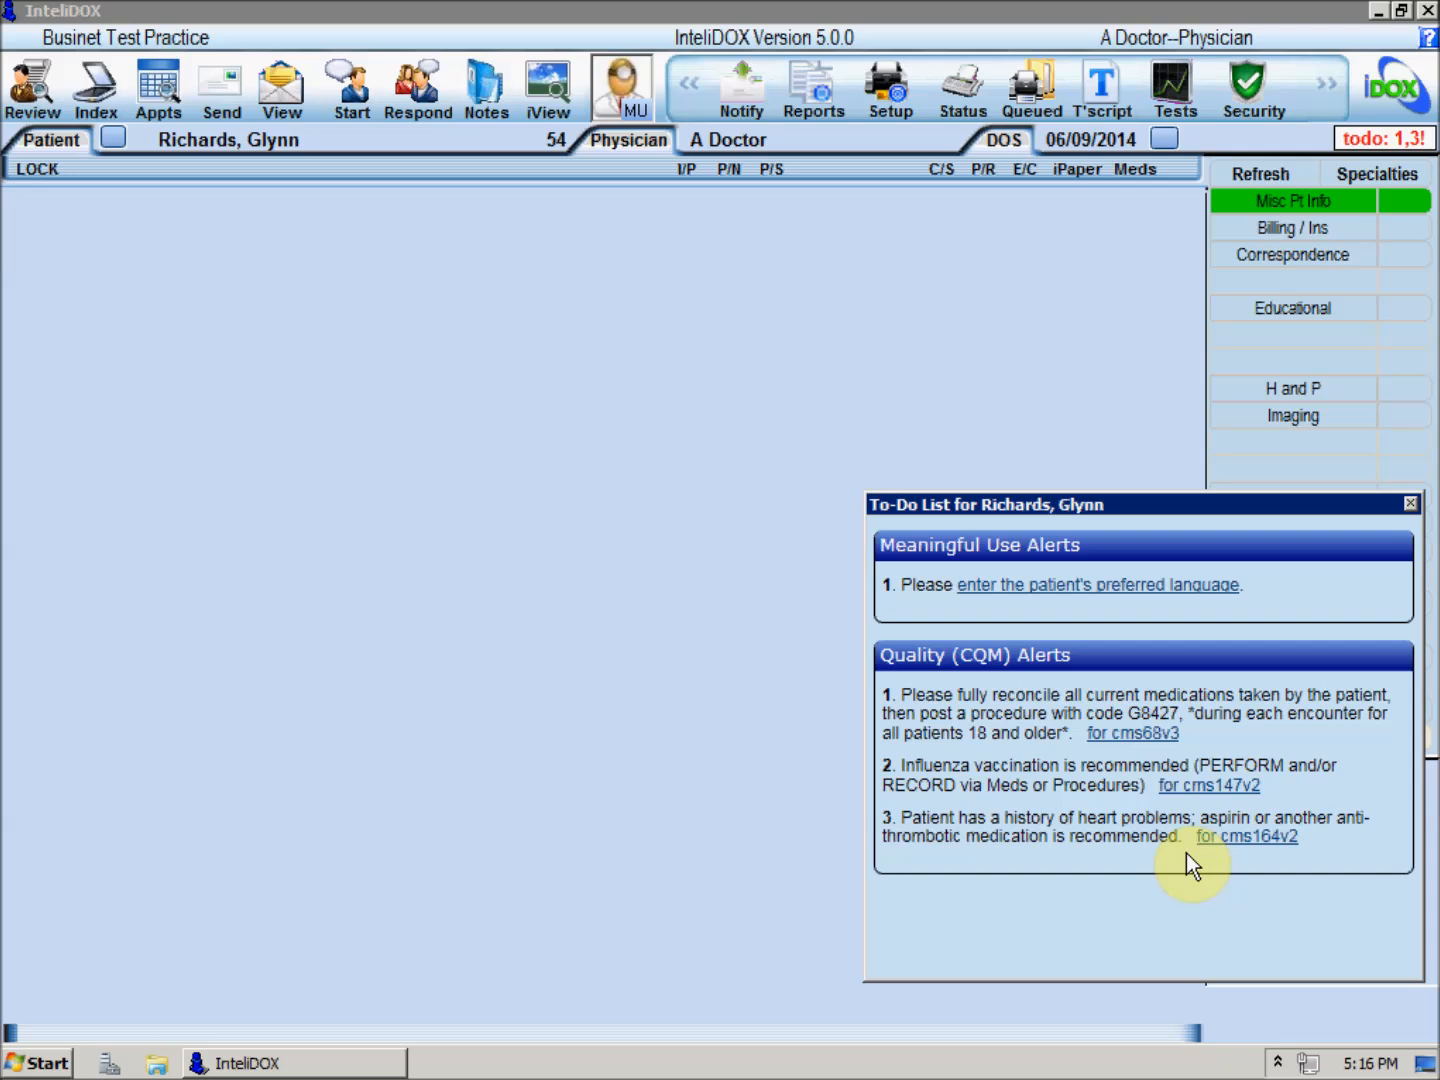
mouse_move(1345, 845)
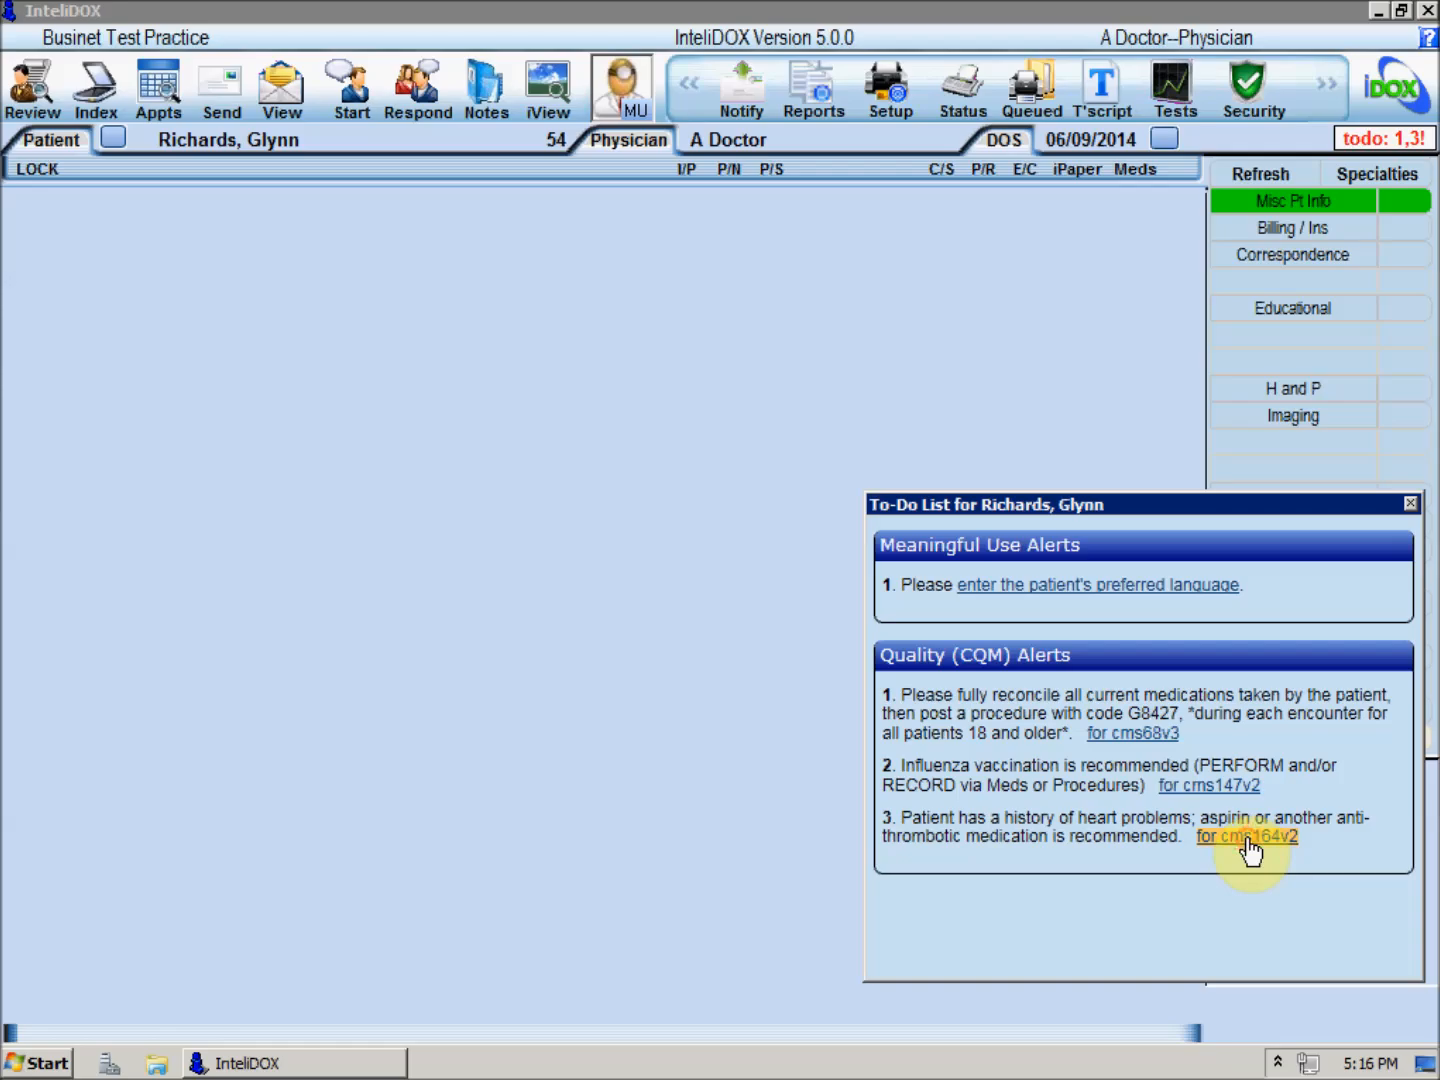
left_click(1246, 836)
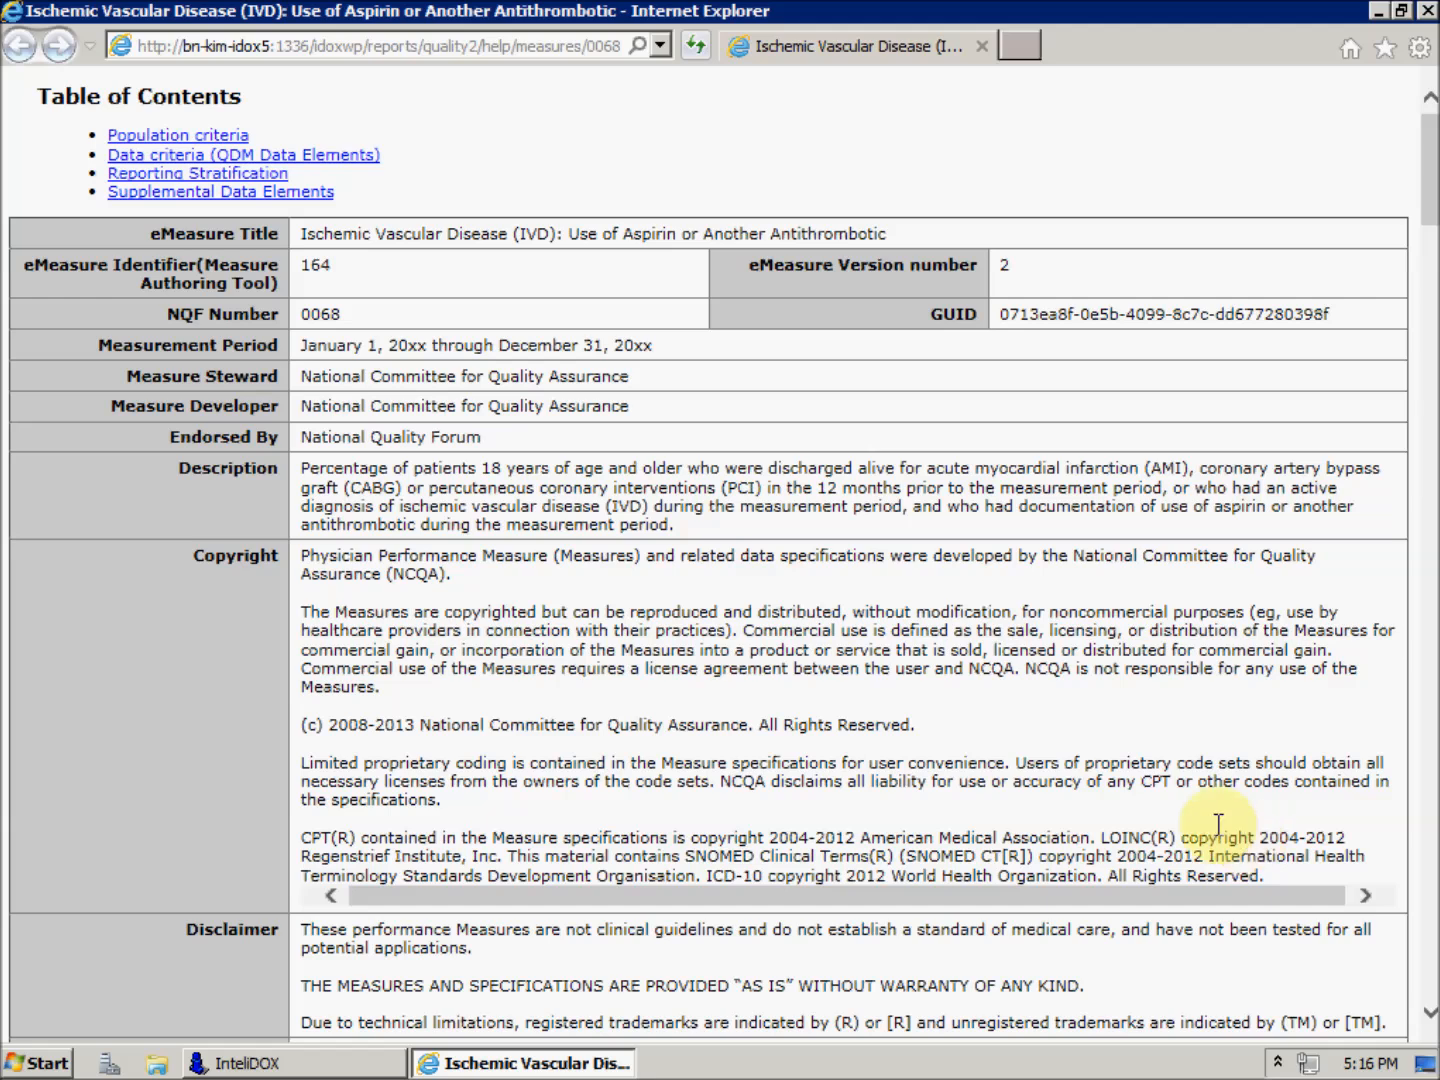
mouse_move(695, 432)
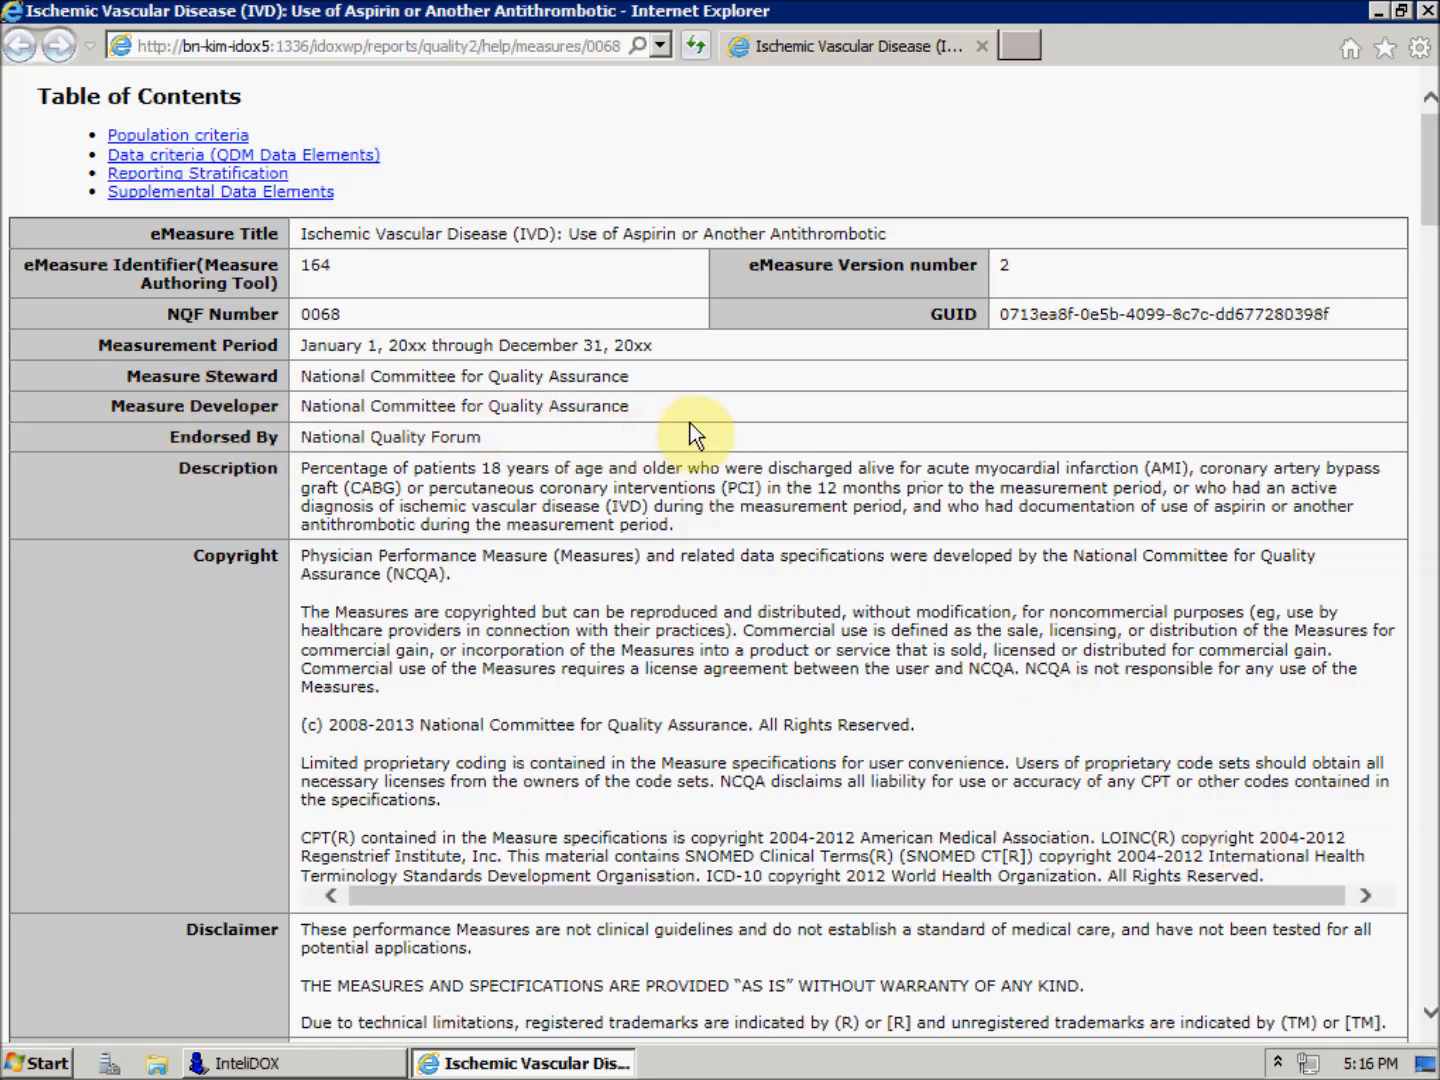
mouse_move(865, 500)
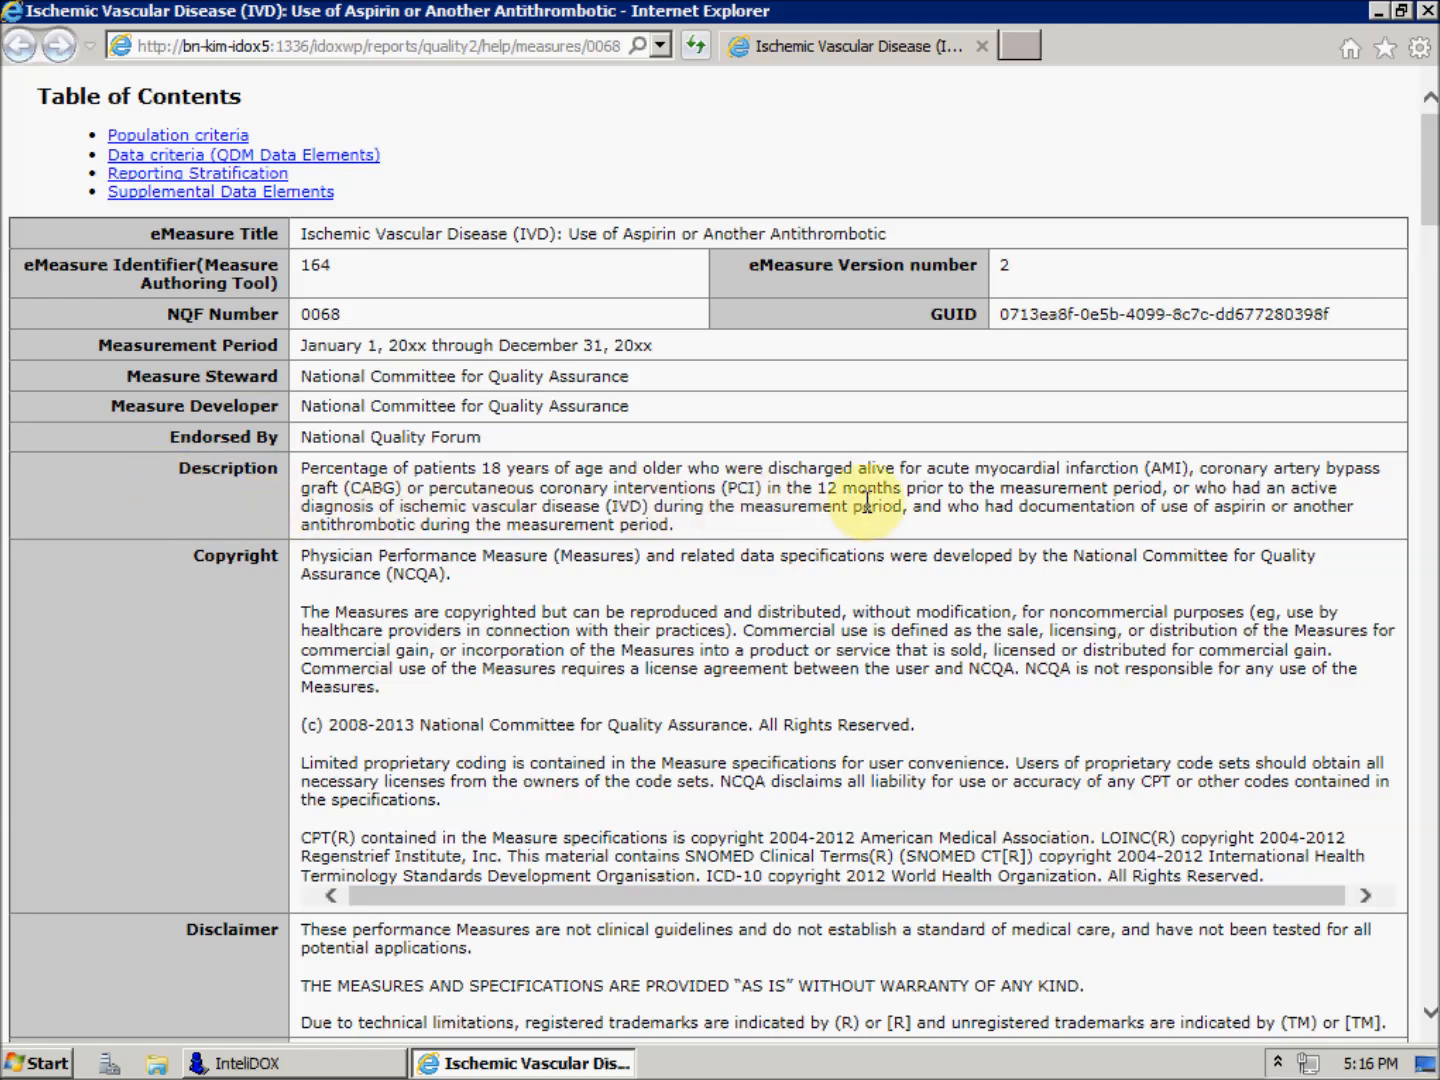
- Read the CMS164 measure page, then show Richards's allergies and medications without the to-do list
scroll("down", 3)
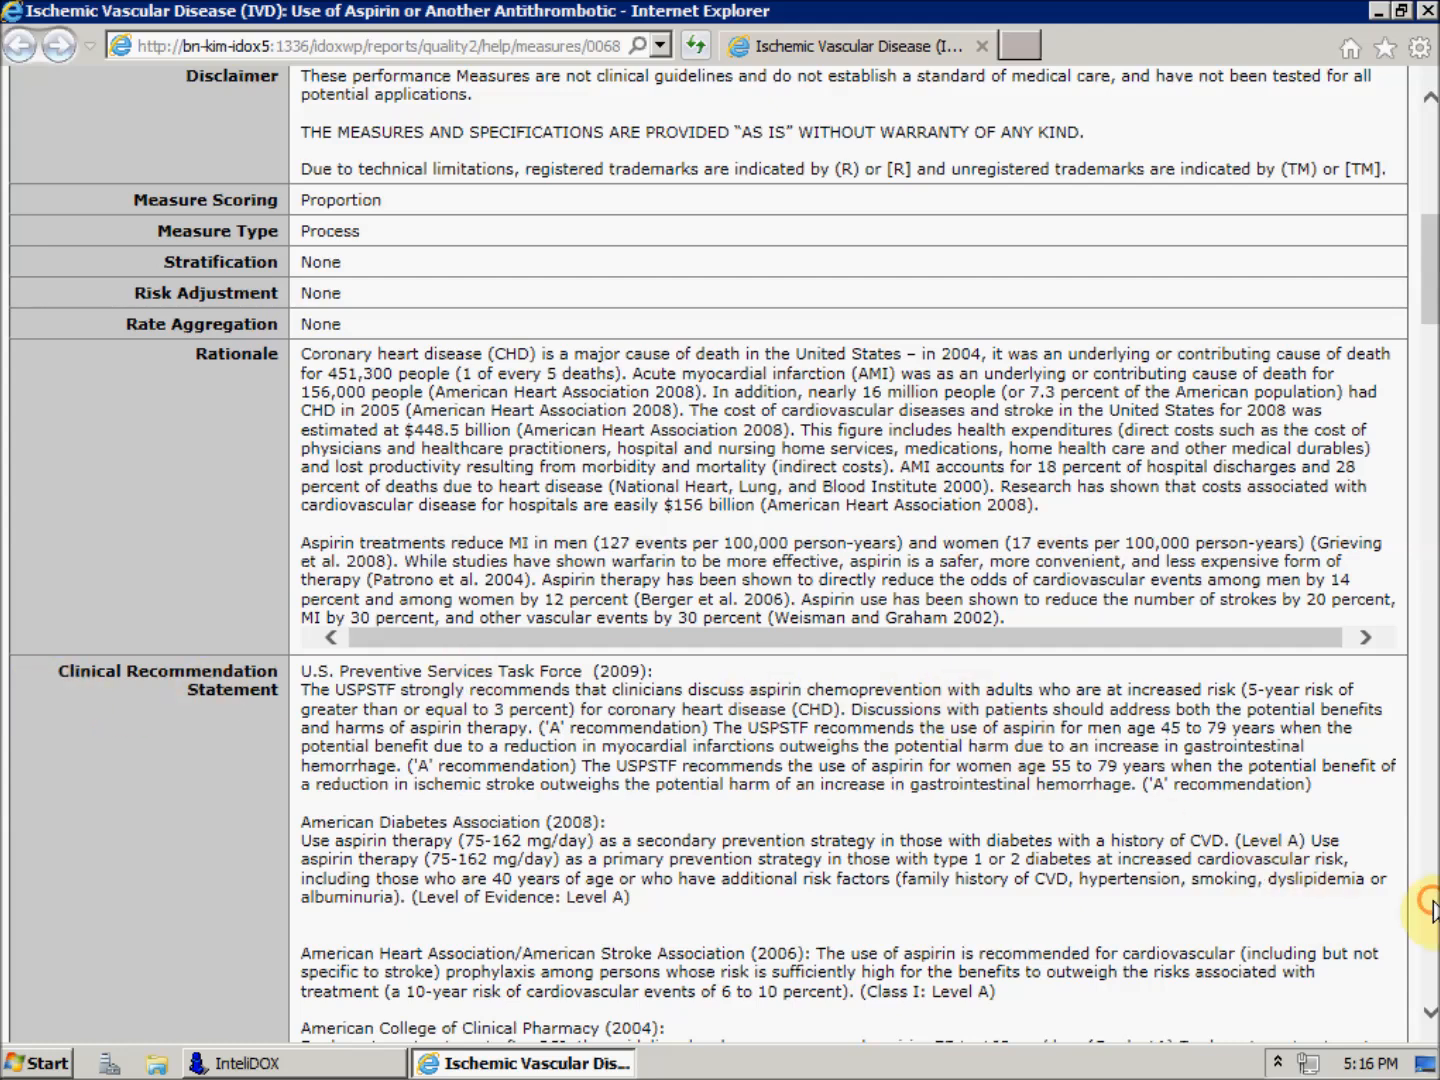
scroll("down", 3)
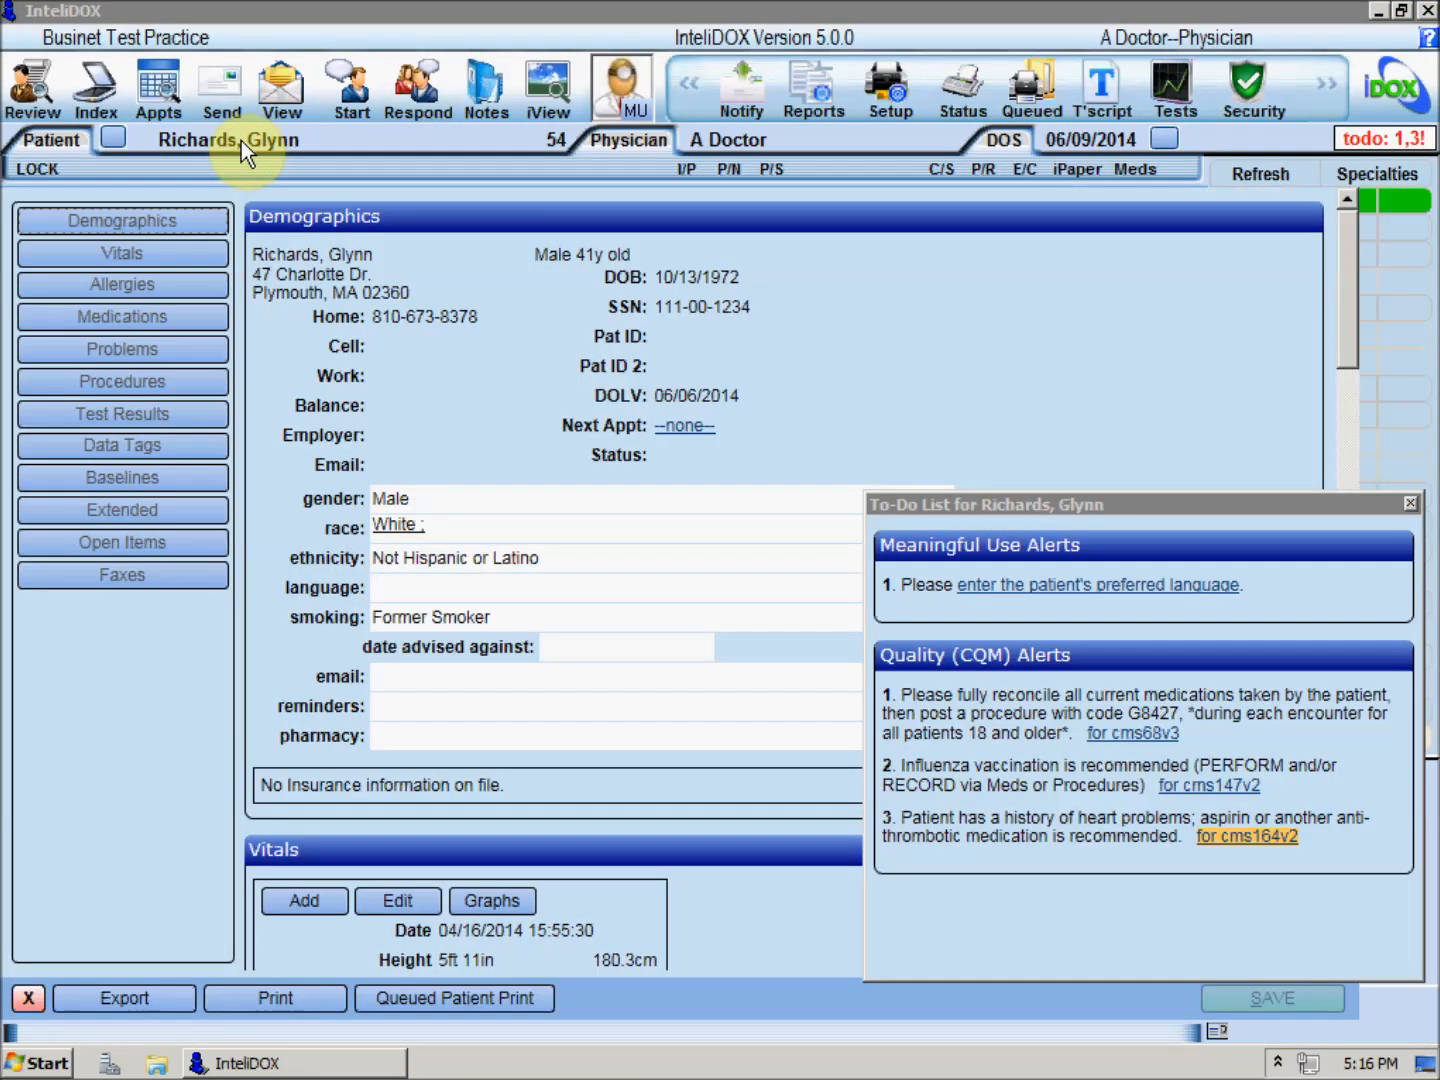
left_click(122, 284)
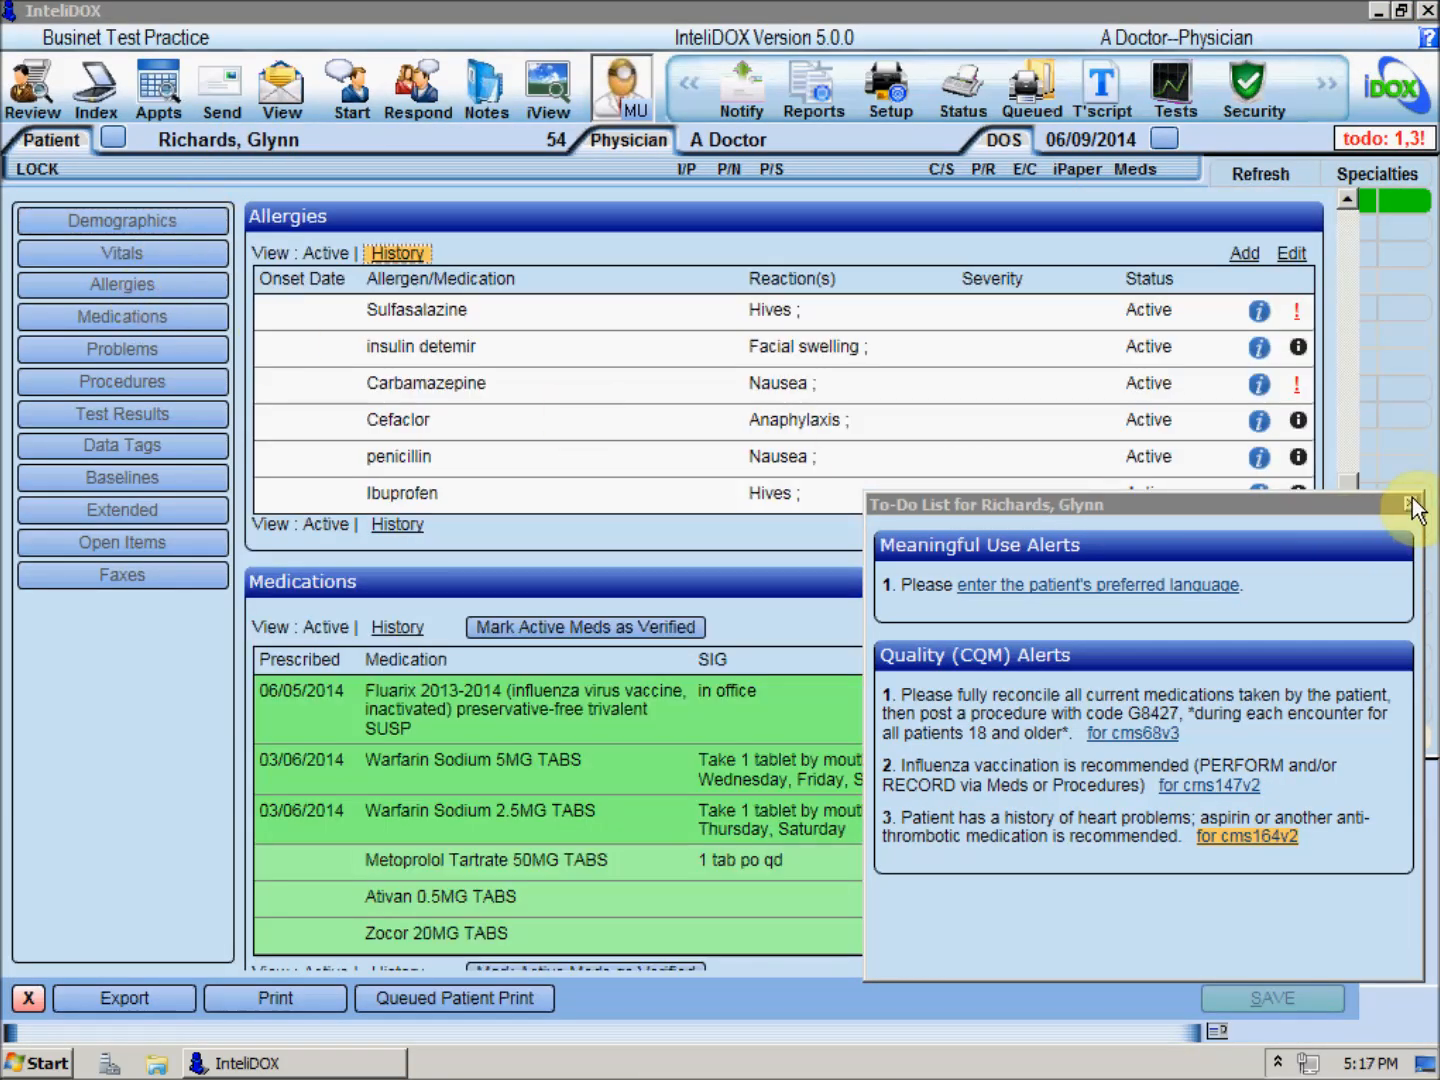
left_click(1415, 504)
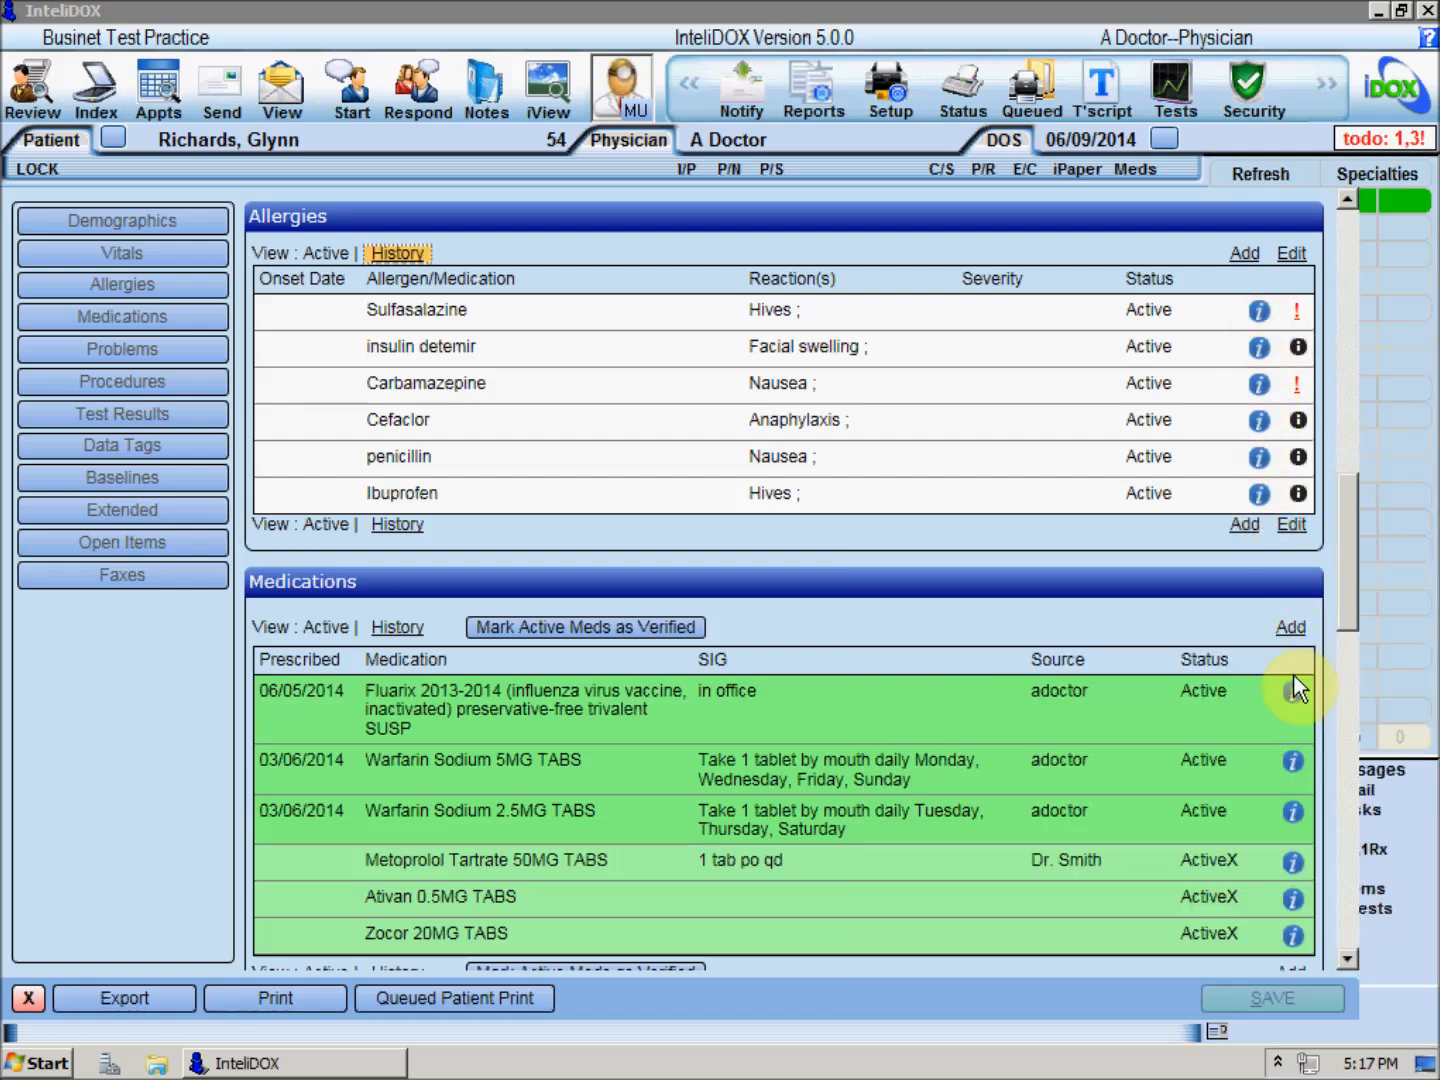
mouse_move(1292, 762)
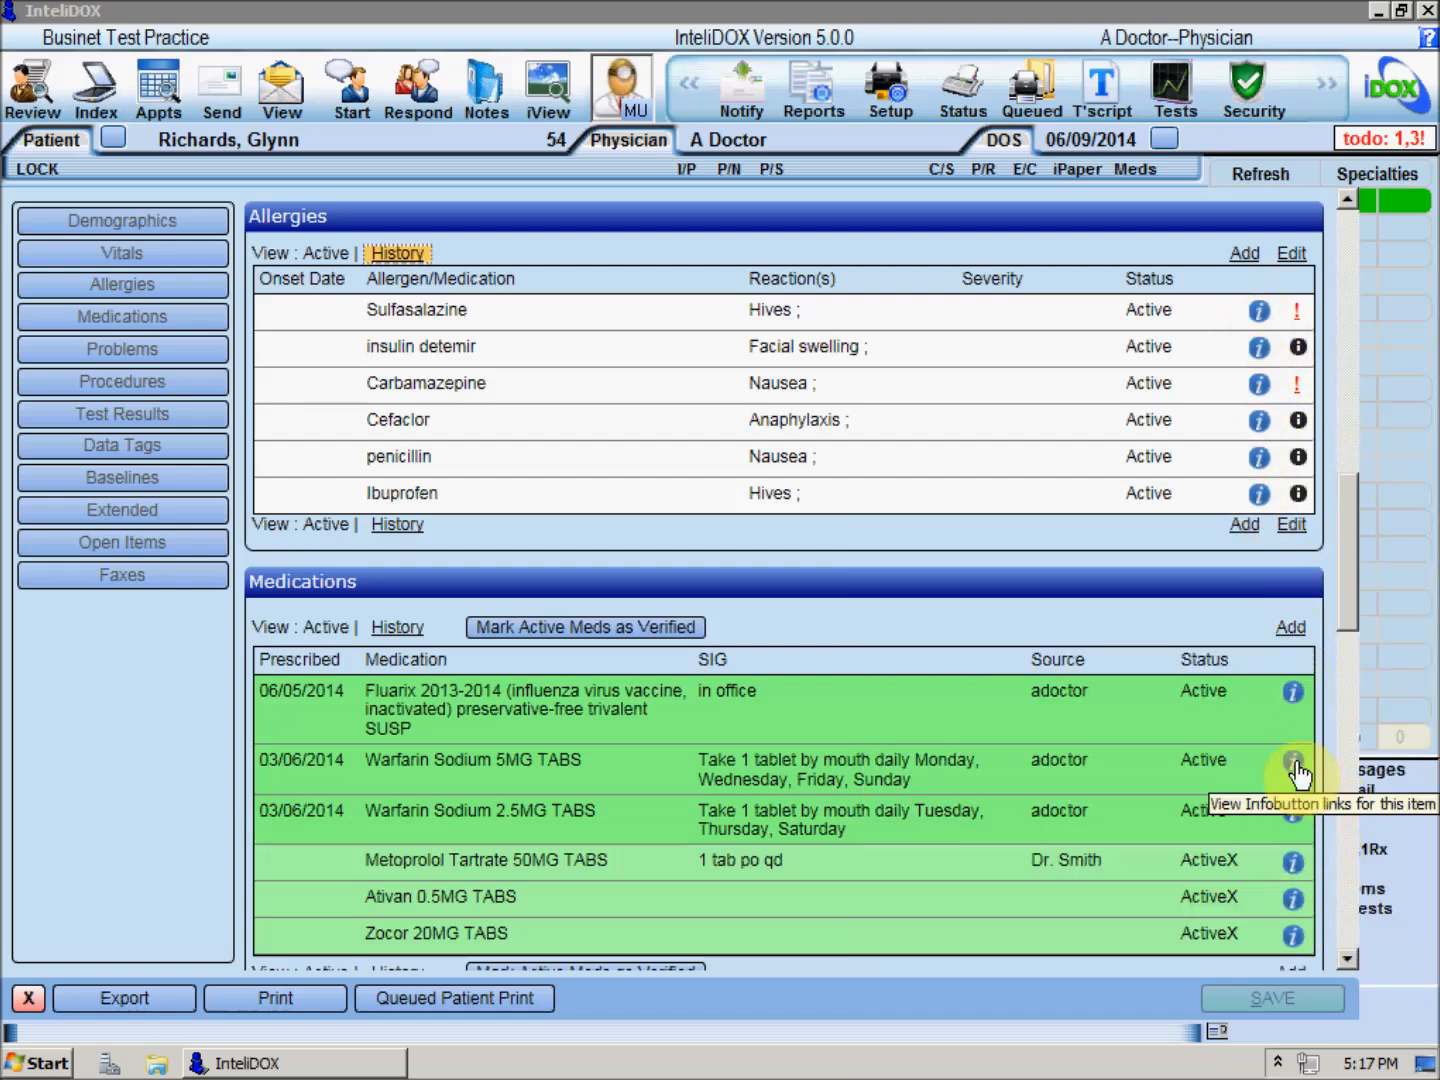
- Show the infobutton reference links for Warfarin Sodium 5MG TABS
left_click(1292, 761)
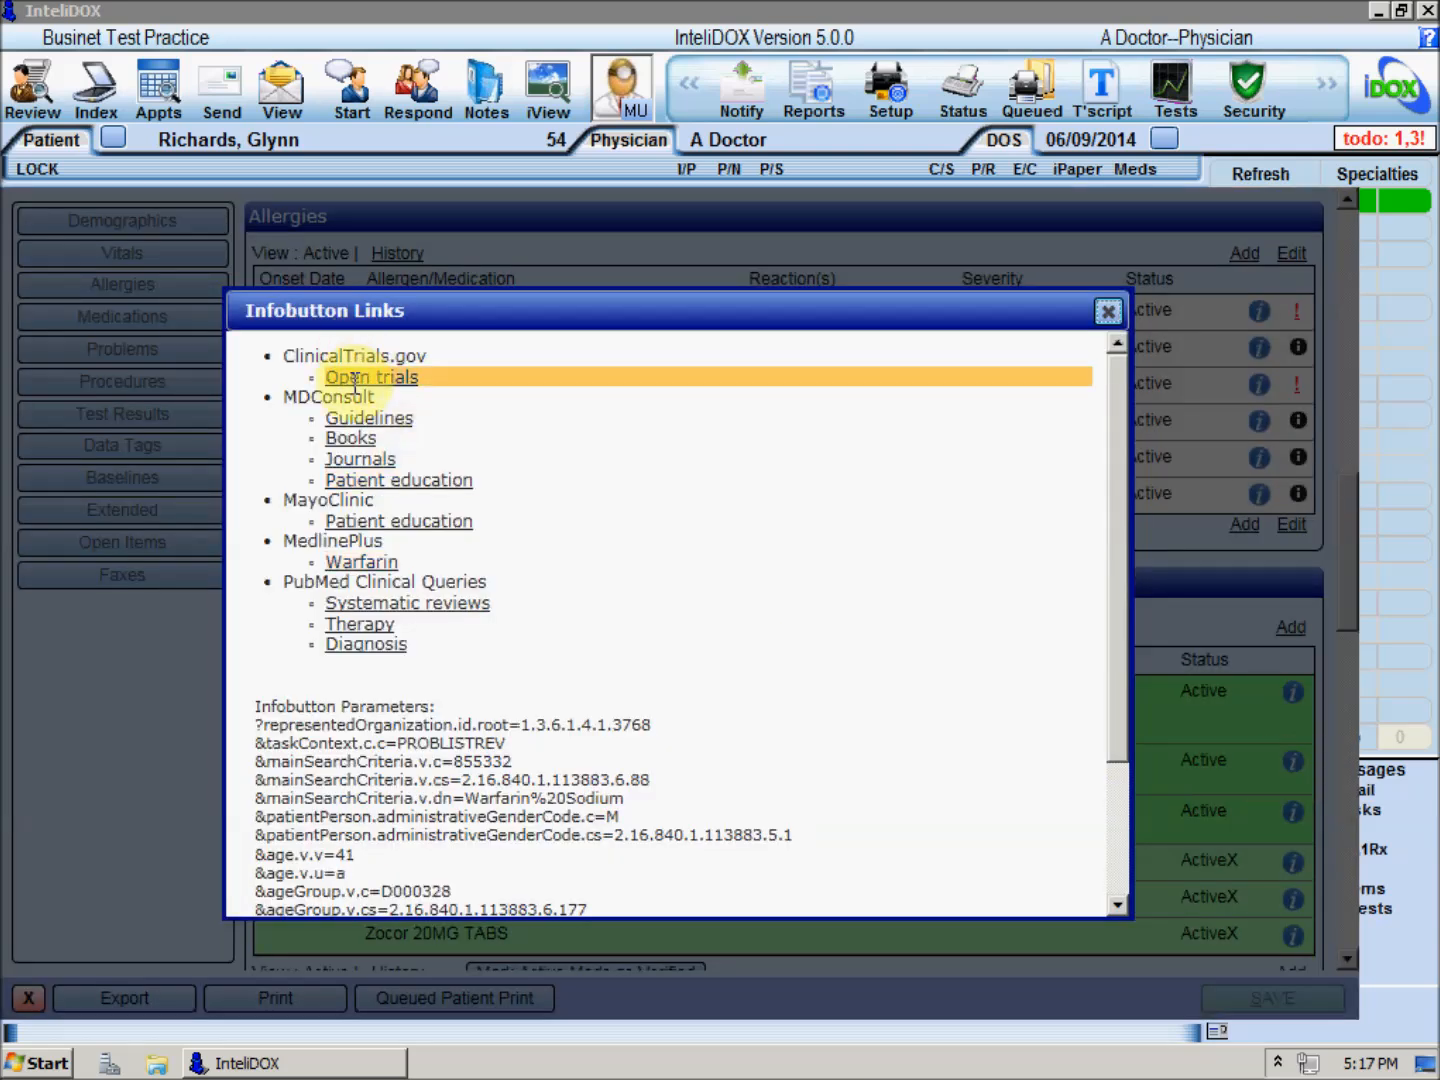
mouse_move(365, 644)
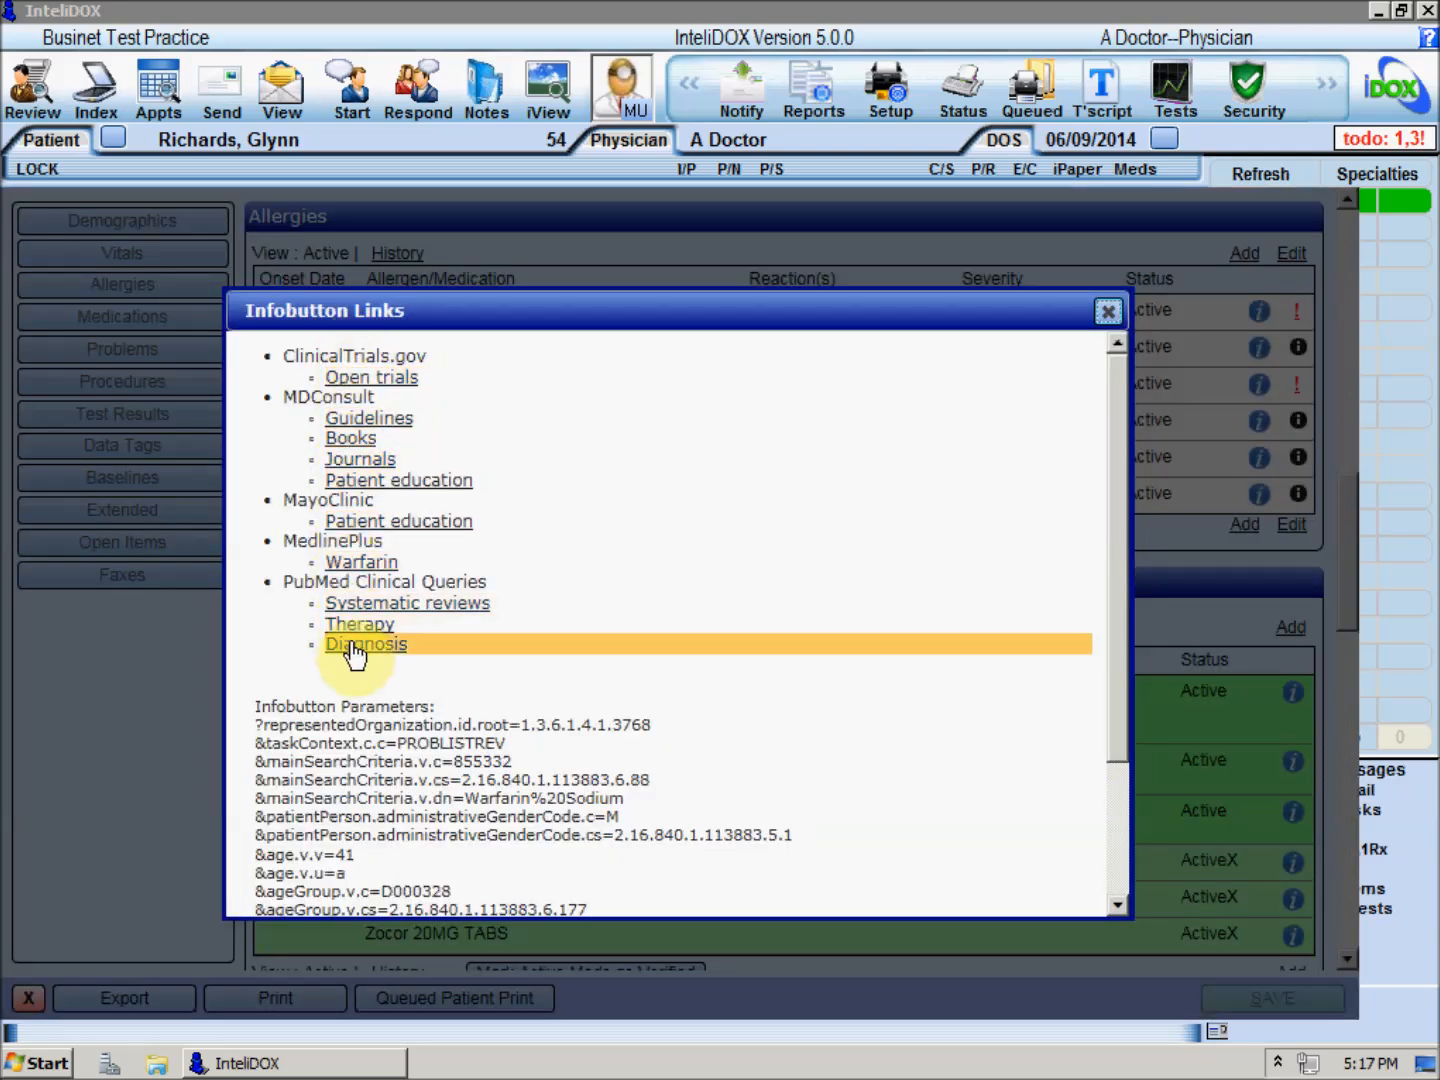
mouse_move(840, 545)
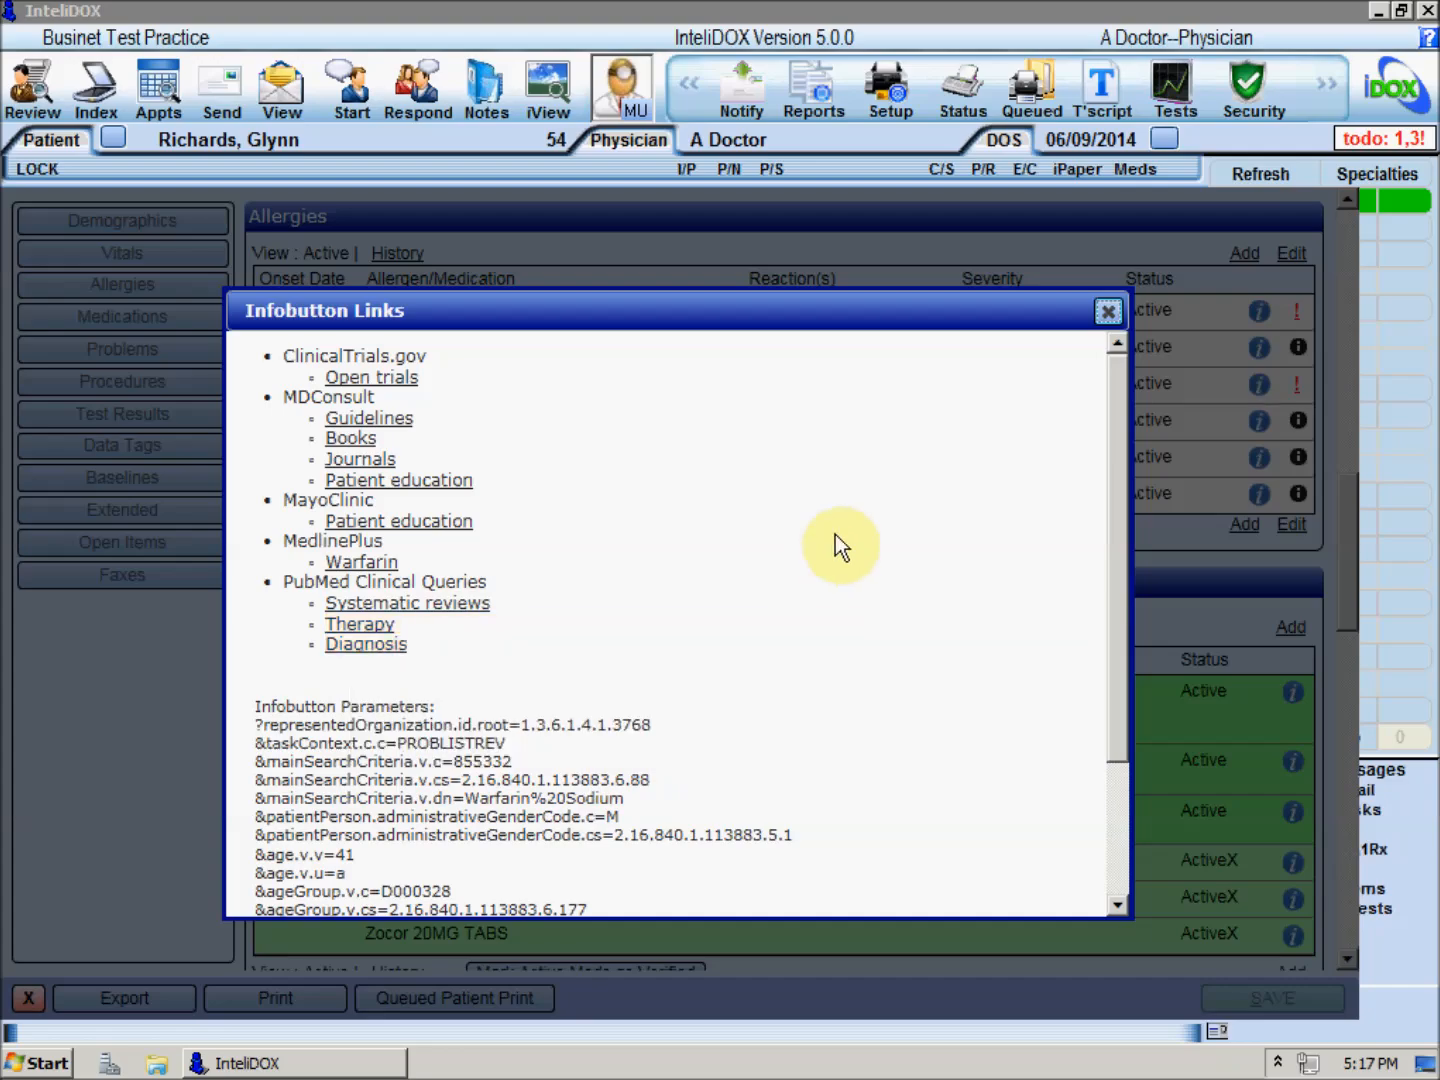